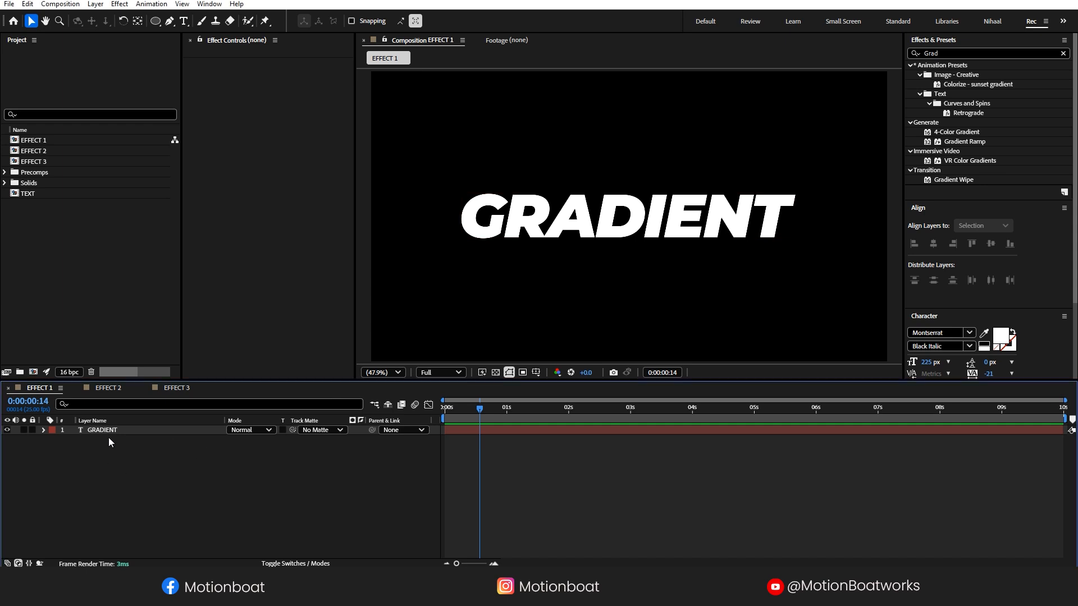
# Pre-compose the GRADIENT text as TEXT and draw a circle on a new shape layer over it.
pyautogui.click(102, 430)
pyautogui.write('TE')
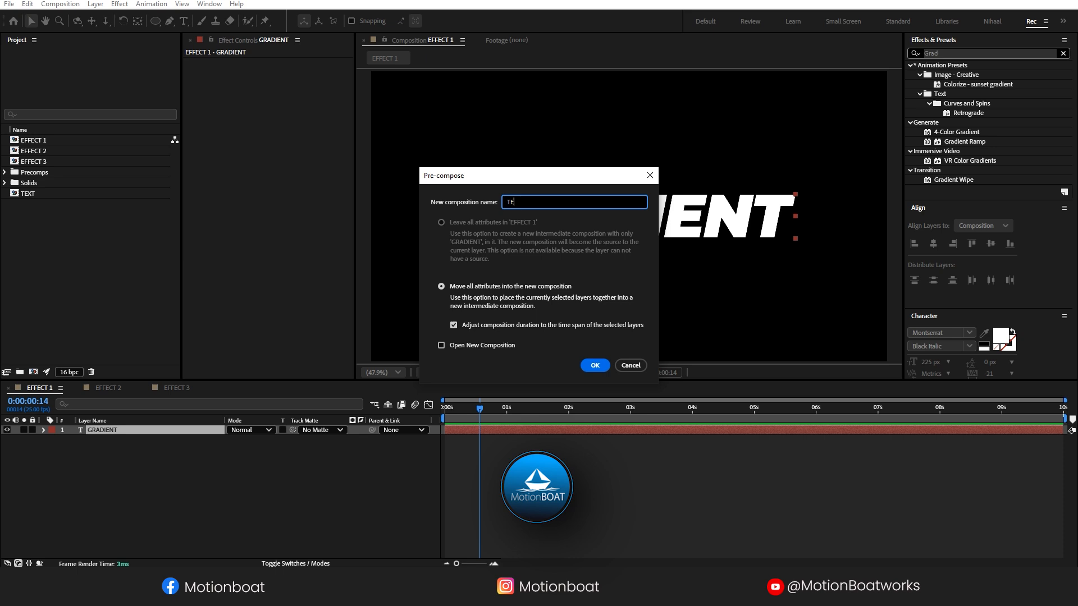
pyautogui.click(595, 365)
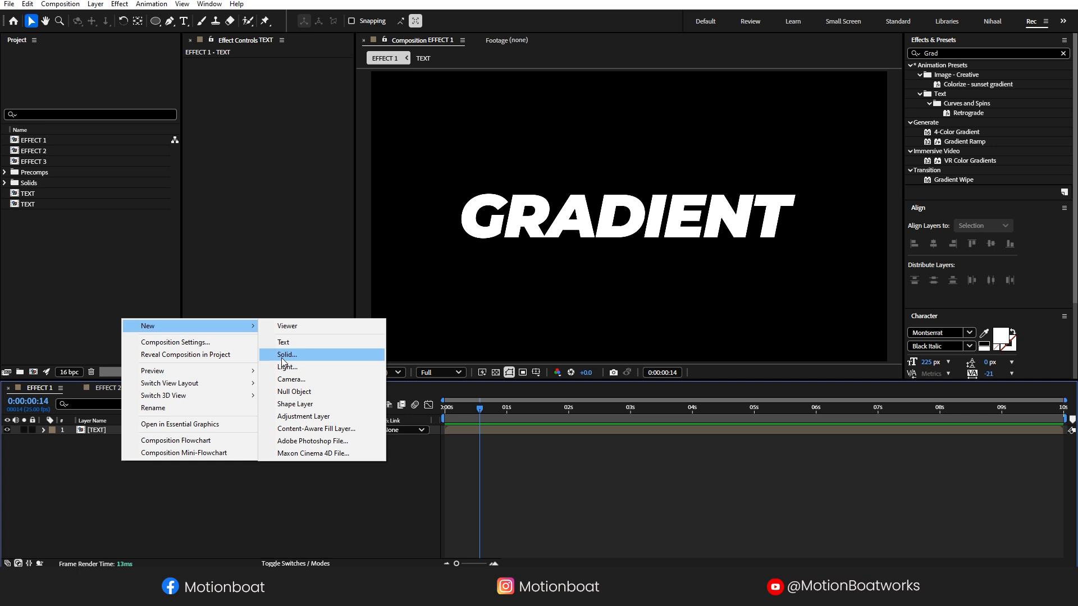
pyautogui.click(295, 403)
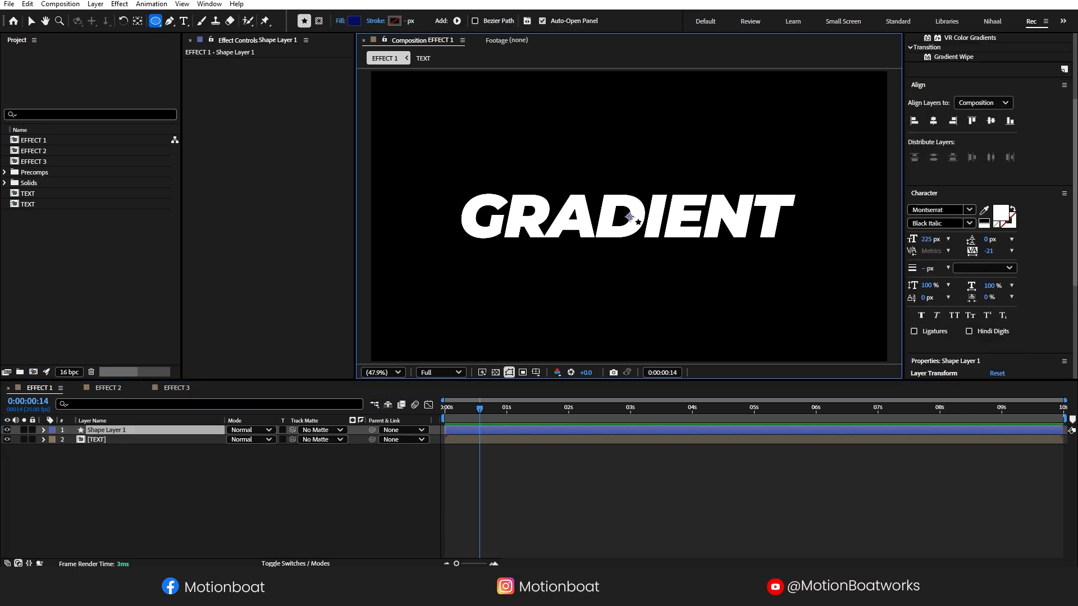
pyautogui.moveTo(598, 193); pyautogui.dragTo(660, 245)
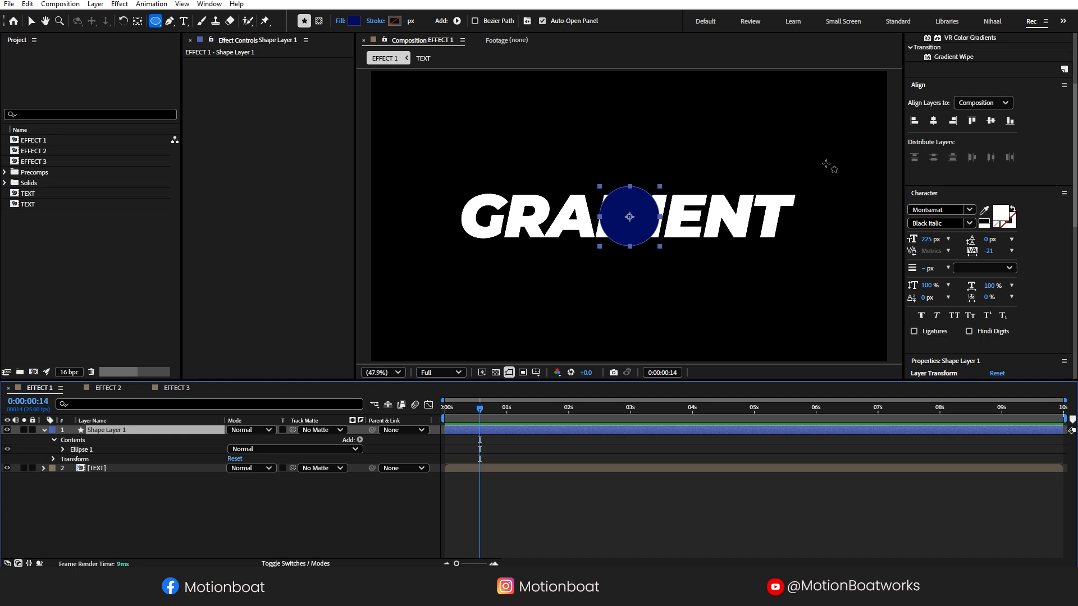
# Apply Wiggle - position to the circle, hide TEXT, and duplicate and offset the circles.
pyautogui.write('Grad')
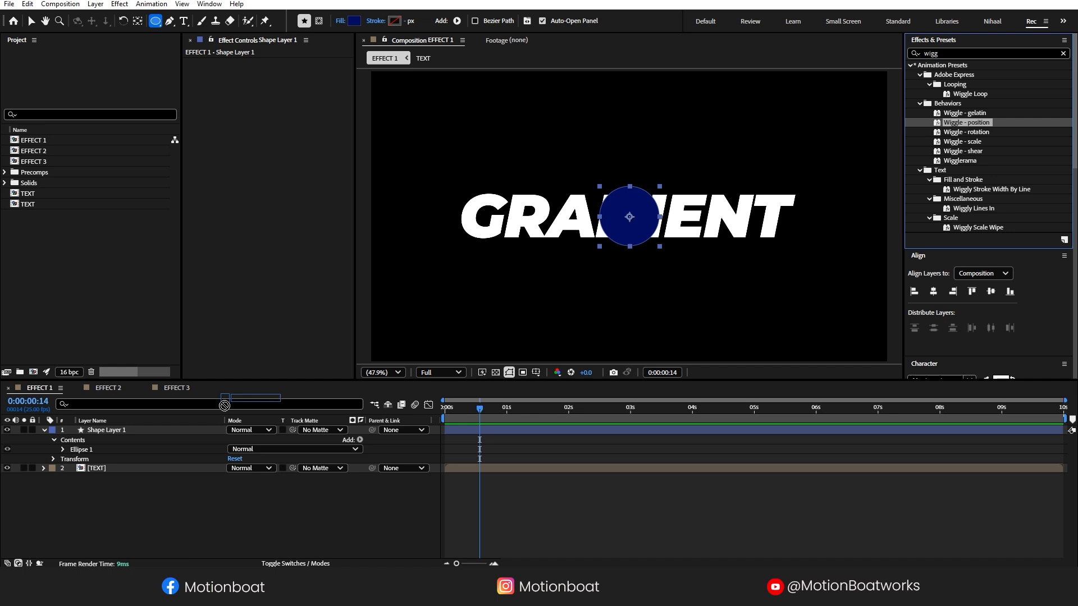
pyautogui.doubleClick(969, 122)
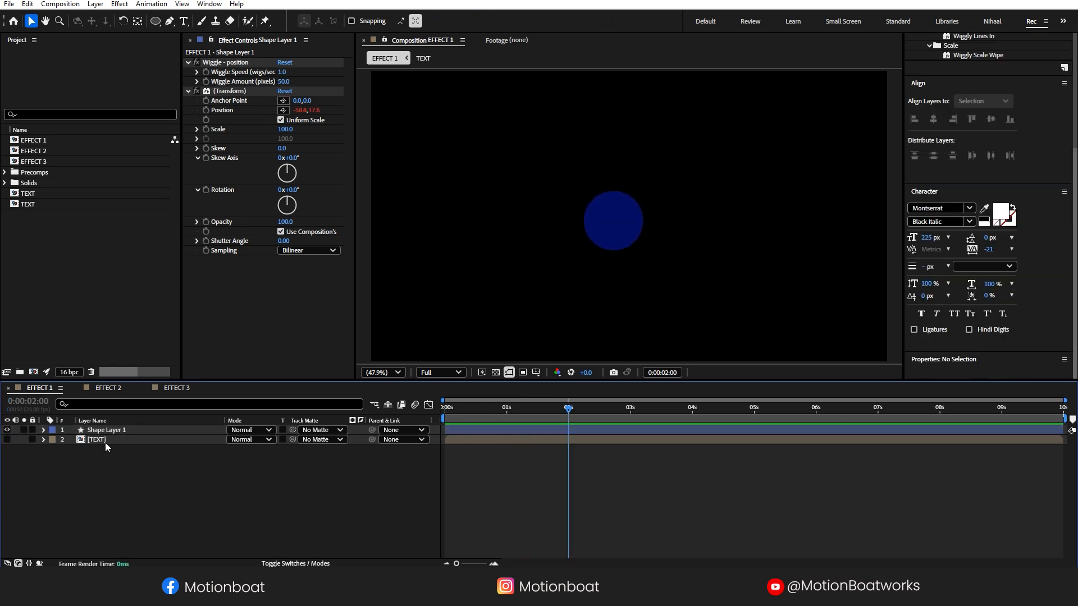
pyautogui.click(106, 430)
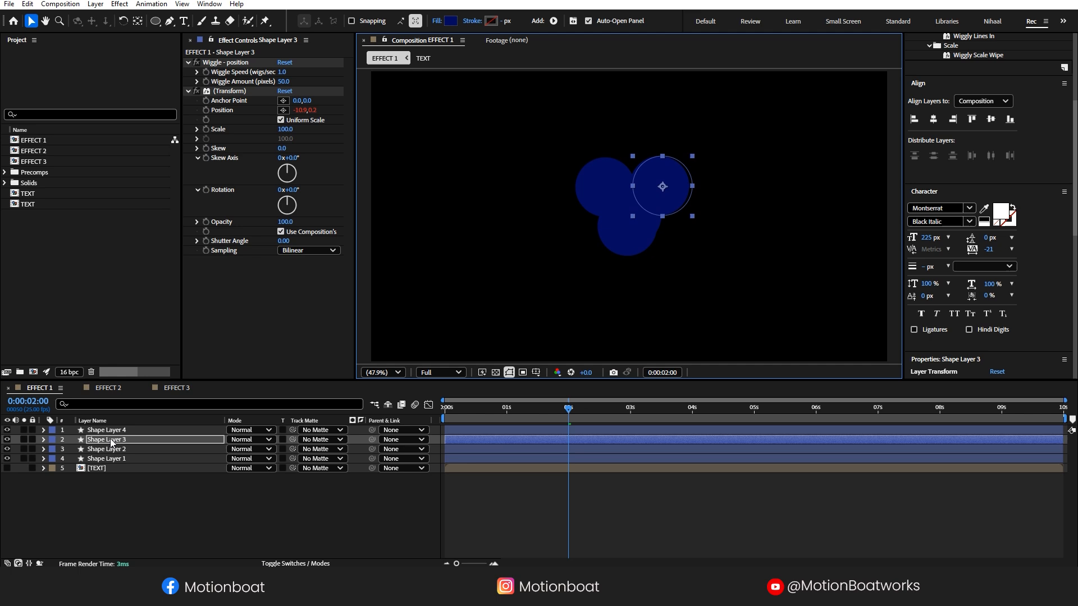
pyautogui.click(106, 458)
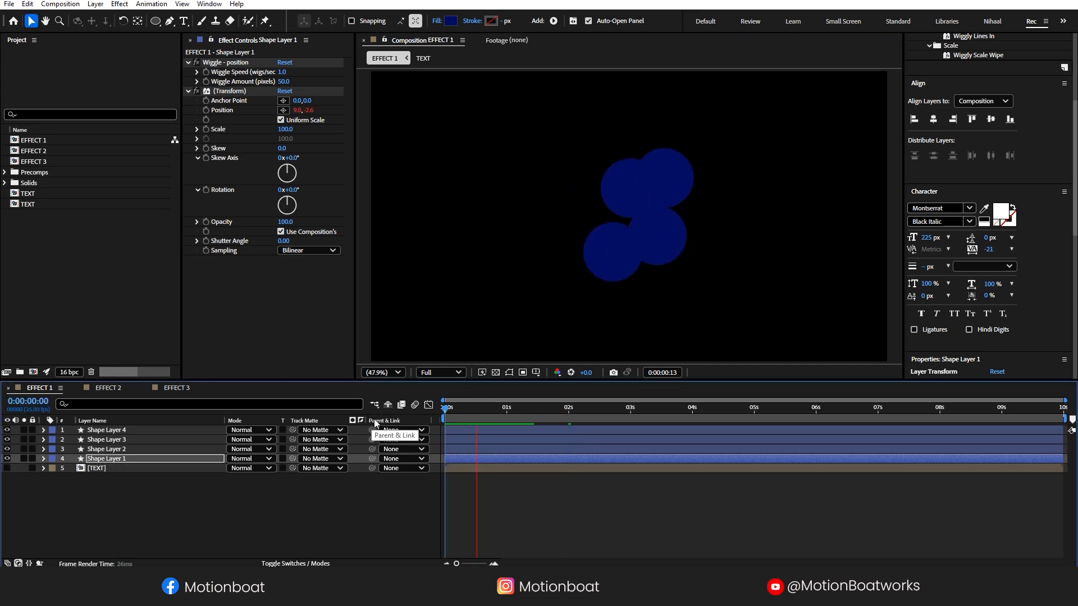
pyautogui.click(630, 407)
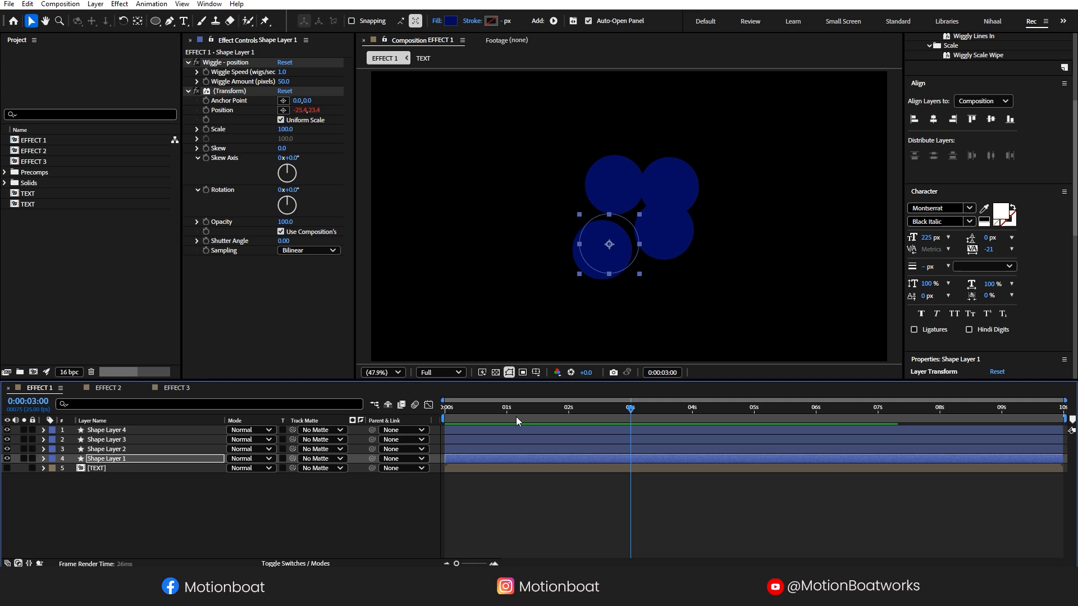
# Recolour the circles light blue, purple, pink and navy, and pre-compose them as GRADIENT.
pyautogui.click(452, 21)
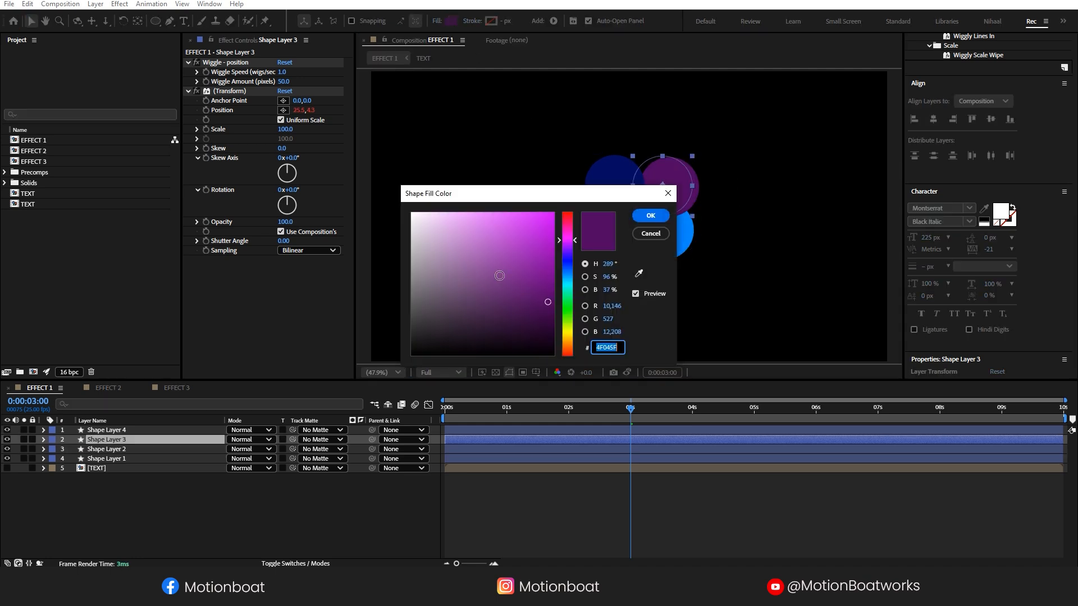
pyautogui.click(650, 216)
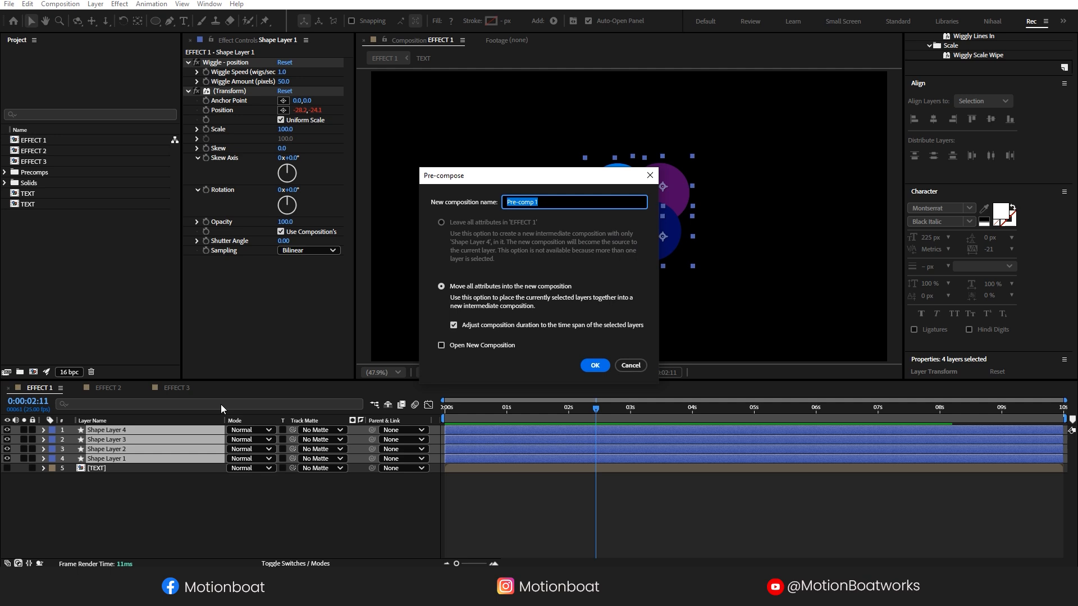
pyautogui.write('G')
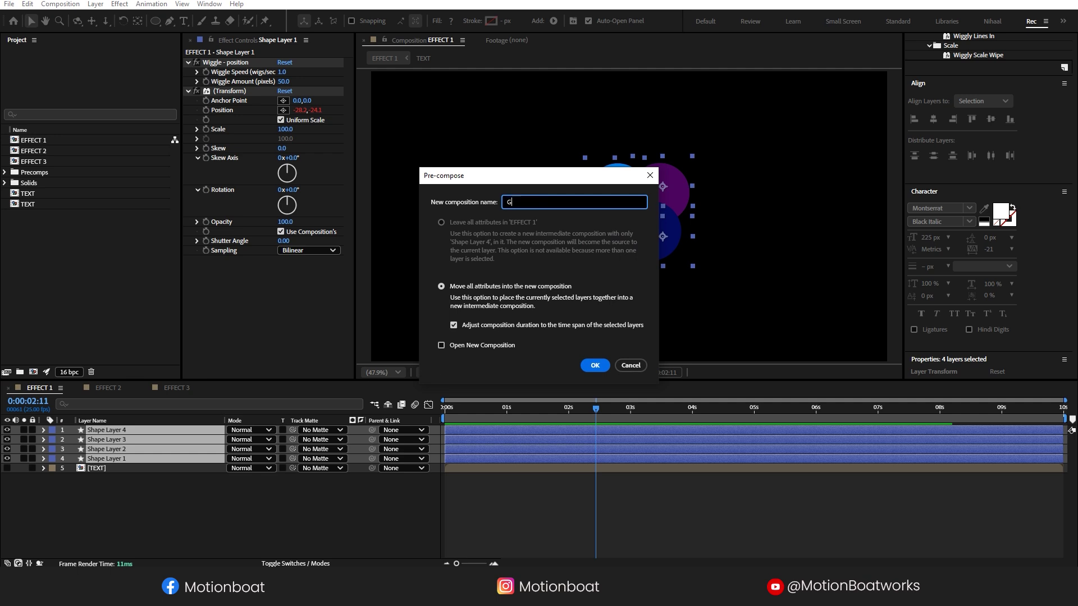
pyautogui.write('RADIEN')
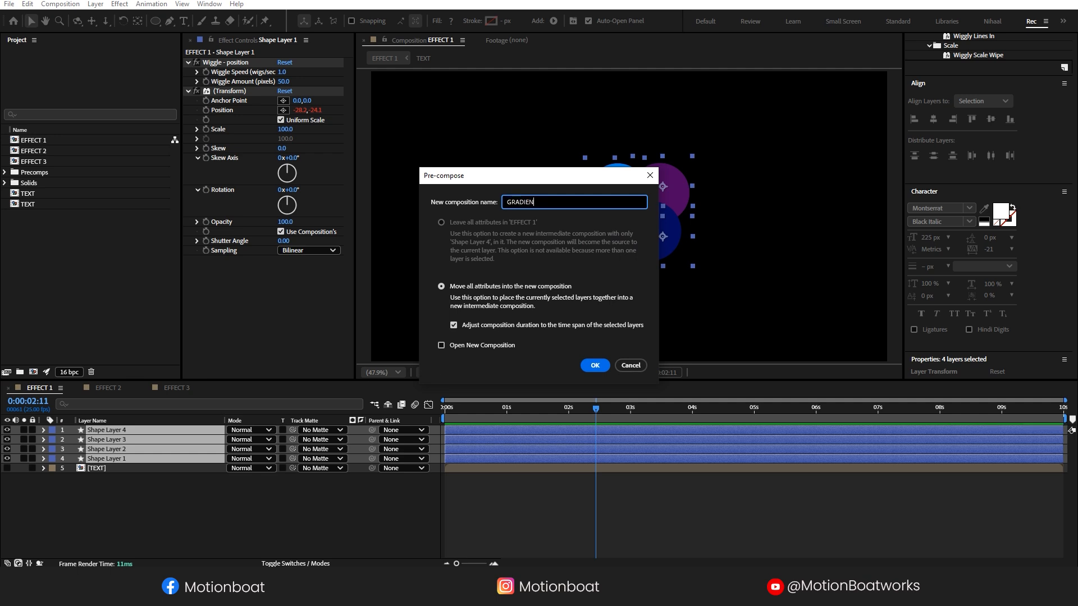
pyautogui.click(595, 365)
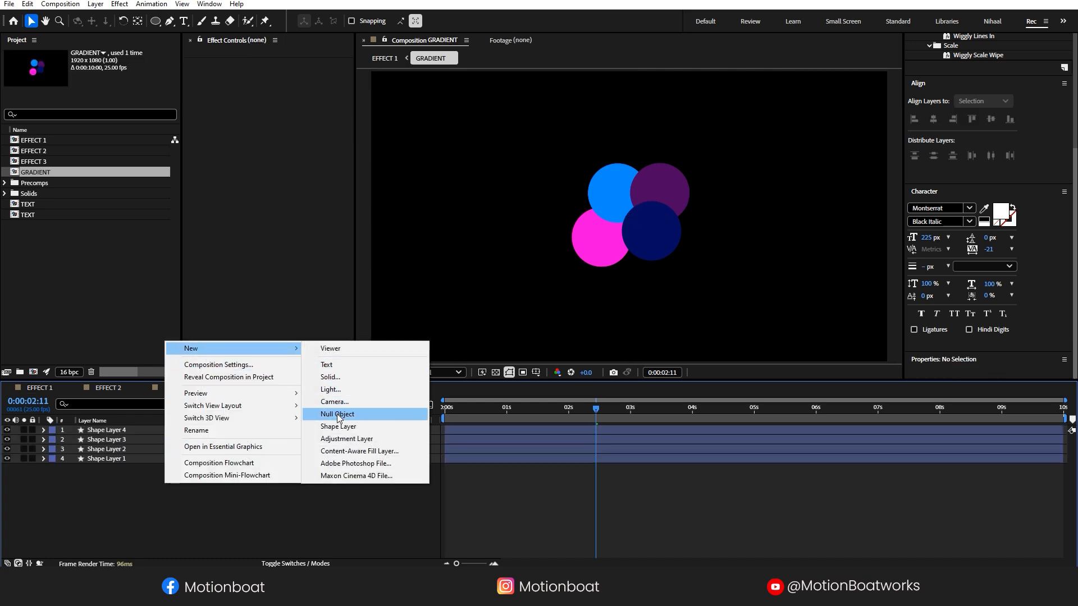
# Parent the circles to a new Null Object whose Rotation uses the expression time*100.
pyautogui.click(338, 414)
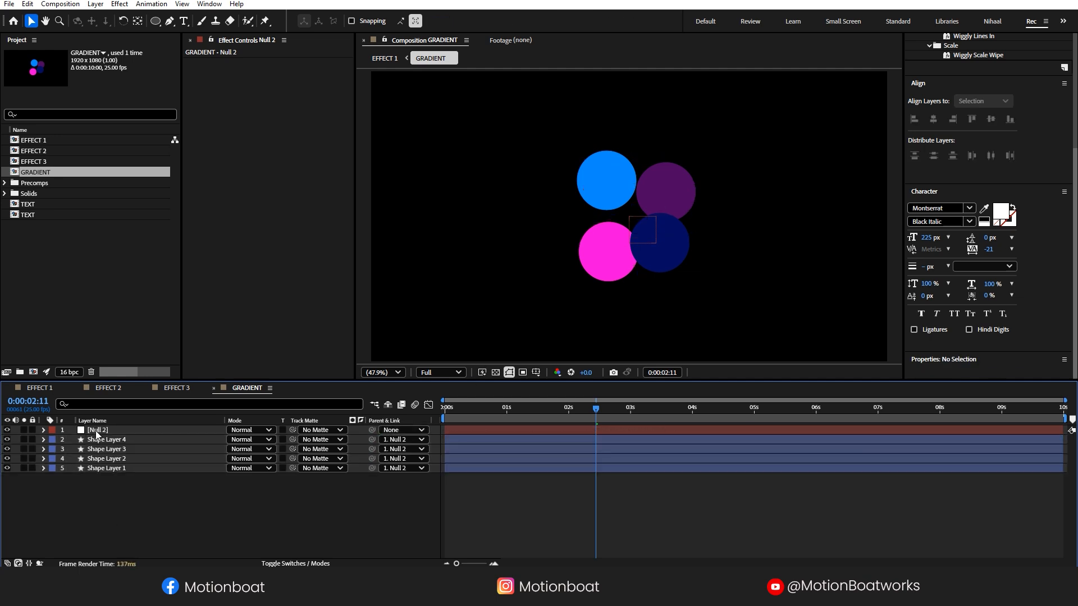
pyautogui.click(97, 430)
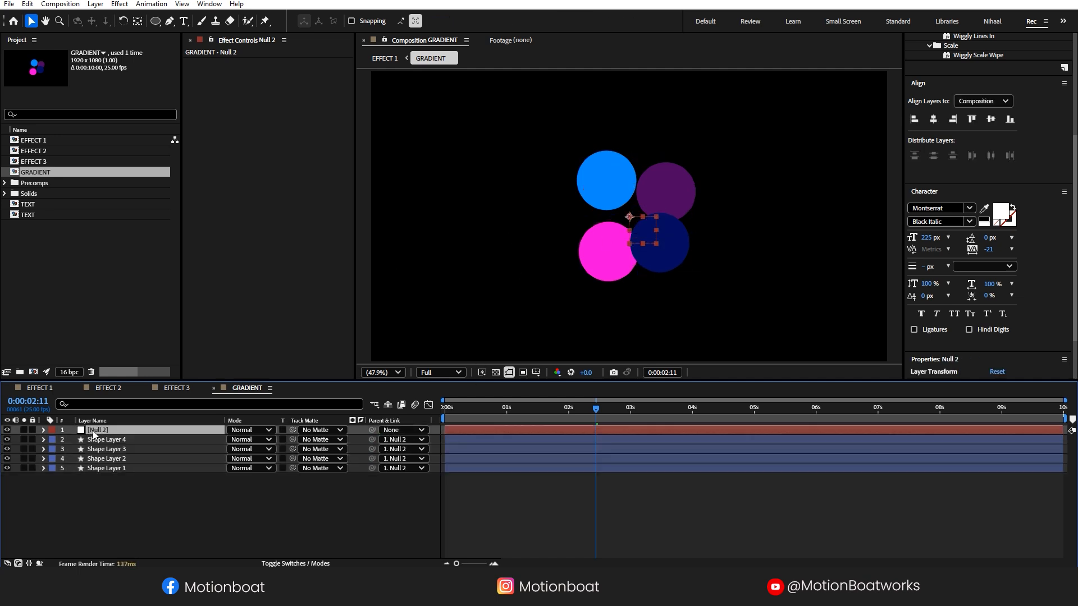
pyautogui.click(44, 429)
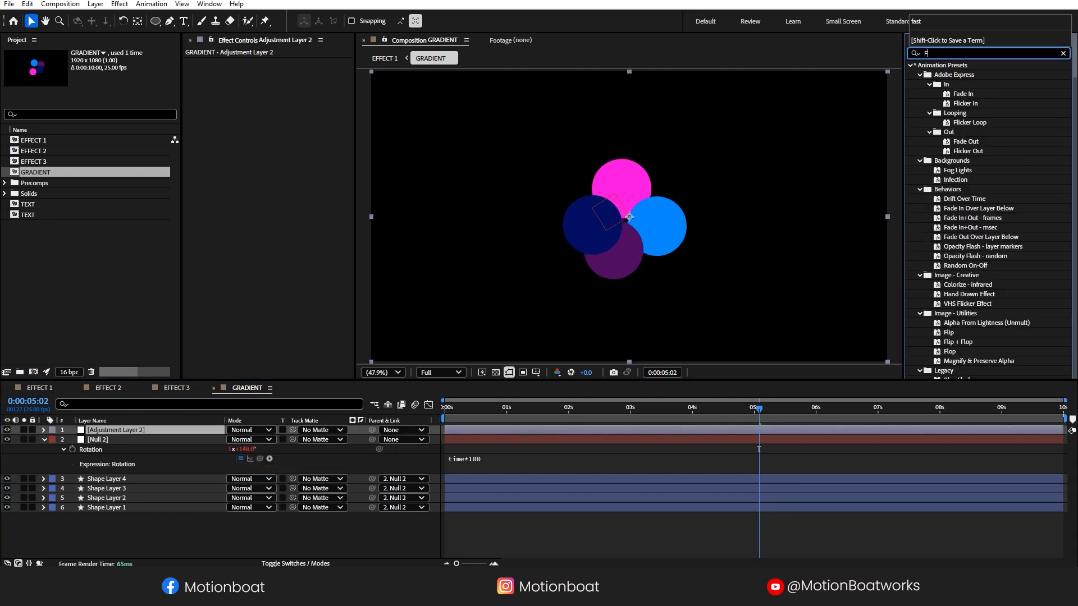
pyautogui.write('FAst')
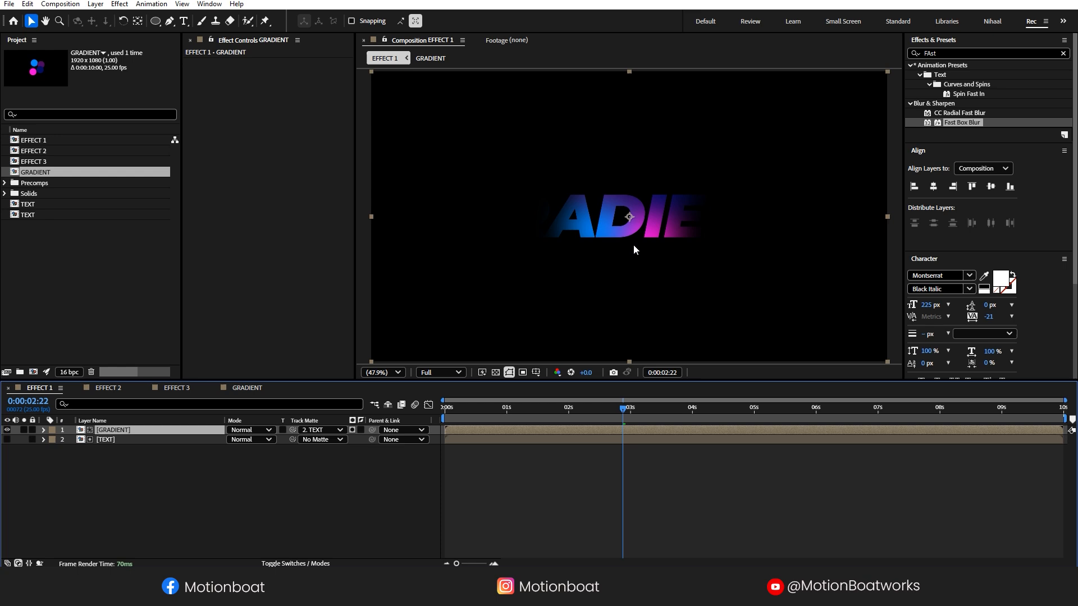
# Matte GRADIENT to TEXT, scale it up to cover the word, and add a white solid background.
pyautogui.click(44, 429)
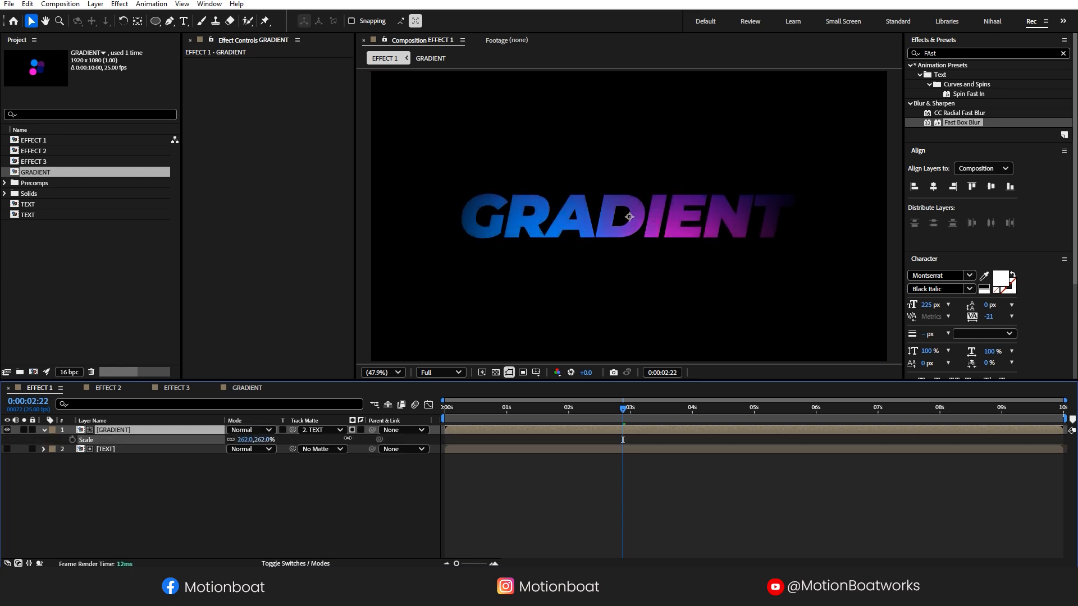
pyautogui.moveTo(248, 439); pyautogui.dragTo(261, 439)
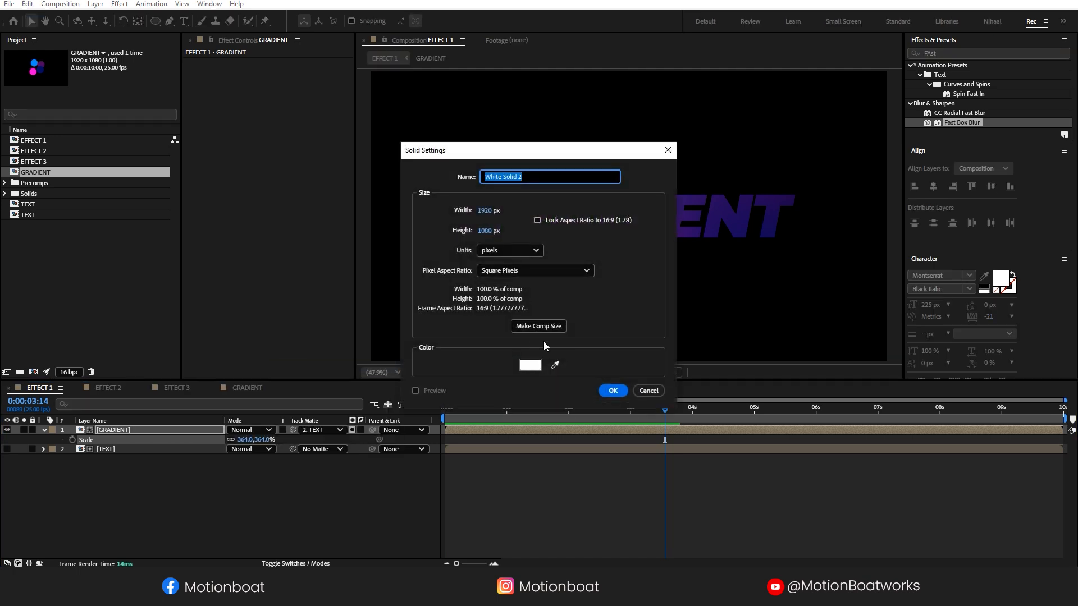
pyautogui.click(613, 391)
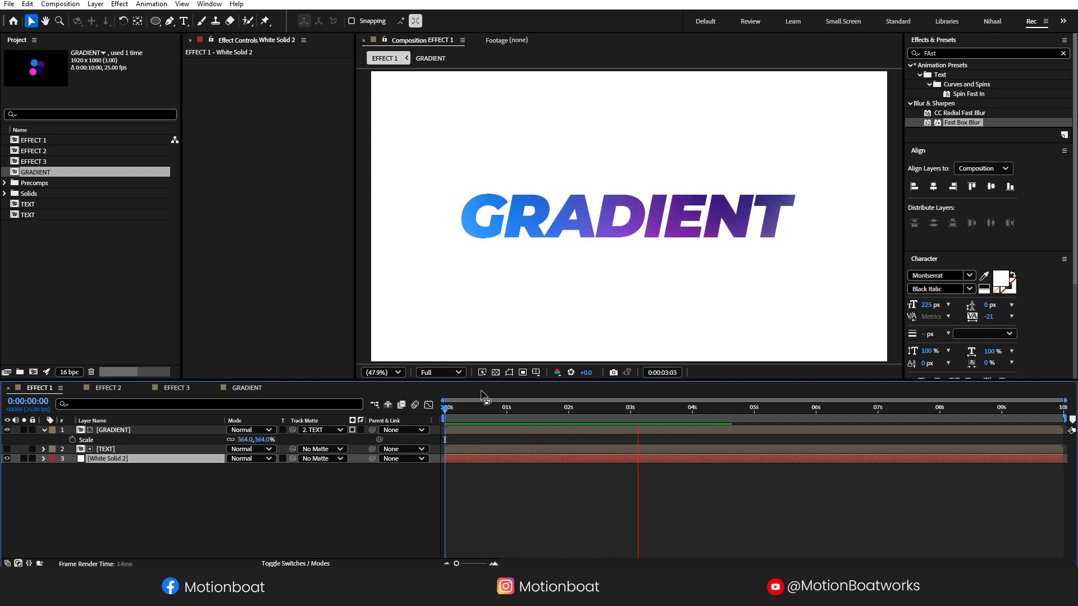
pyautogui.click(755, 408)
pyautogui.write('EFFECT C')
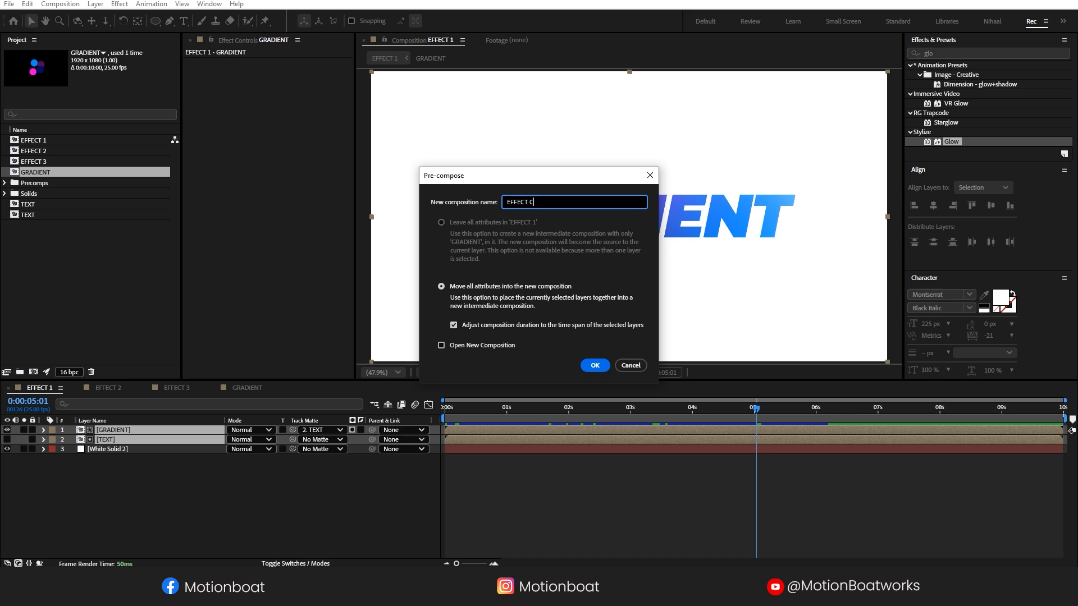
# Pre-compose GRADIENT and TEXT as EFFECT COMP and adjust its Glow effect settings.
pyautogui.click(595, 366)
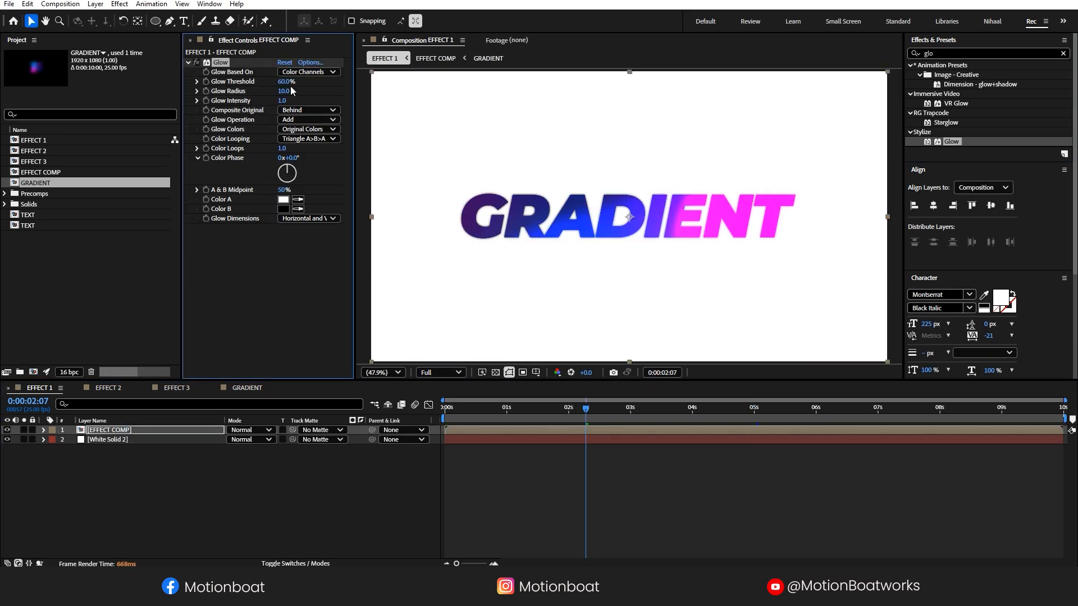
pyautogui.click(287, 90)
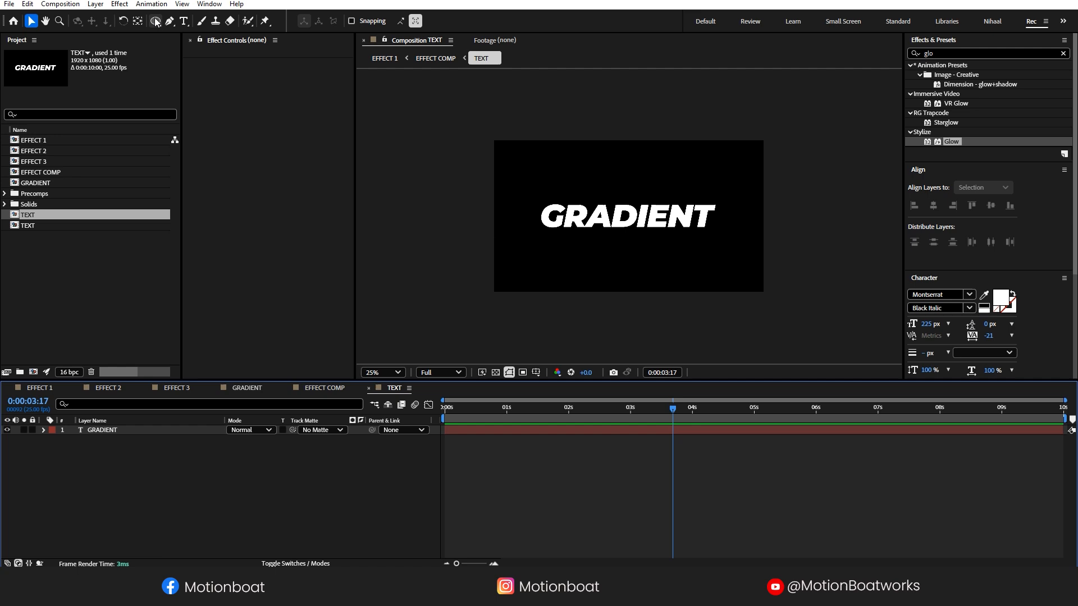
pyautogui.click(153, 22)
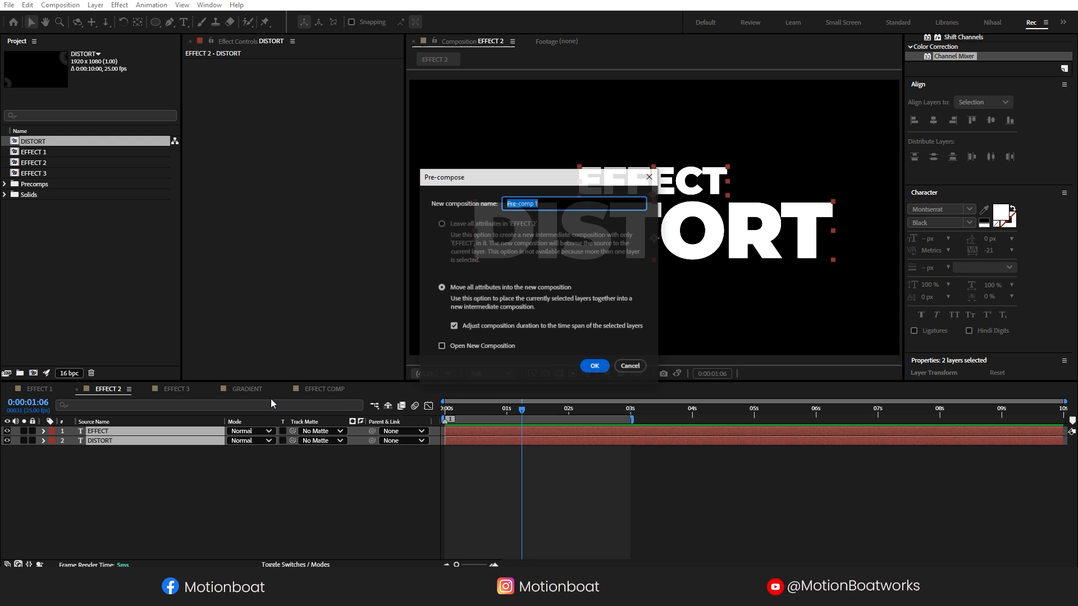
# Pre-compose the EFFECT and DISTORT text layers as TEXT DIS.
pyautogui.write('Dis')
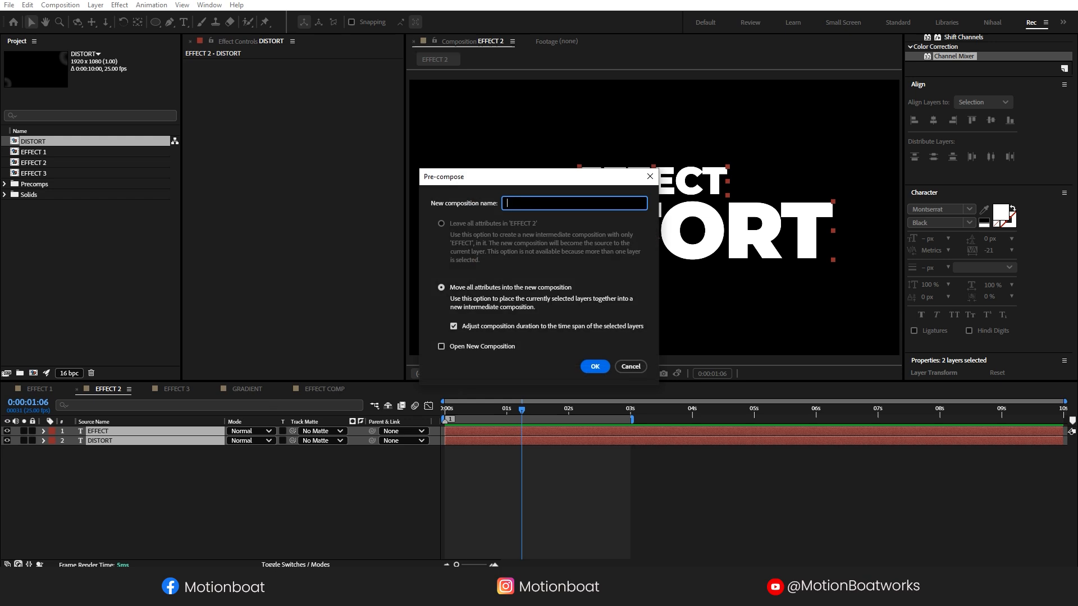
pyautogui.write('TEXT DI')
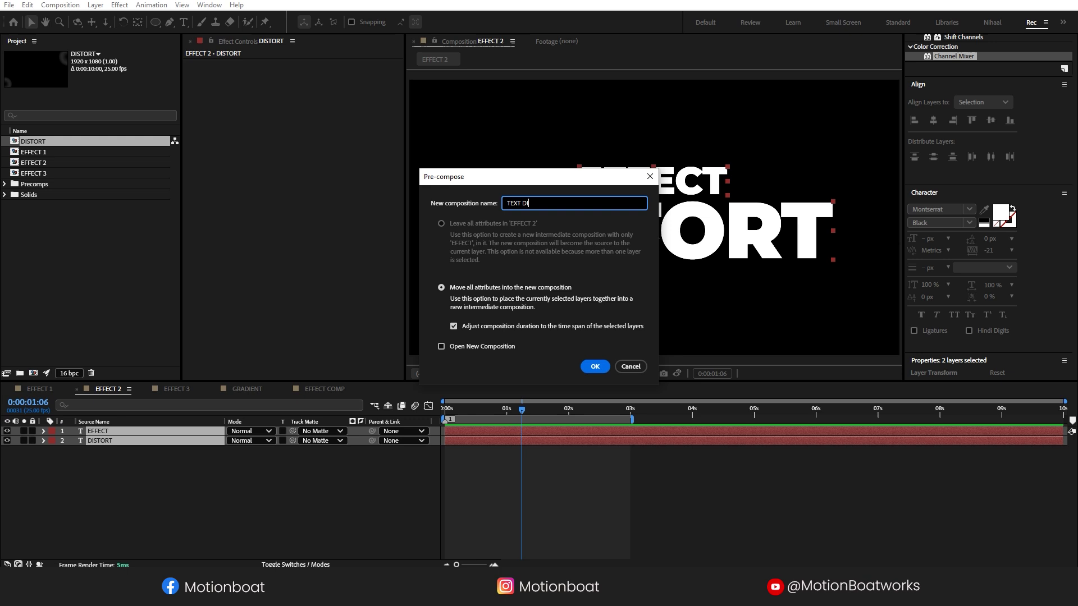
pyautogui.click(595, 366)
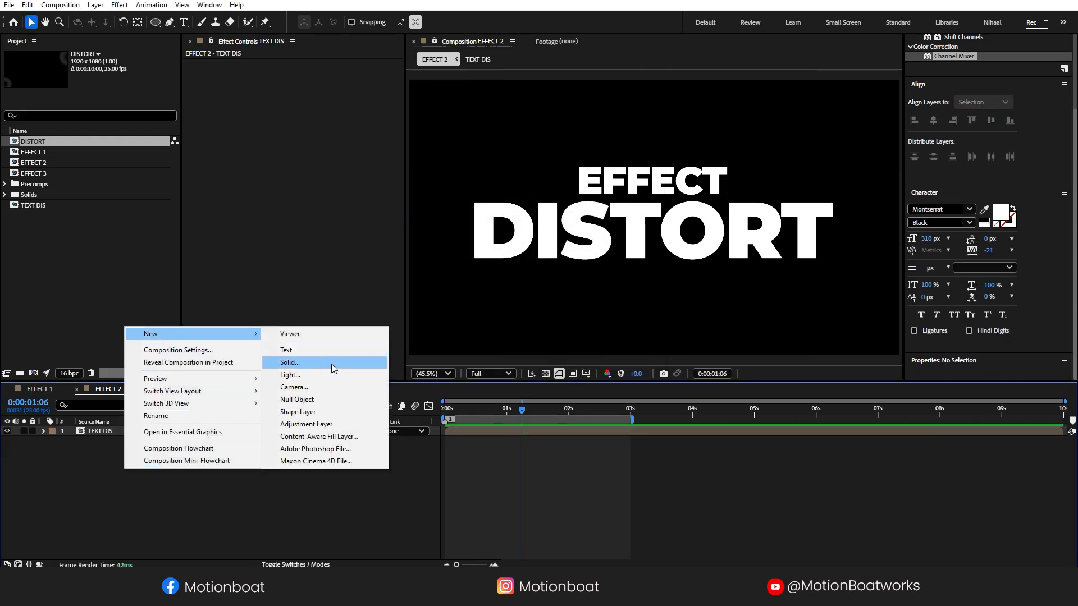
pyautogui.moveTo(307, 417)
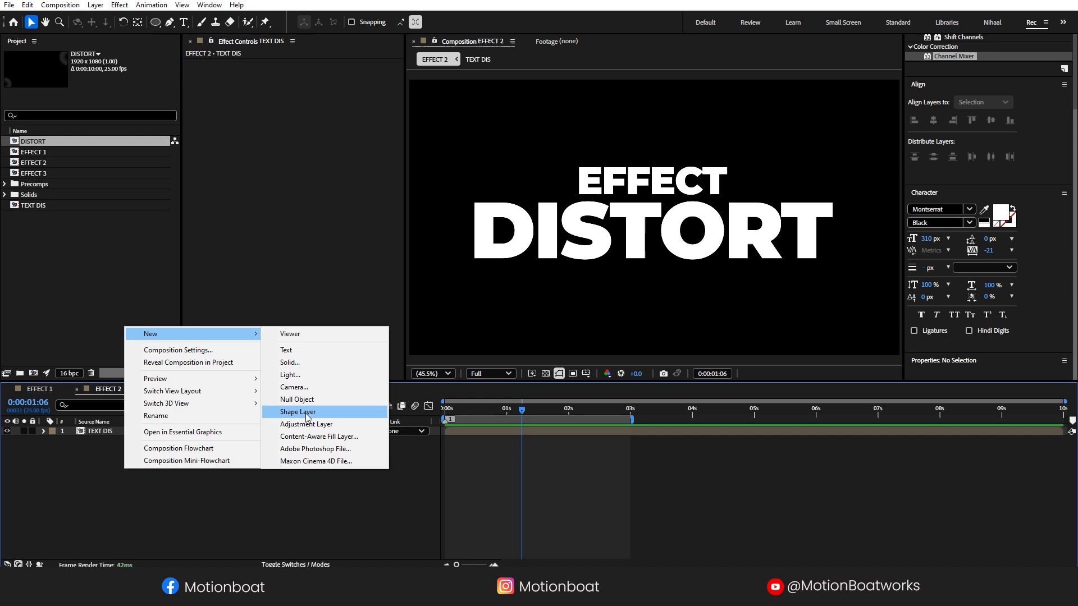
# Give a new shape-layer circle a radial gradient fill with its midpoint shifted outward.
pyautogui.click(297, 413)
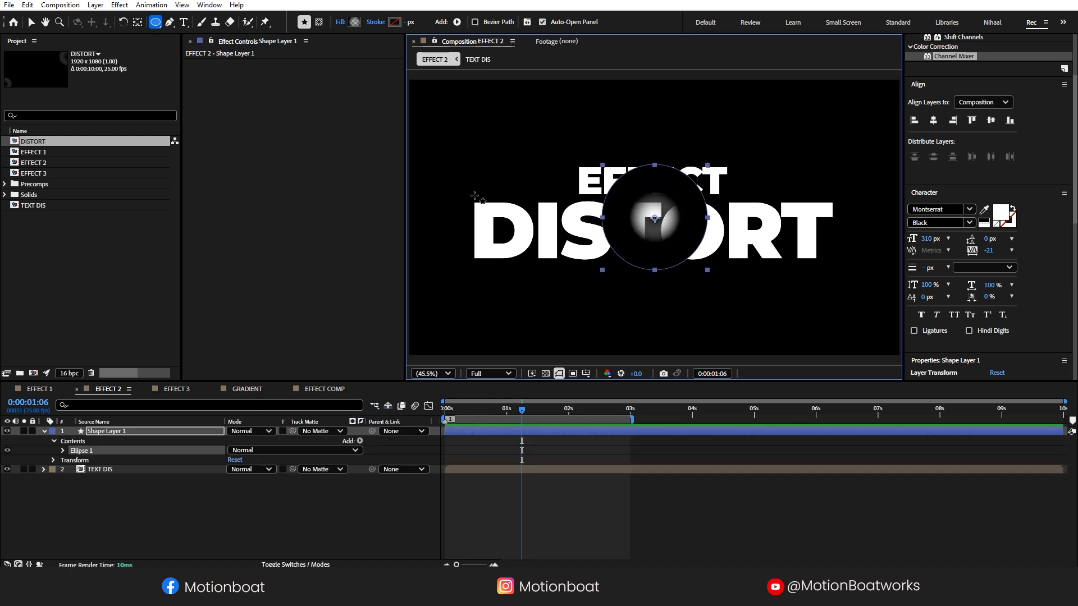
pyautogui.click(352, 21)
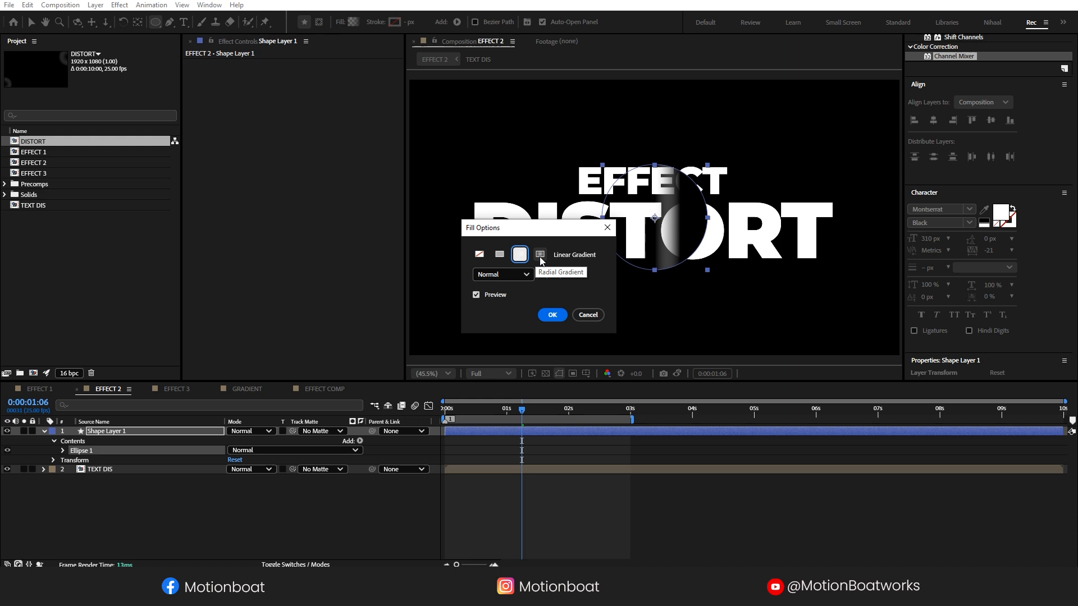
pyautogui.click(552, 315)
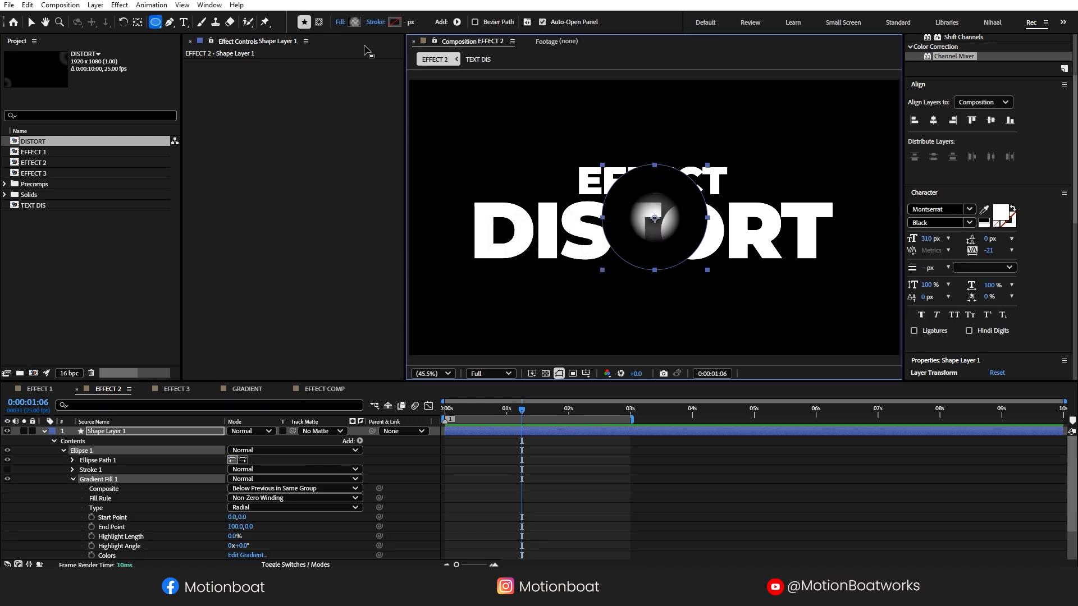
pyautogui.click(247, 556)
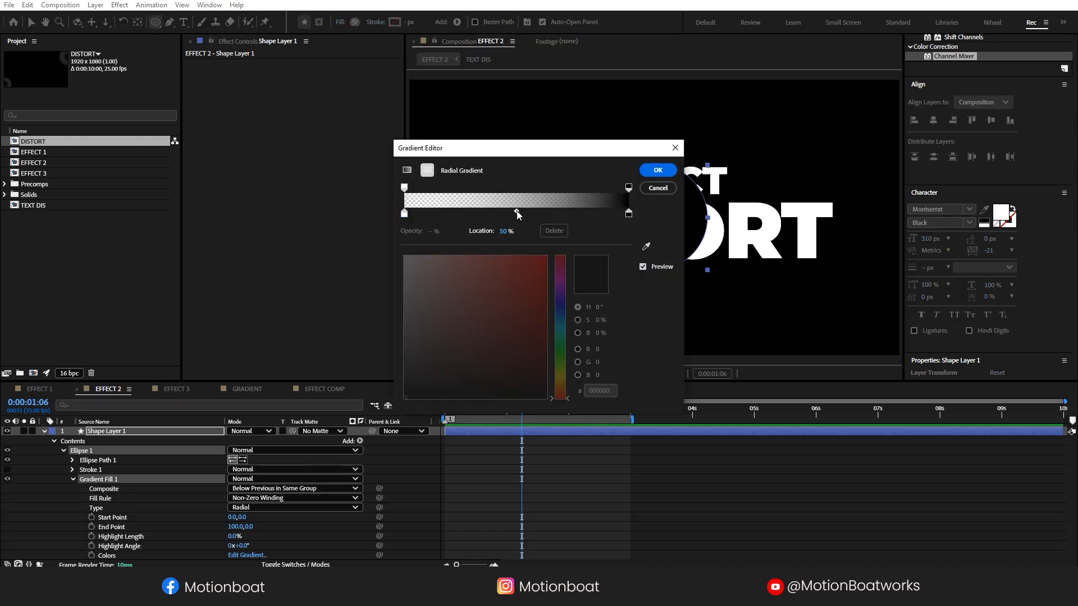
pyautogui.moveTo(517, 212); pyautogui.dragTo(580, 212)
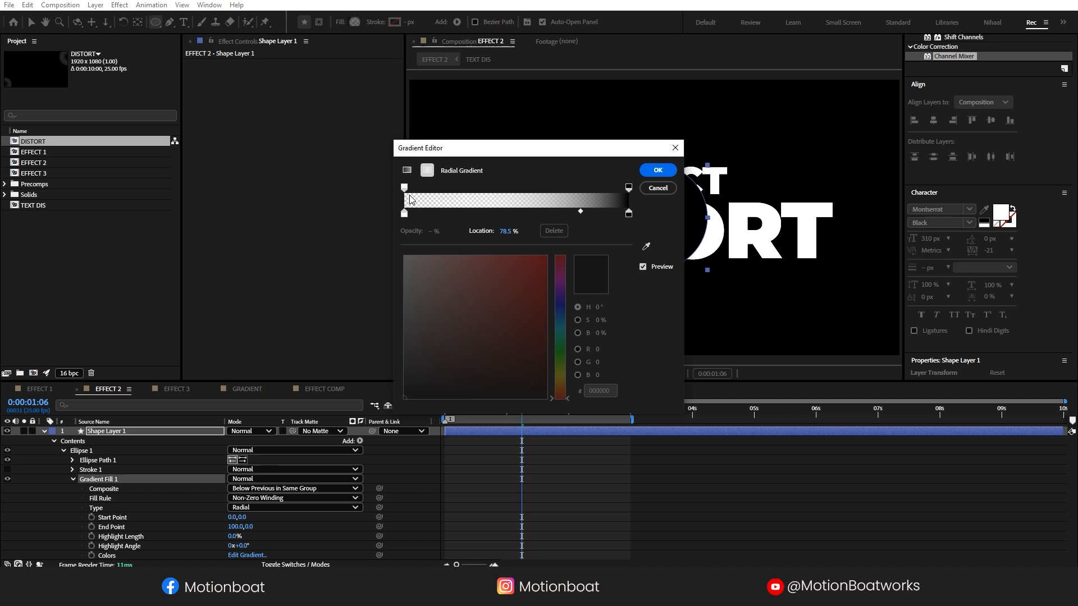
pyautogui.click(403, 213)
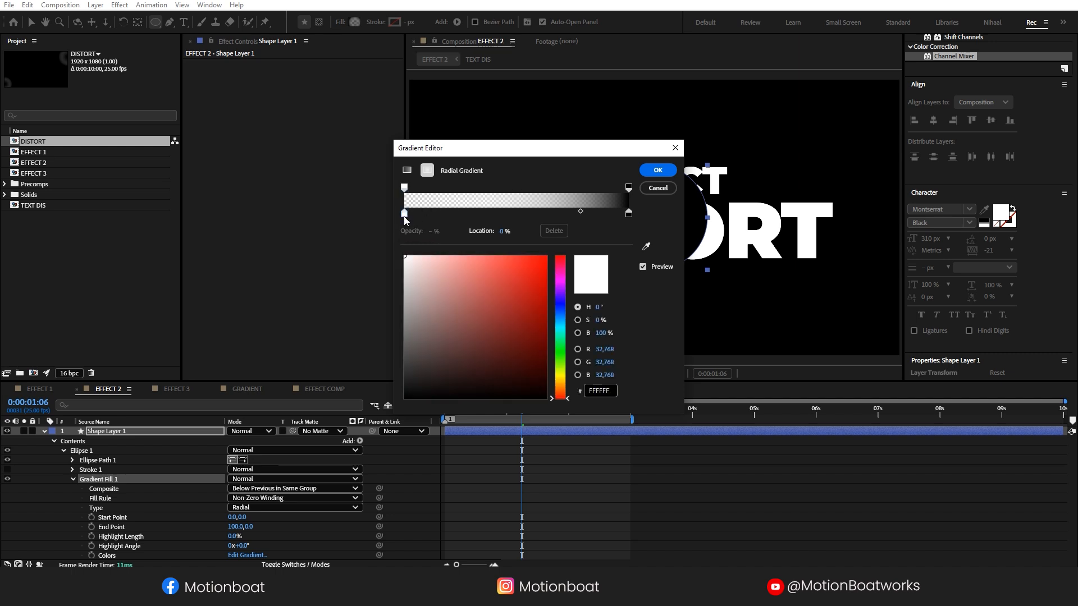
pyautogui.click(657, 170)
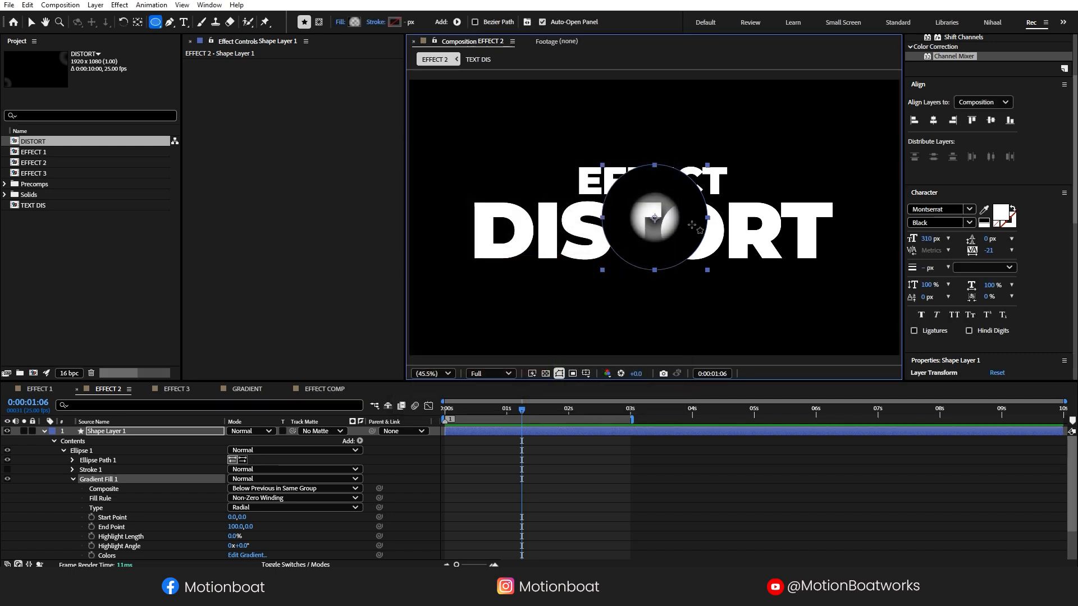
# Refine the circle's radial gradient colours a second time.
pyautogui.click(168, 22)
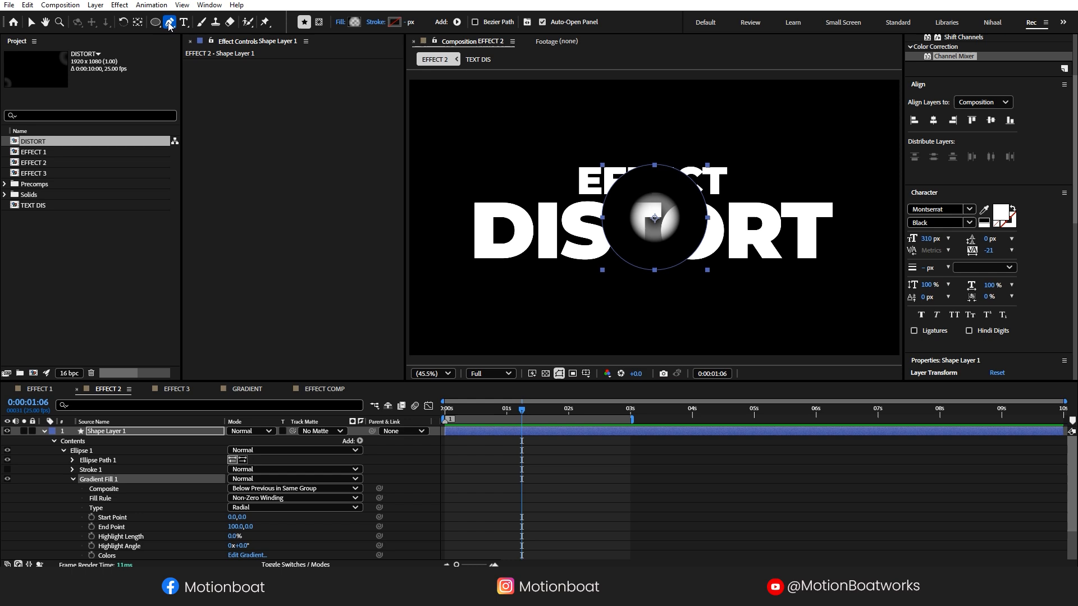
pyautogui.click(22, 21)
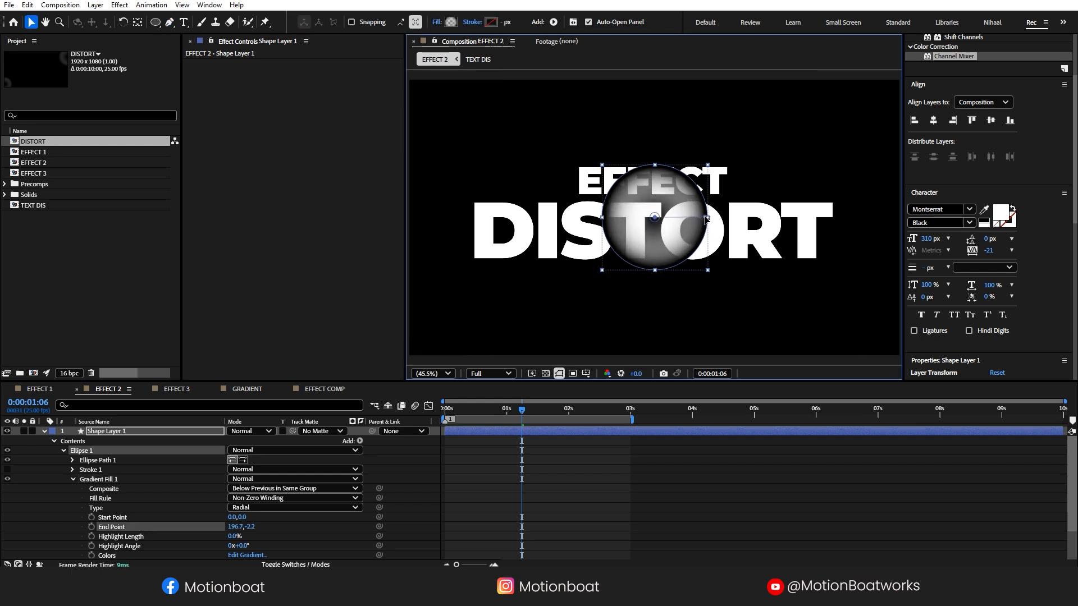
pyautogui.click(247, 555)
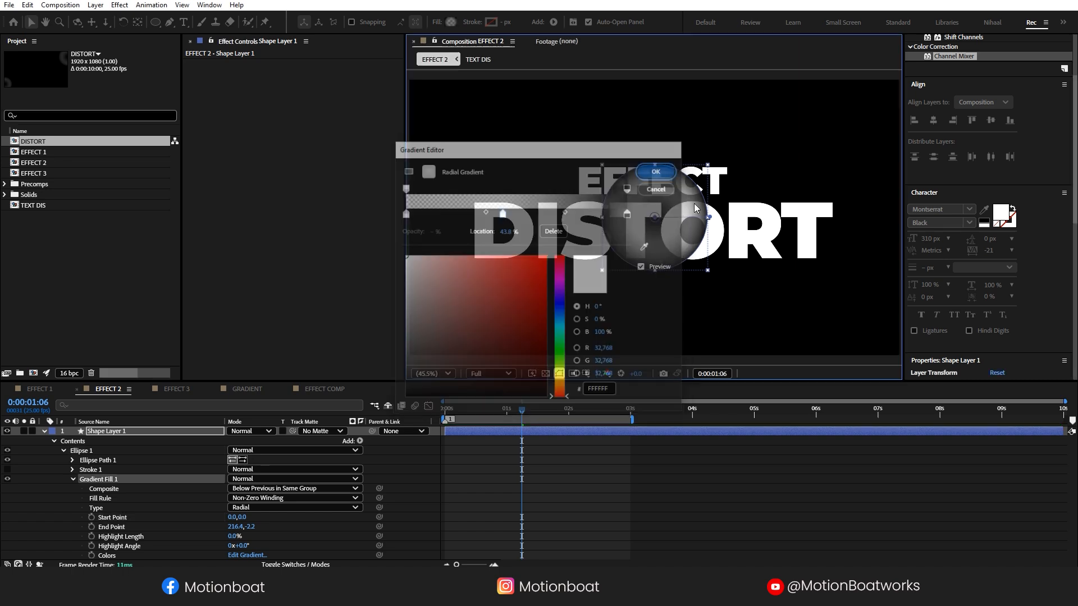
pyautogui.click(656, 172)
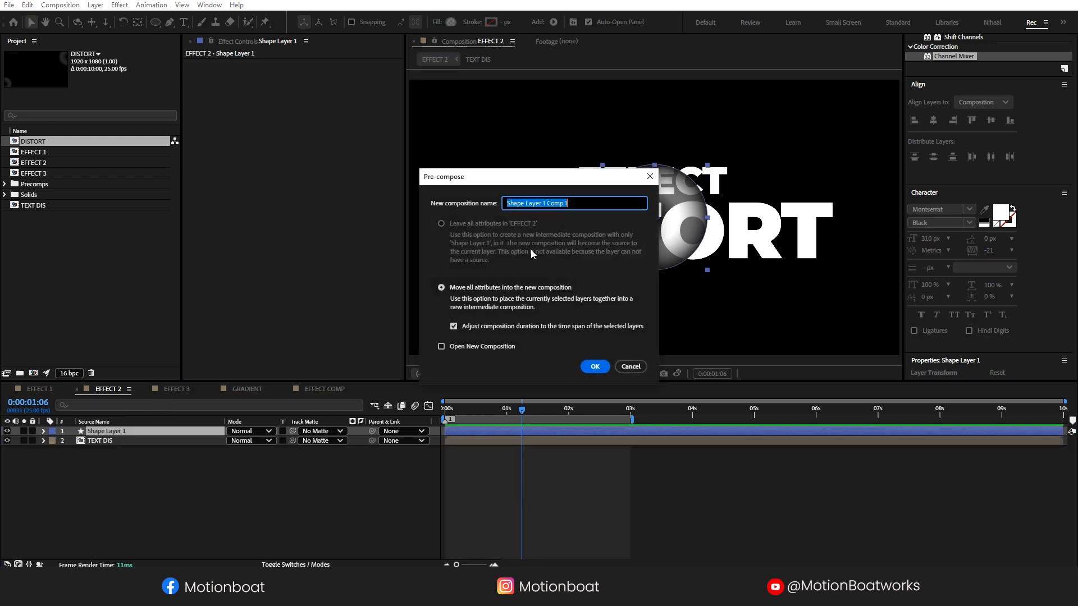
# Name the circle precomp BUBBLE and add an adjustment layer above TEXT DIS.
pyautogui.write('BUBBLE')
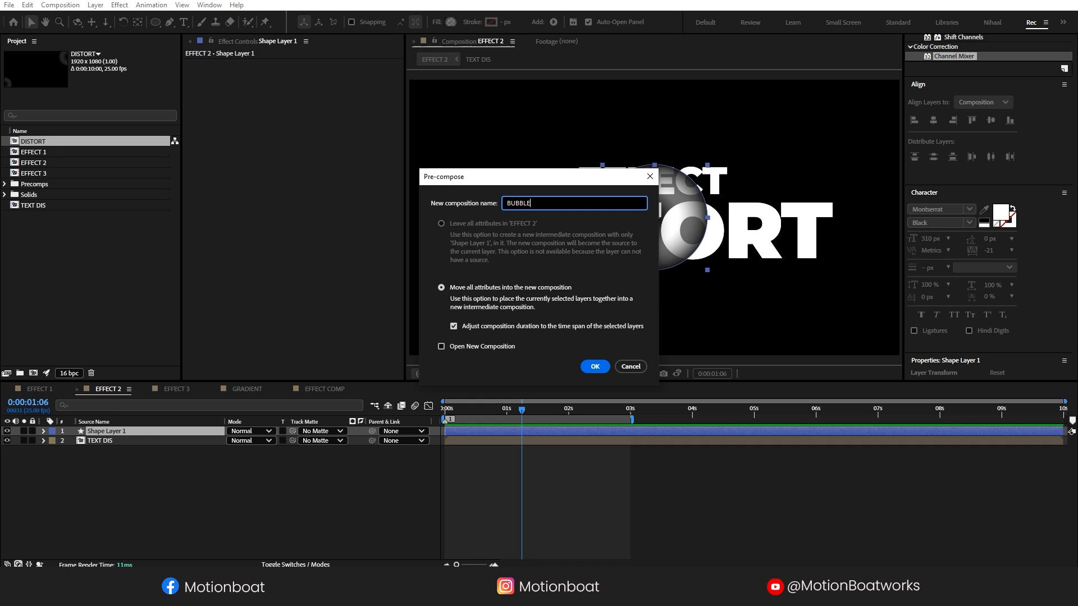
pyautogui.click(595, 366)
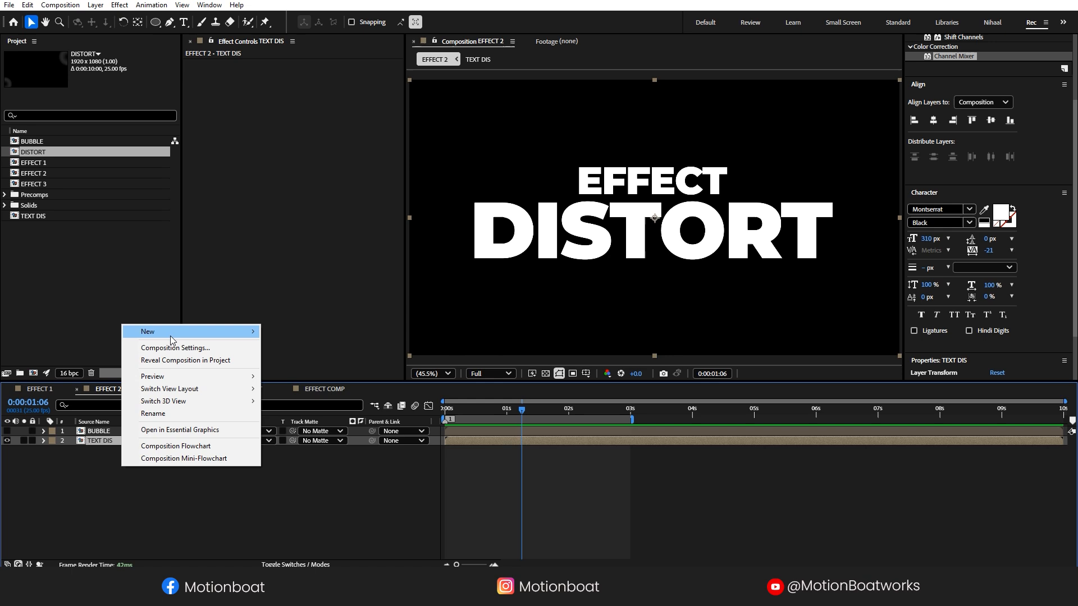
pyautogui.click(148, 331)
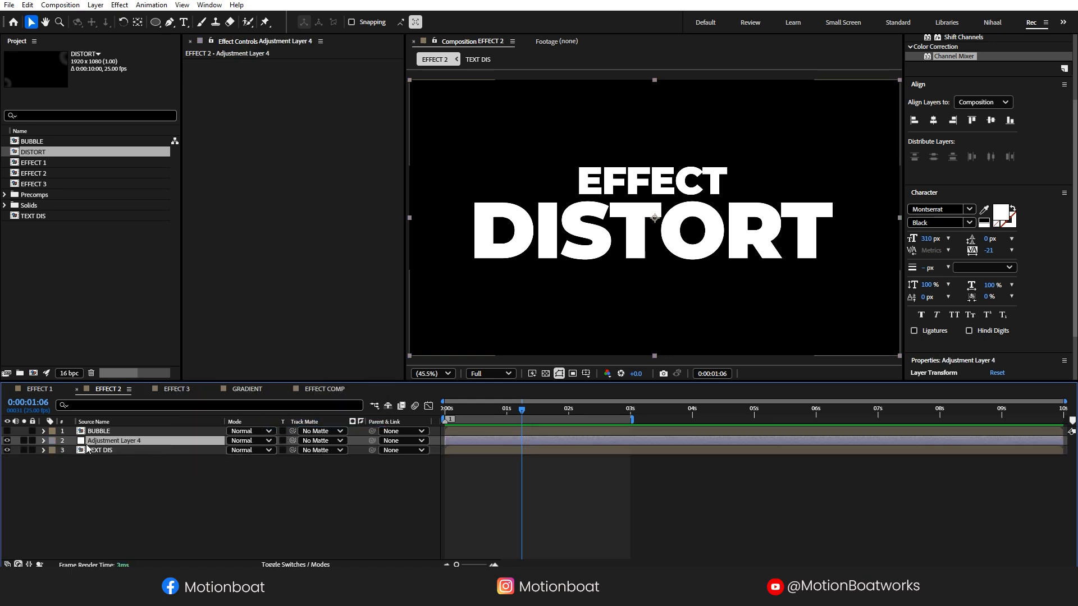
# Apply CC Glass using BUBBLE's masks as bump map, then open BUBBLE to keyframe Position.
pyautogui.write('channel')
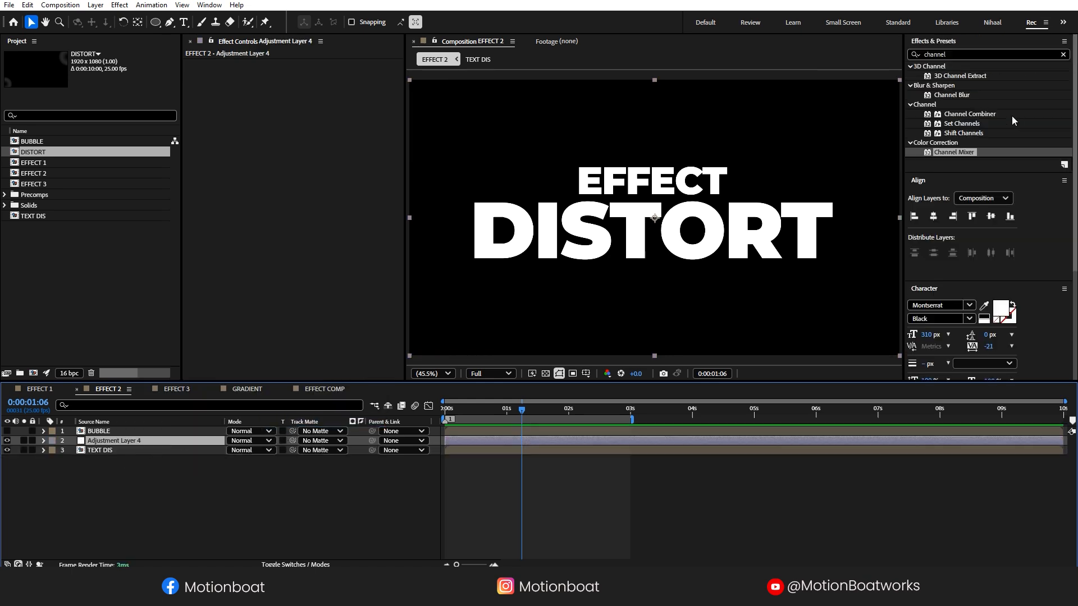
pyautogui.write('cc glass')
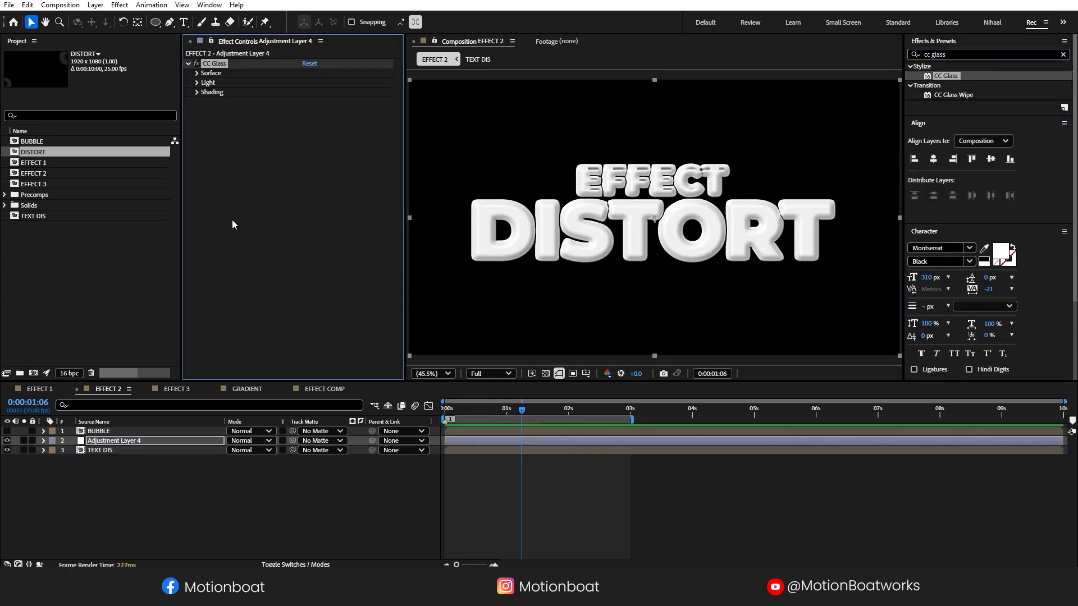
pyautogui.click(197, 73)
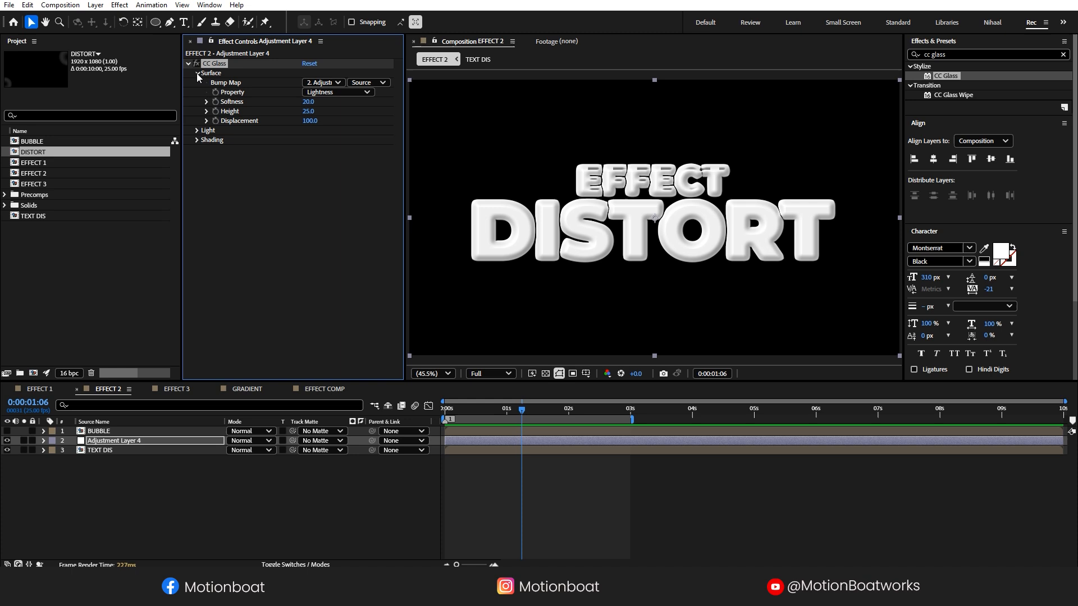
pyautogui.click(323, 83)
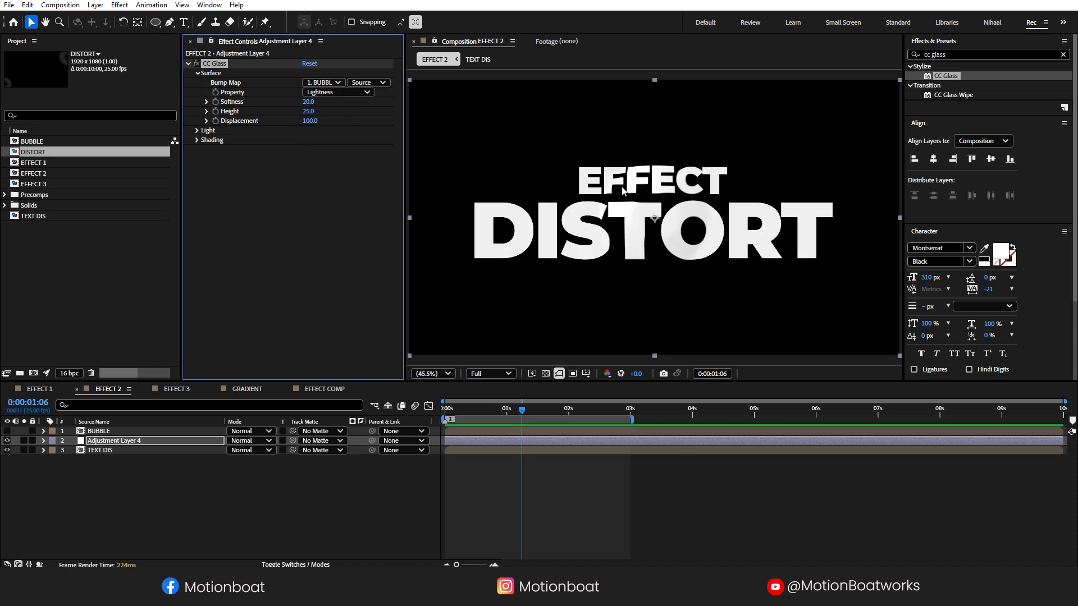
pyautogui.click(367, 82)
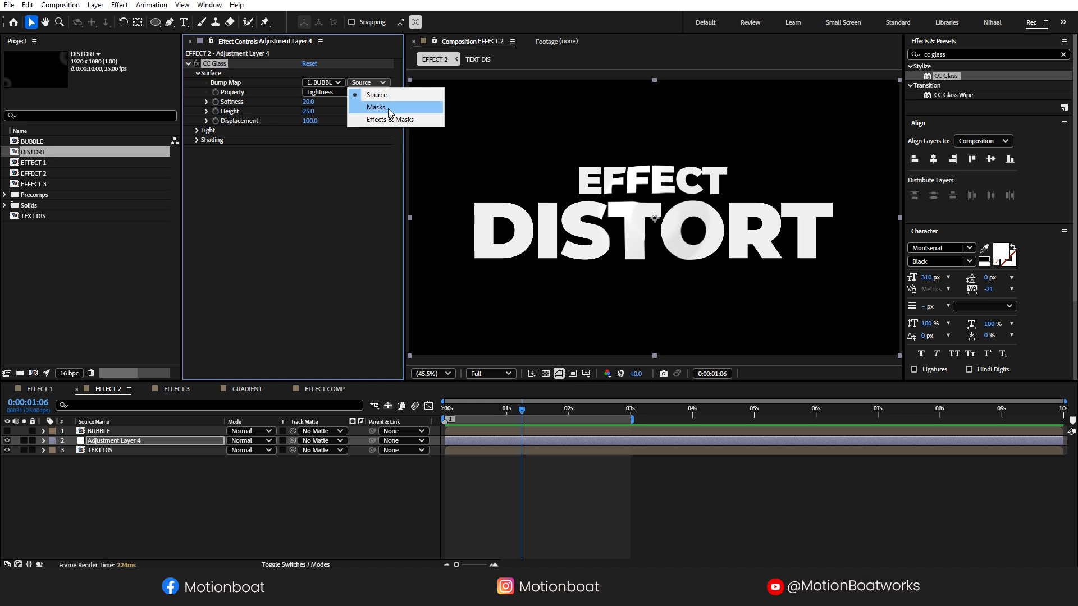
pyautogui.click(376, 107)
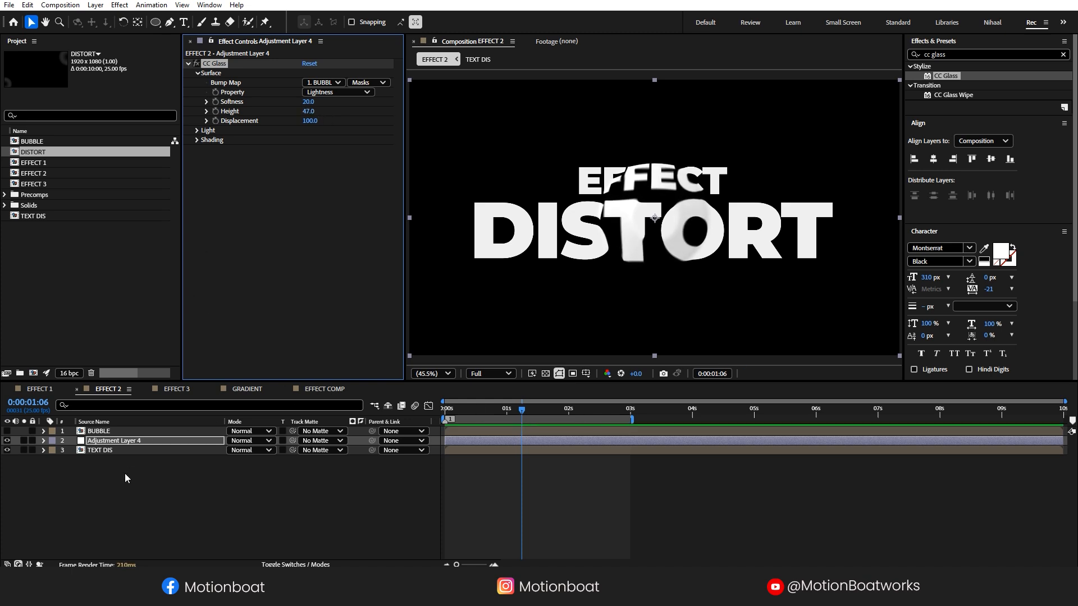
pyautogui.doubleClick(32, 141)
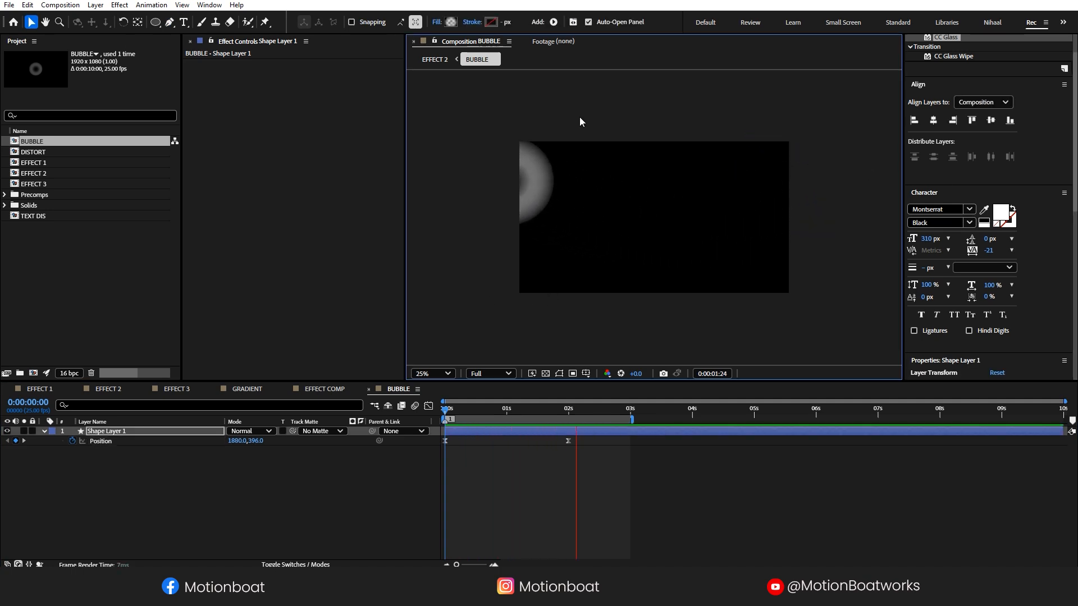
# Return to EFFECT 2 to see the bubble warping the DISTORT text.
pyautogui.click(108, 389)
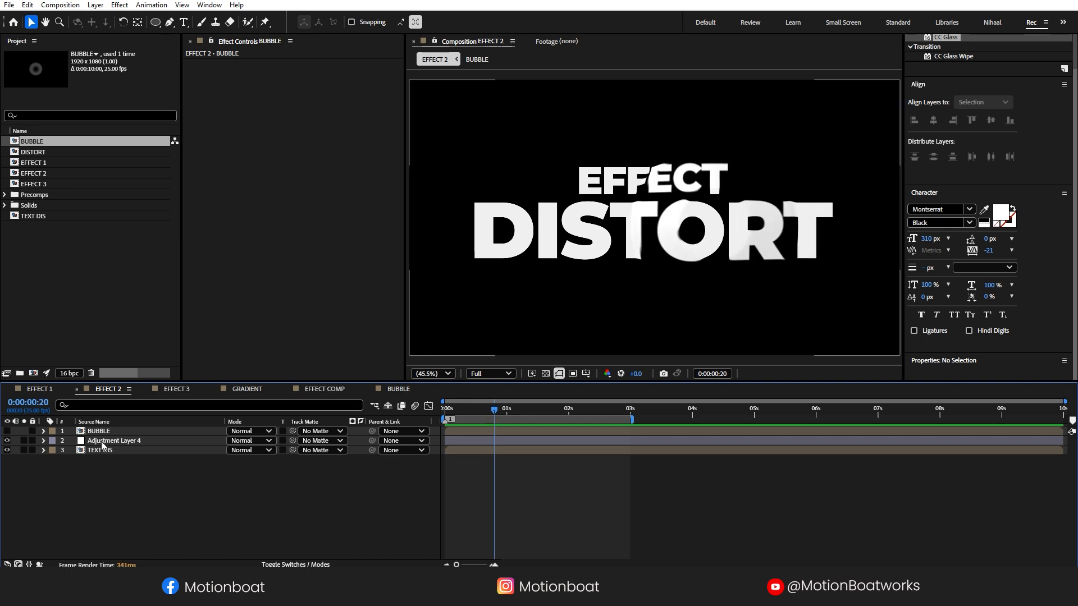
# Duplicate Adjustment Layer 4 and TEXT DIS twice, with copies in Add mode with Channel Mixer.
pyautogui.click(114, 440)
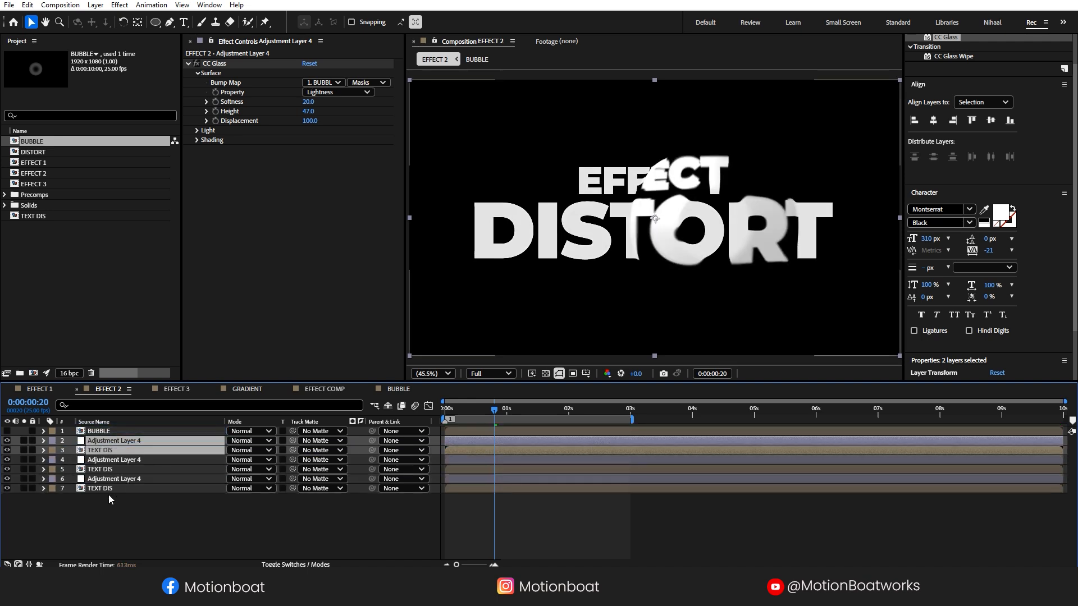
pyautogui.click(99, 469)
pyautogui.write('channe')
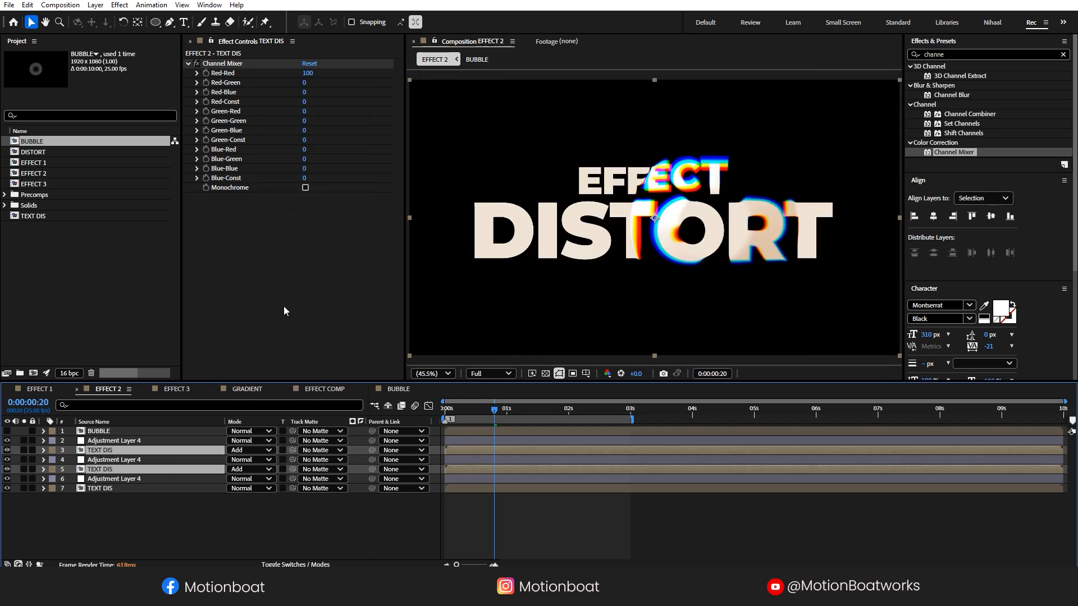
pyautogui.click(589, 411)
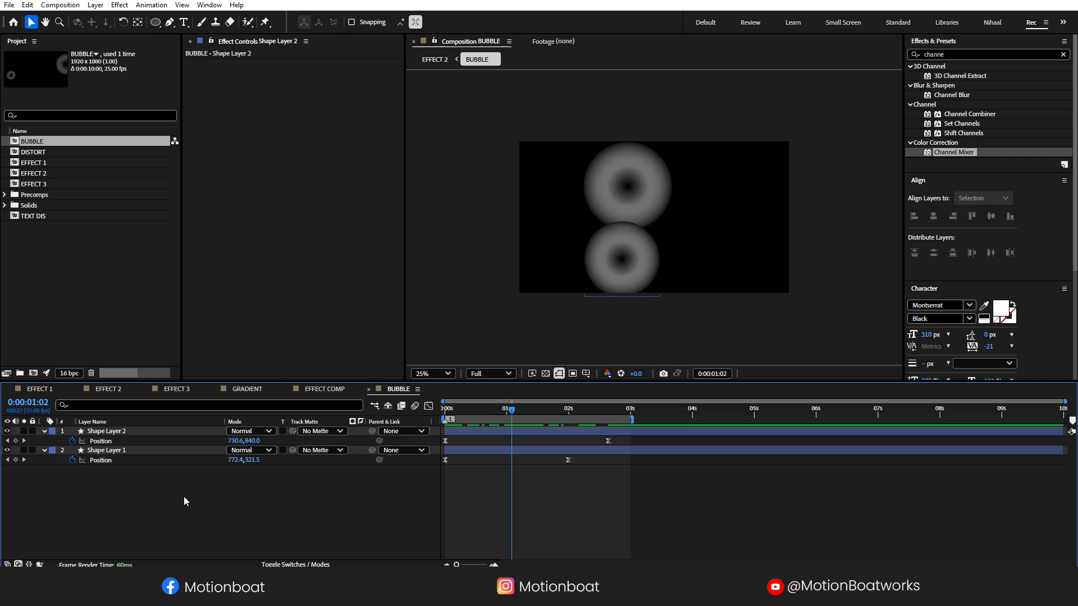
# Give BUBBLE an adjustment layer with Turbulent Displace (Size 120) and Fast Box Blur (Radius 15).
pyautogui.rightClick(185, 501)
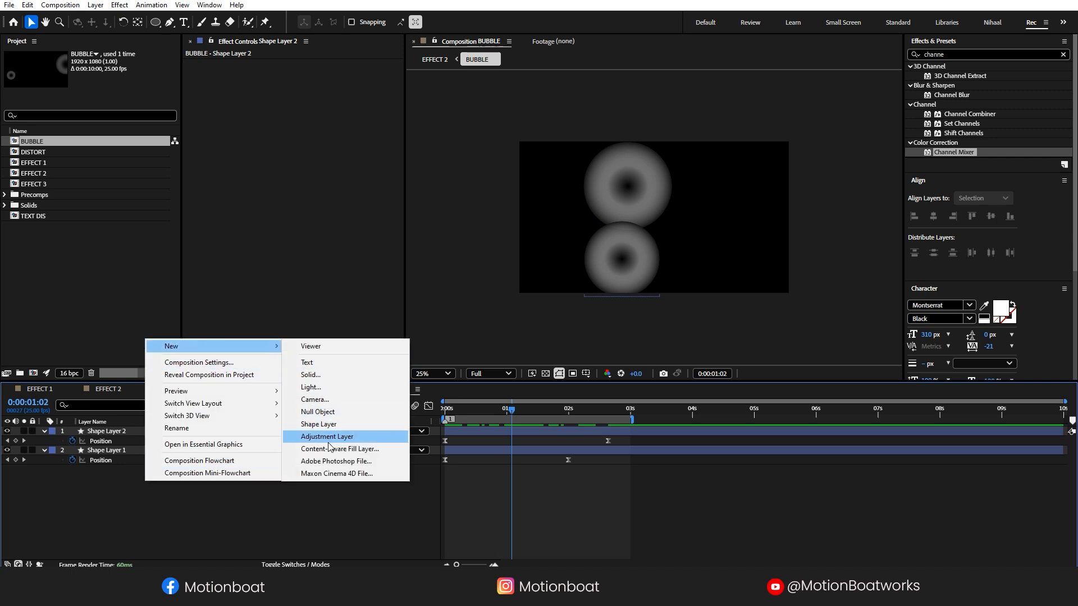
pyautogui.click(327, 437)
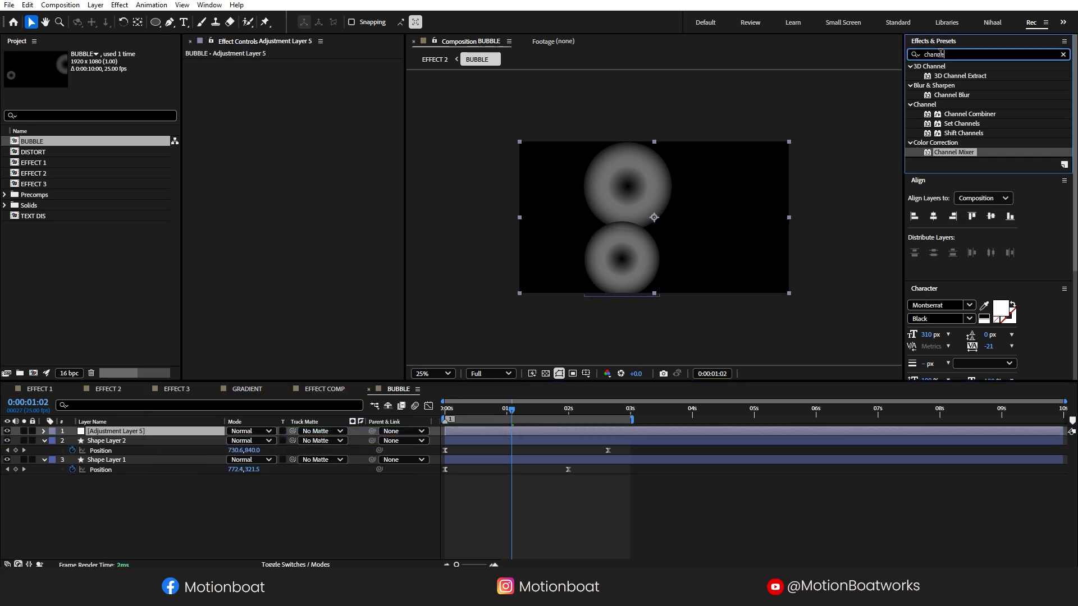
pyautogui.write('turb')
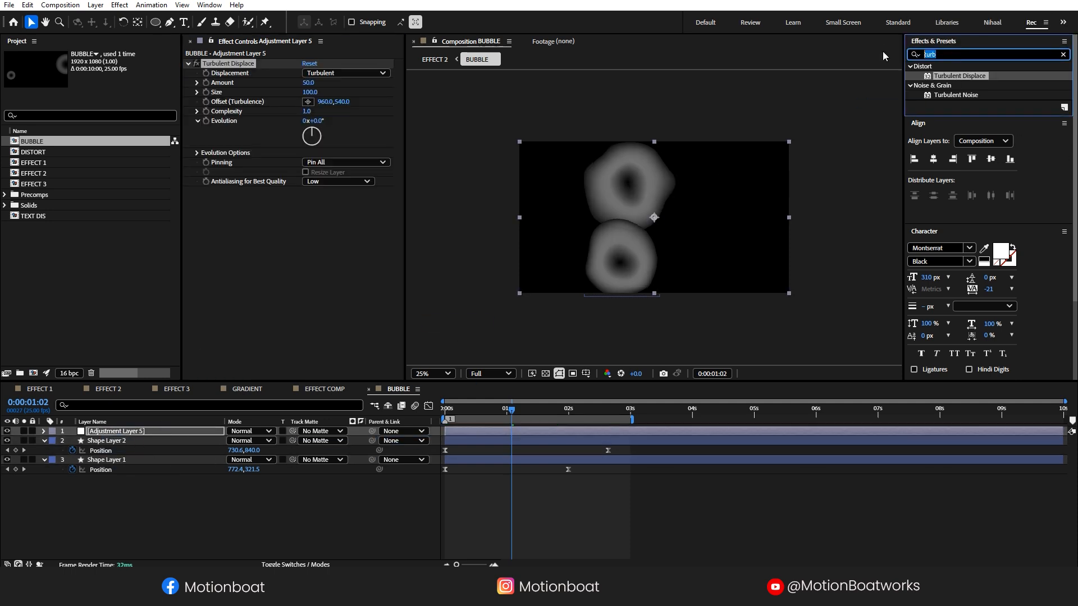
pyautogui.write('fast')
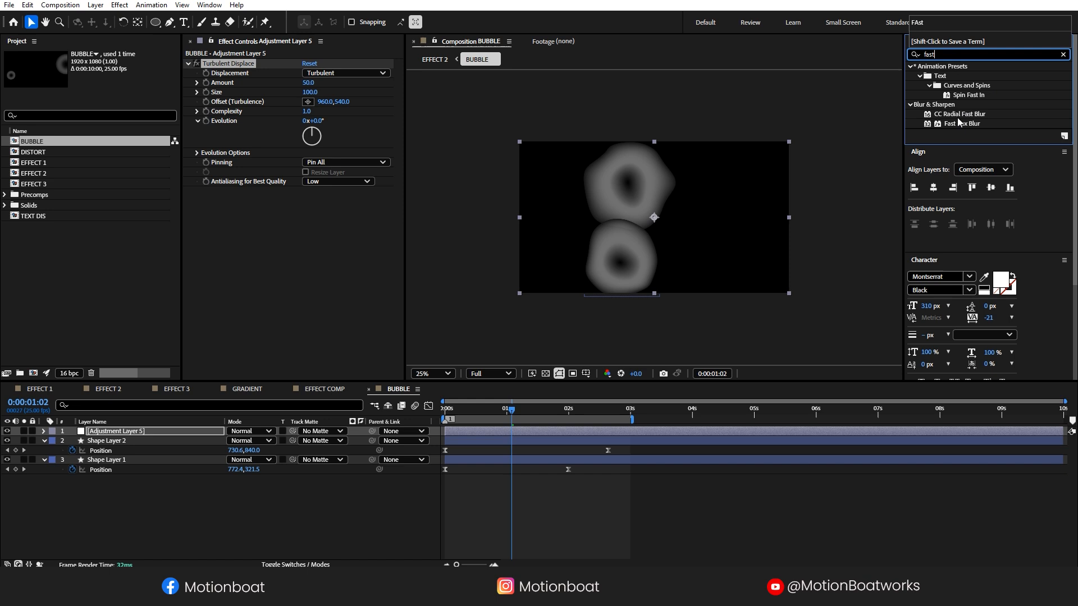
pyautogui.doubleClick(962, 123)
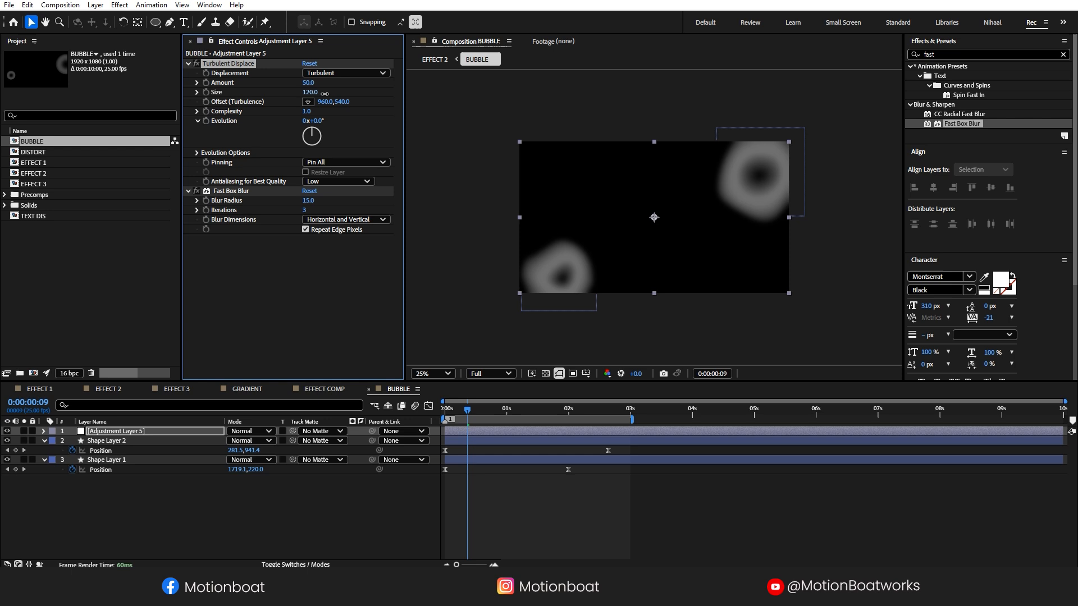
pyautogui.click(109, 389)
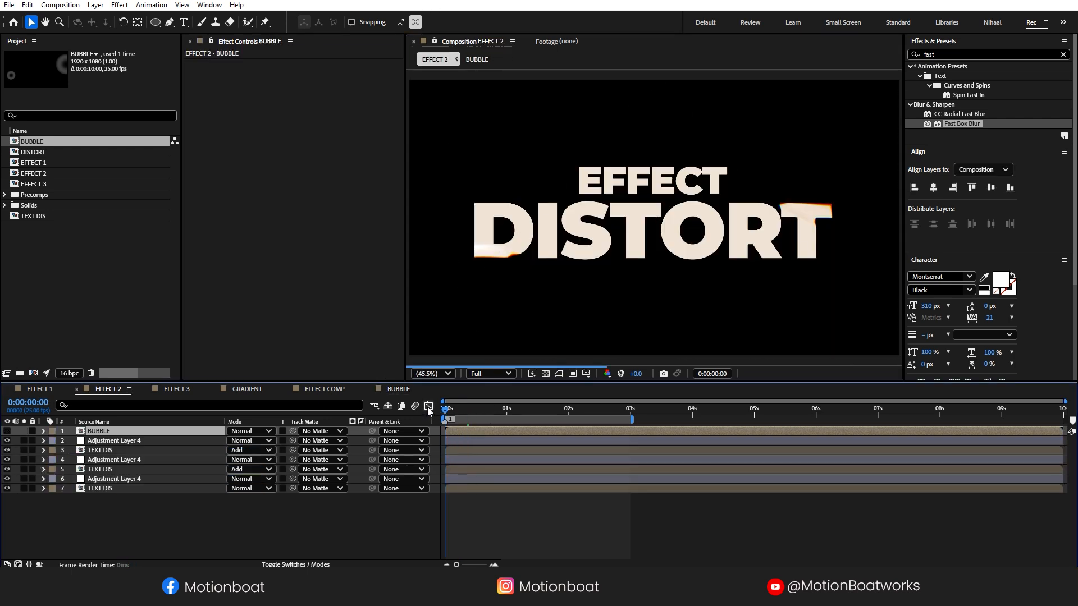
# Add a new adjustment layer to EFFECT 2 with Camera Lens Blur applied.
pyautogui.click(114, 479)
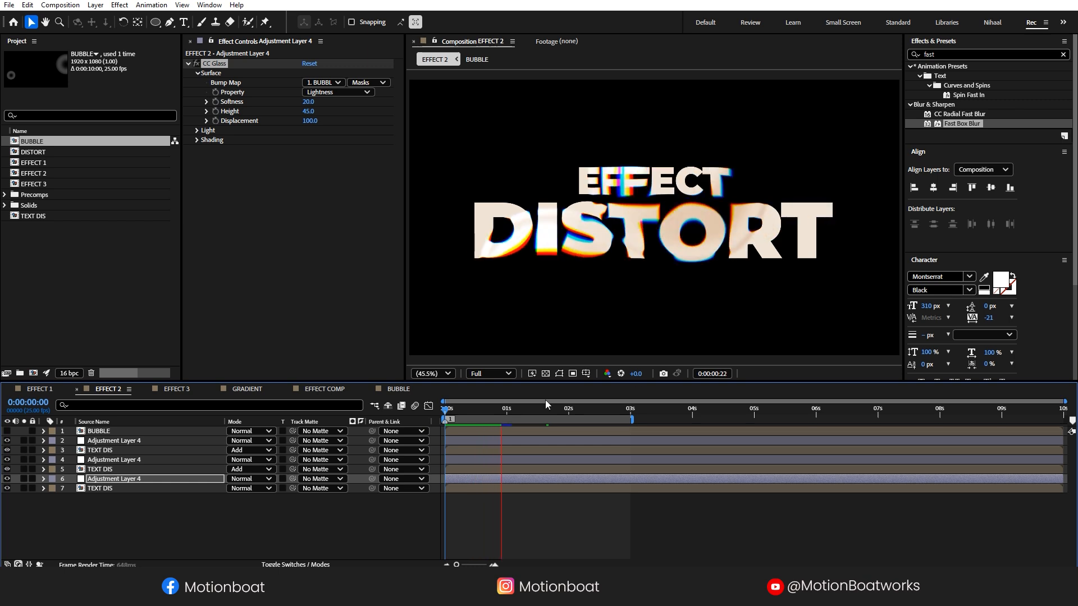
pyautogui.rightClick(108, 389)
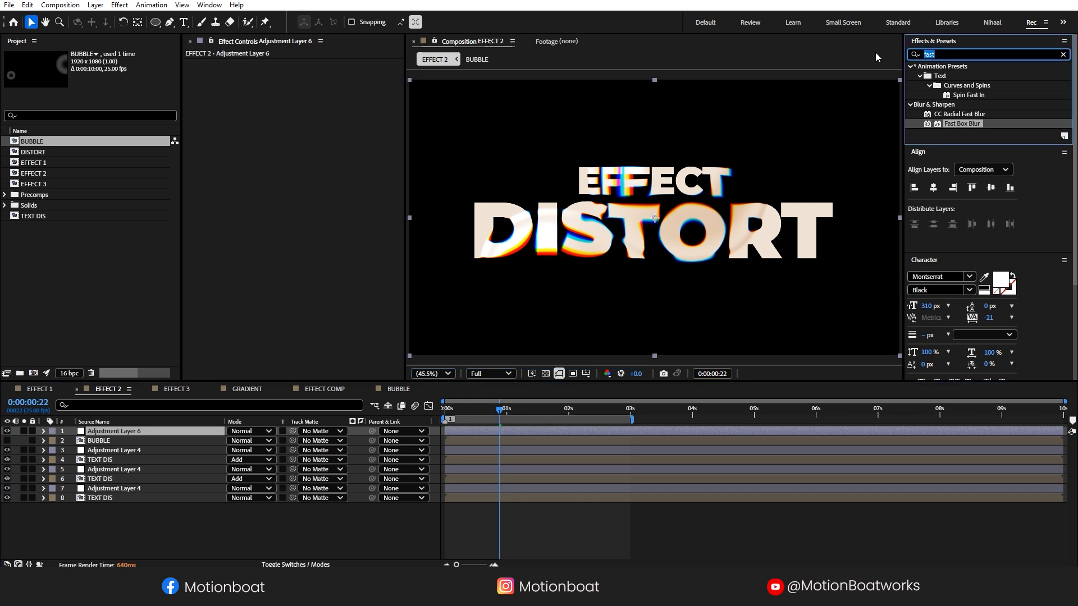
pyautogui.write('camer')
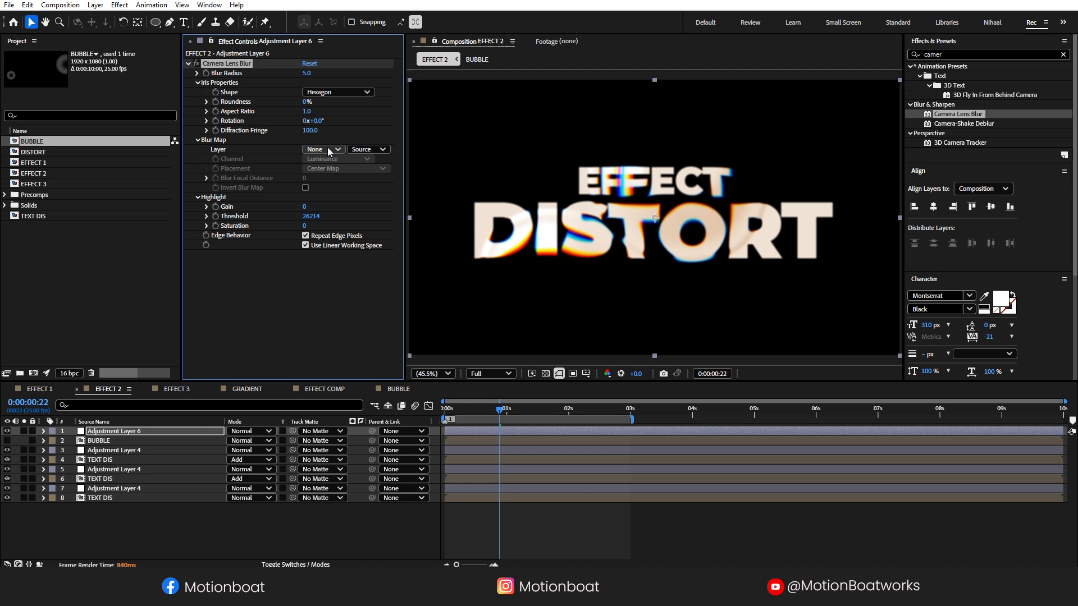
# Set the lens blur map to BUBBLE's masks and Blur Radius to 10.
pyautogui.click(322, 149)
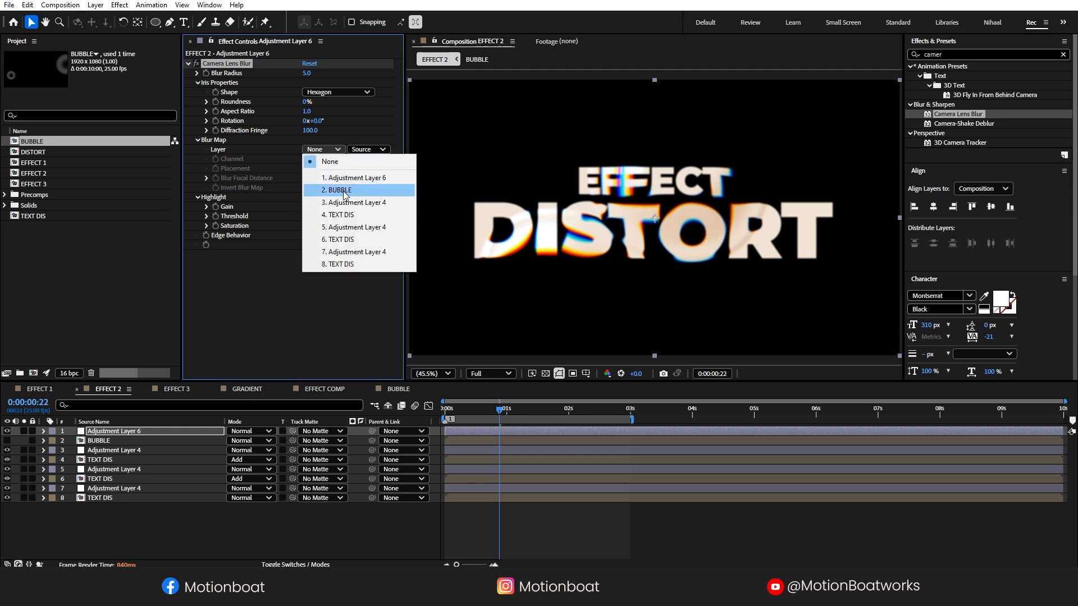
pyautogui.click(337, 190)
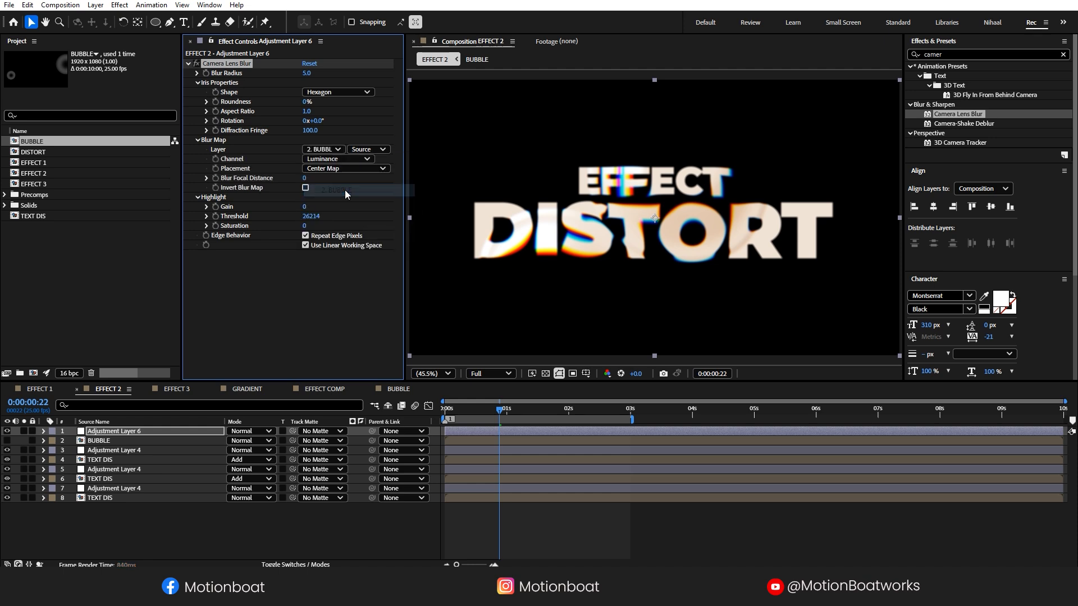
pyautogui.click(368, 149)
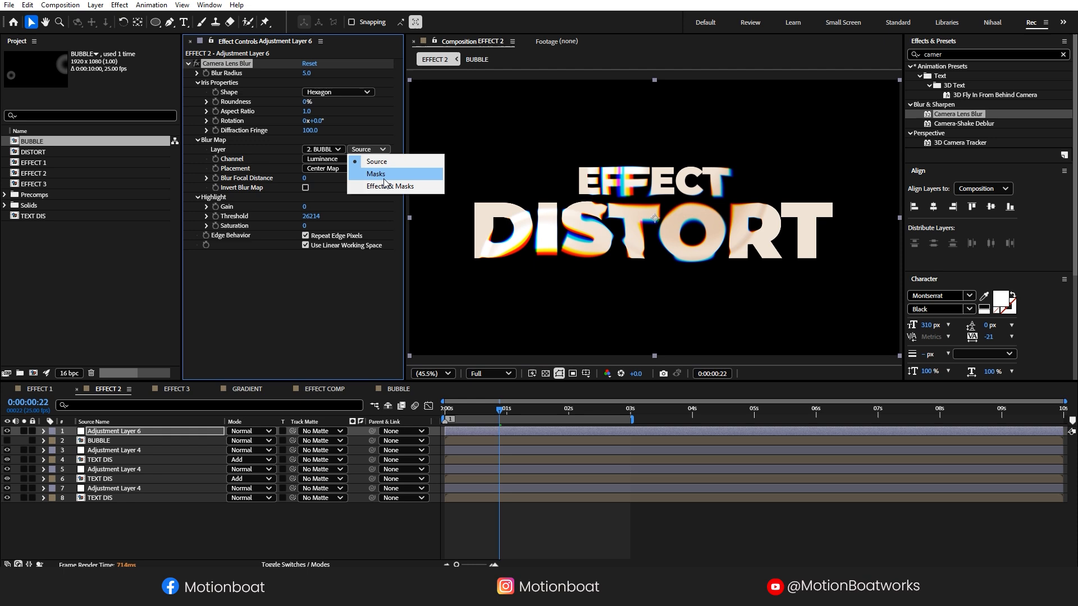
pyautogui.click(376, 173)
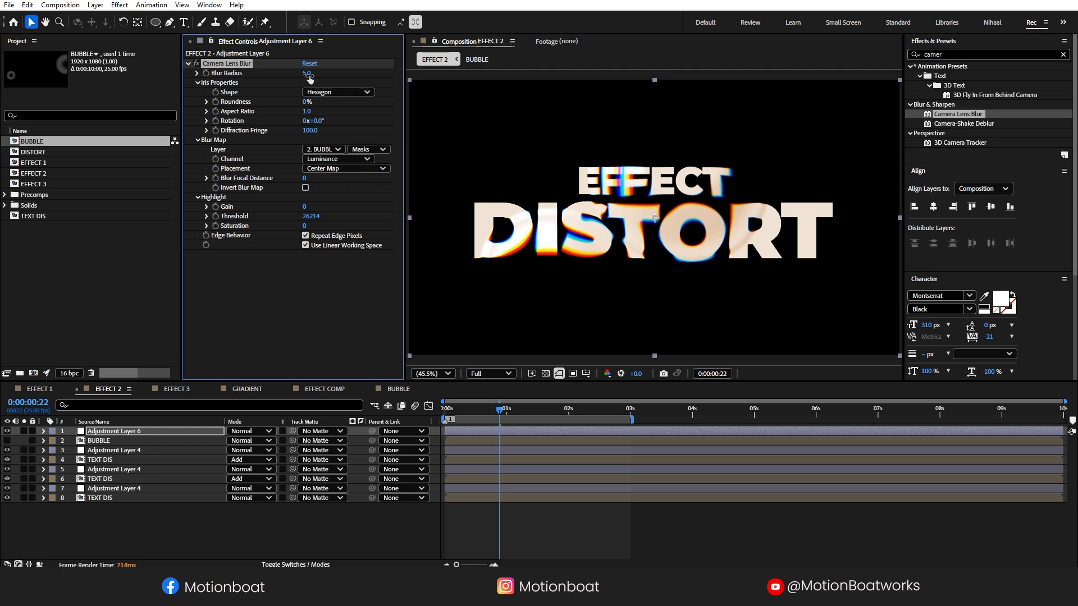
pyautogui.click(307, 73)
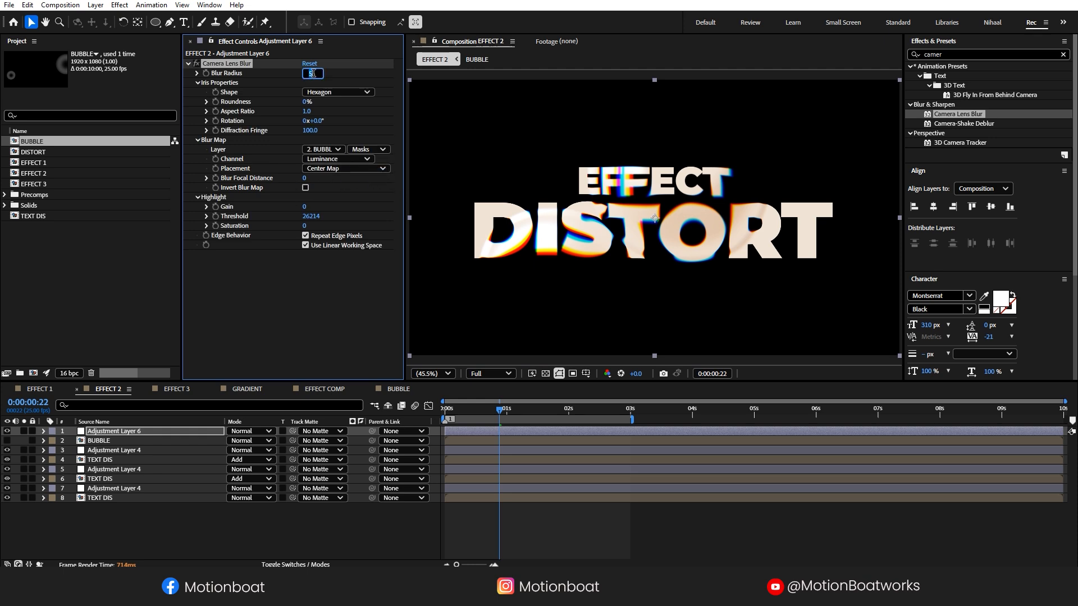
pyautogui.write('10.0')
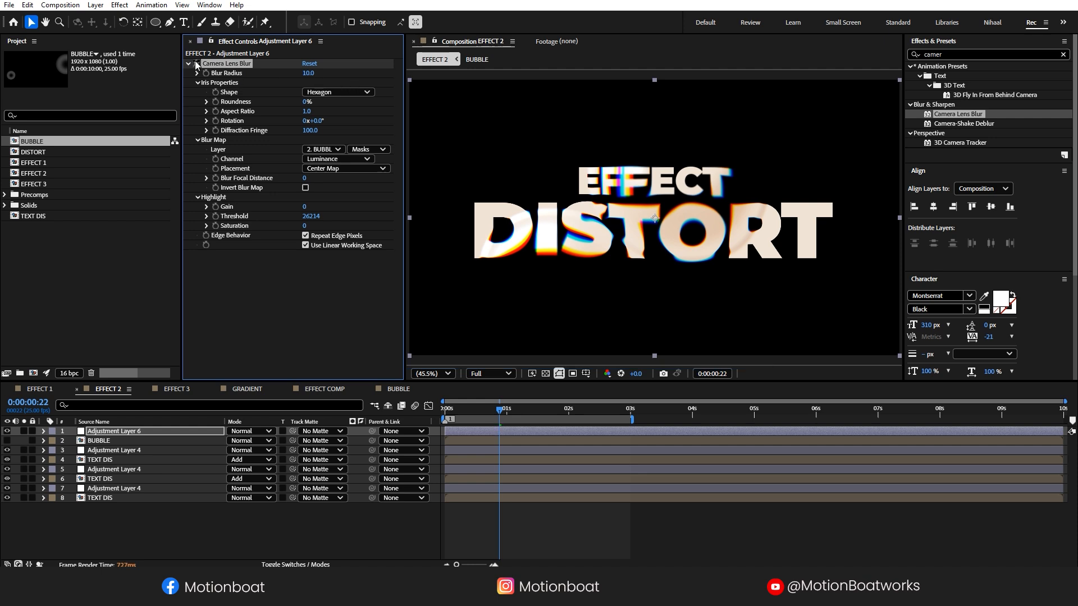
pyautogui.click(308, 73)
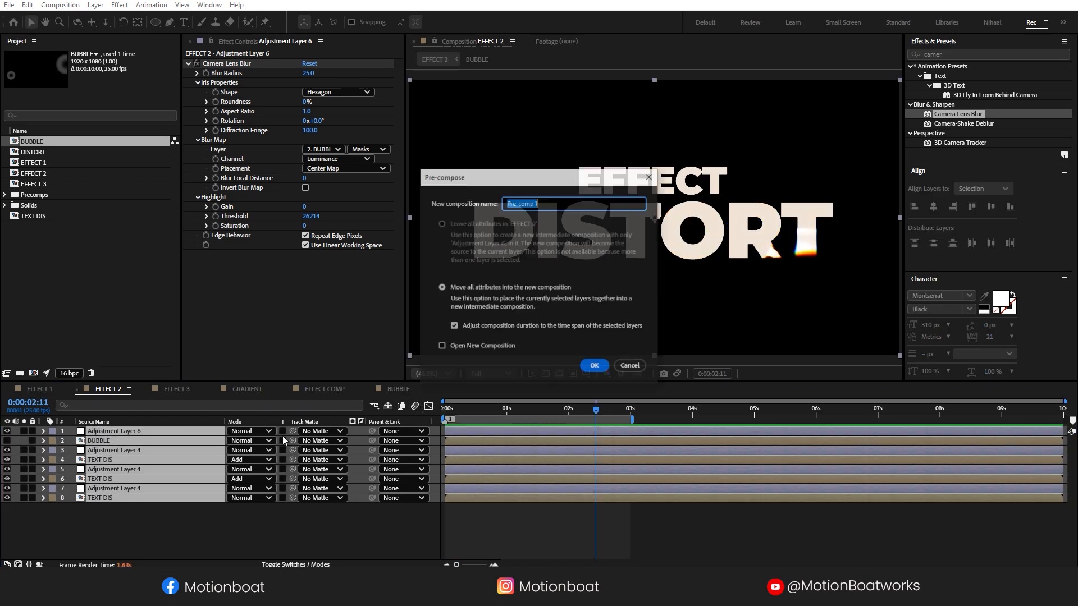
# Pre-compose all EFFECT 2 layers into a composition named EFFECT DISTORT.
pyautogui.write('EF')
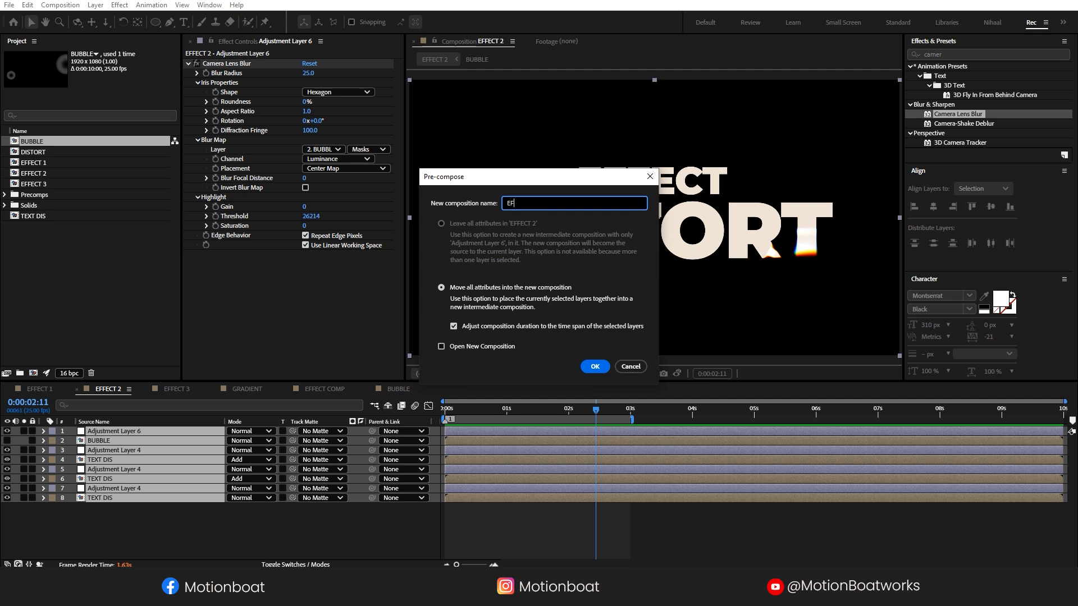
pyautogui.write('EFFECT DIS')
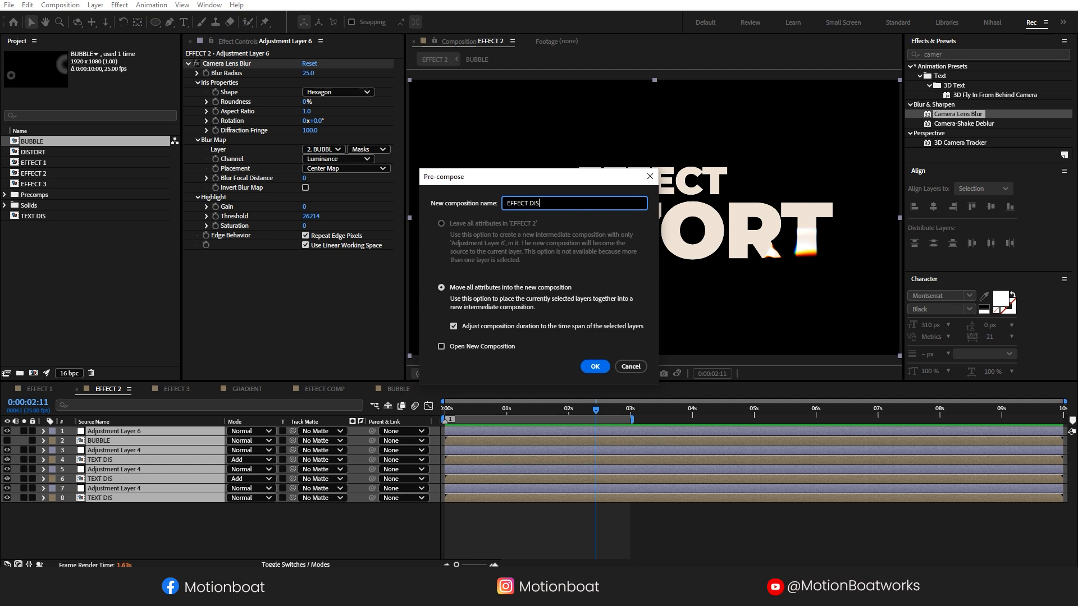
pyautogui.click(594, 366)
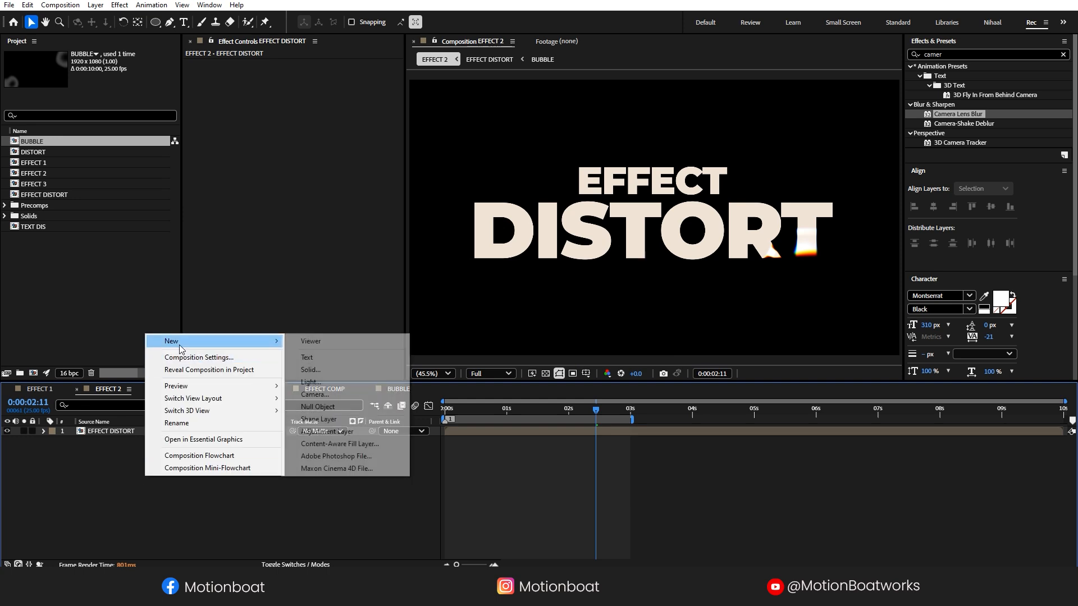
pyautogui.click(310, 370)
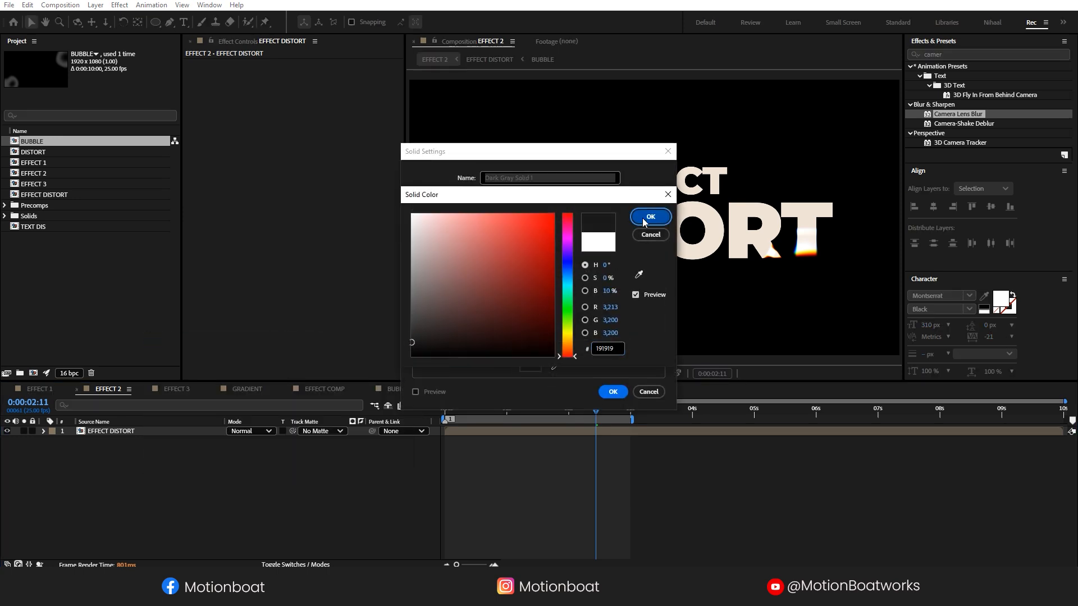
# Add a dark grey solid with a radial Gradient Ramp.
pyautogui.click(650, 217)
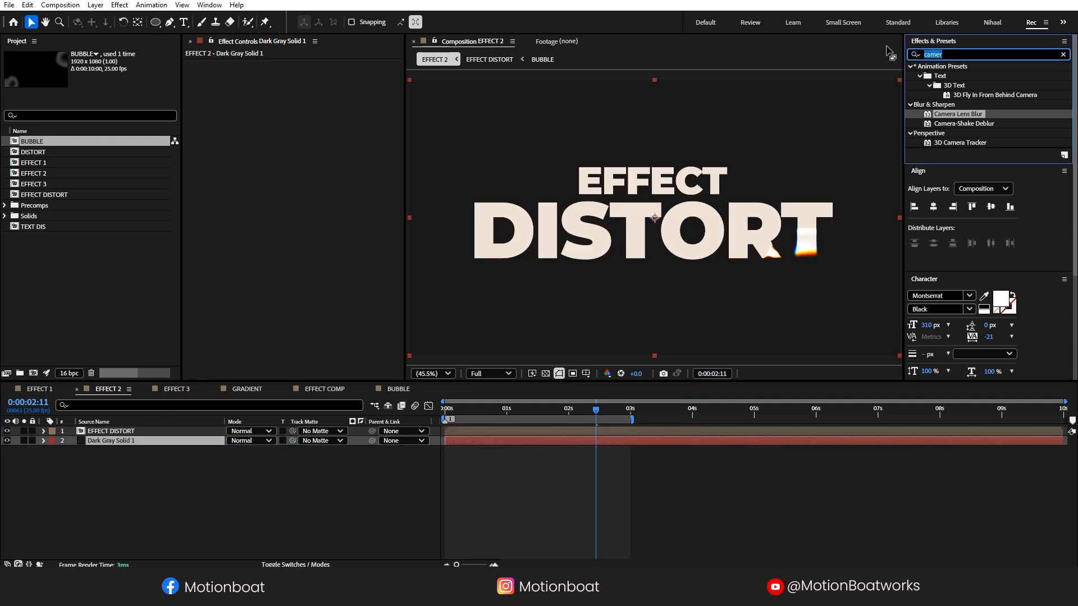
pyautogui.write('n')
pyautogui.write('Grad')
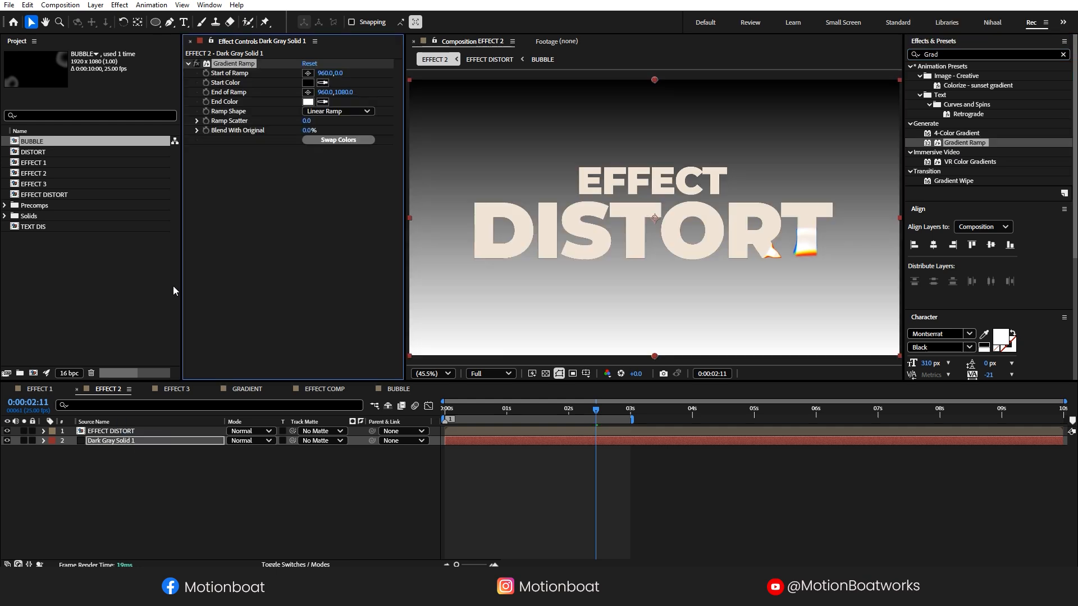
pyautogui.click(338, 111)
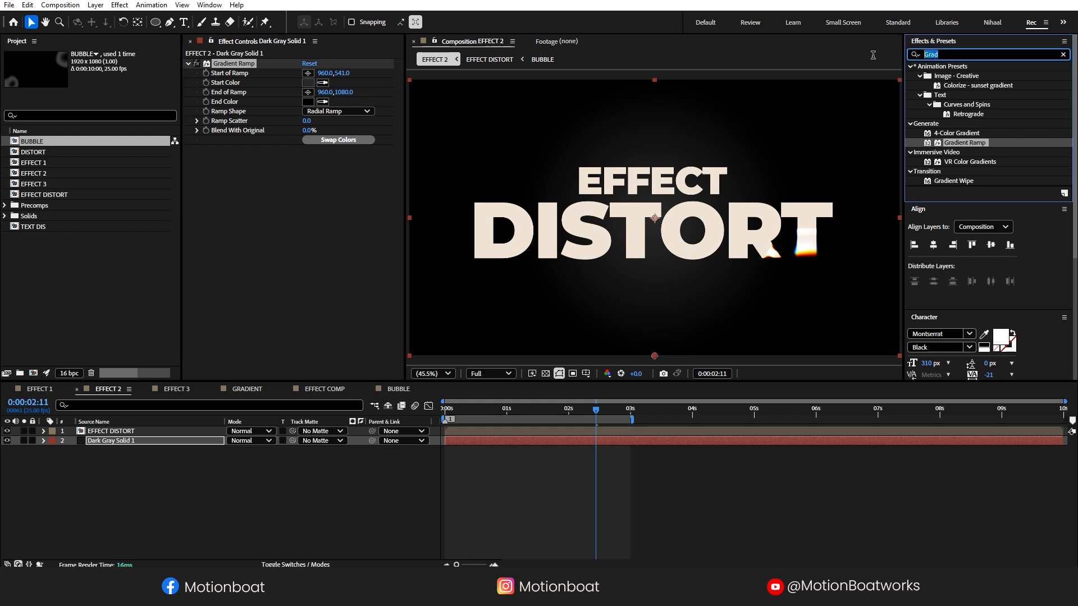
# Apply Noise to the background solid at 10% with colour noise turned off.
pyautogui.write('noise')
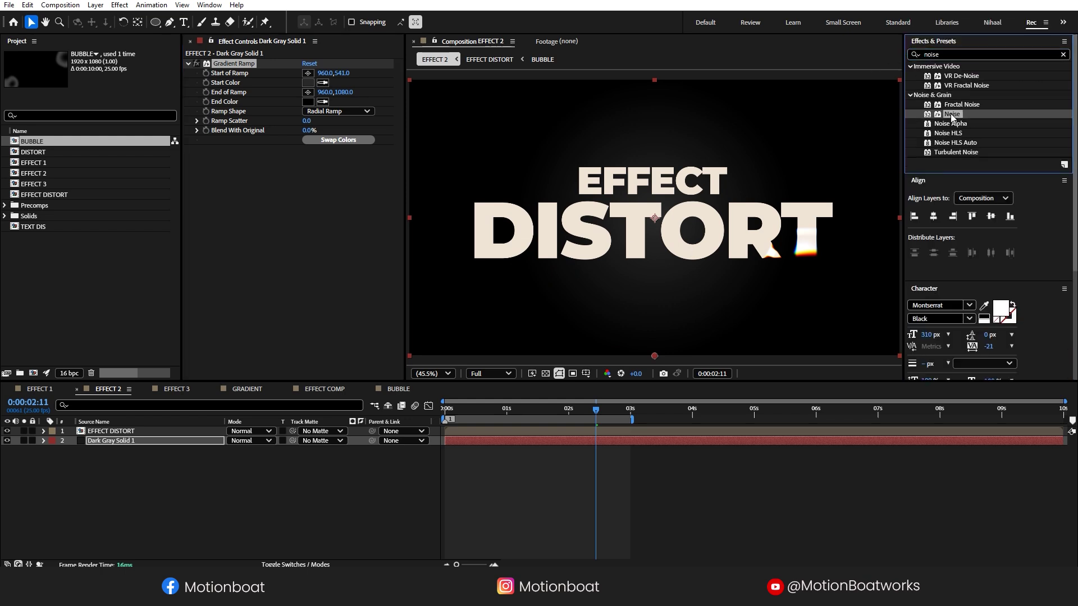
pyautogui.doubleClick(952, 114)
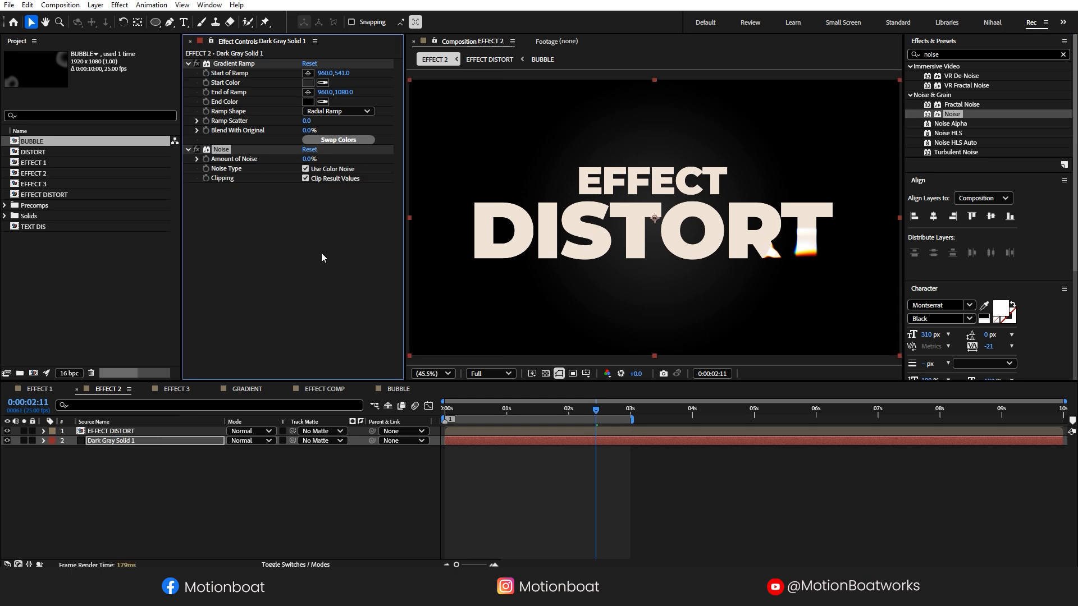
pyautogui.click(305, 169)
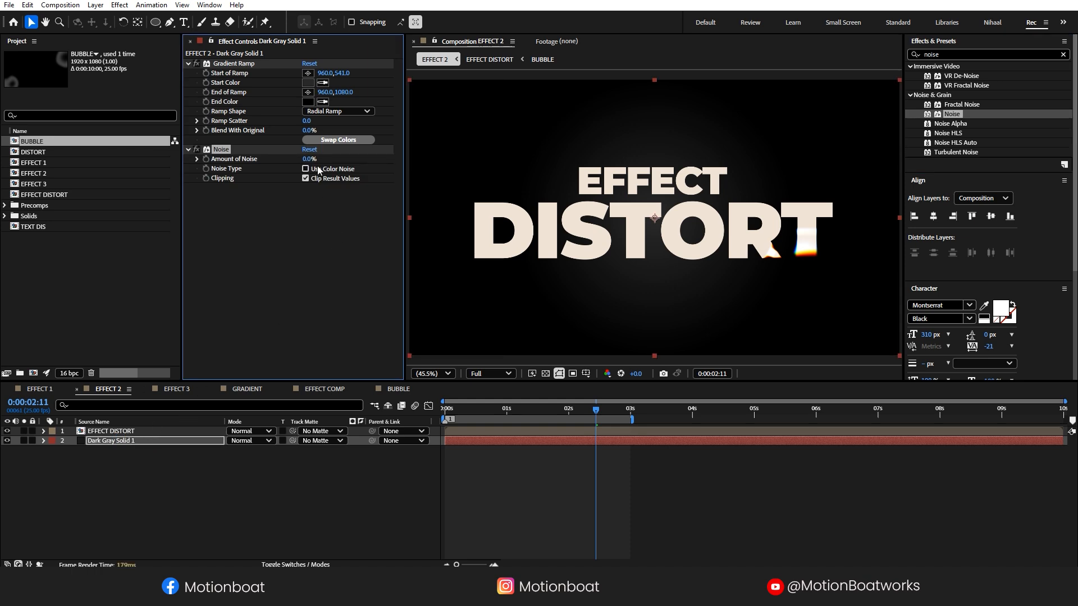
pyautogui.write('10.0')
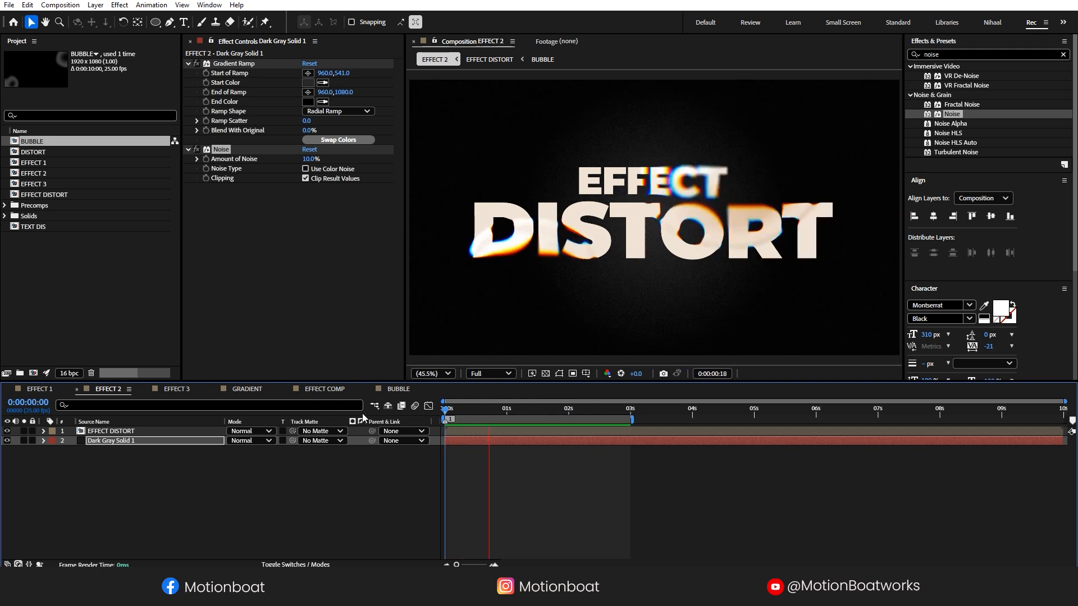
pyautogui.click(176, 389)
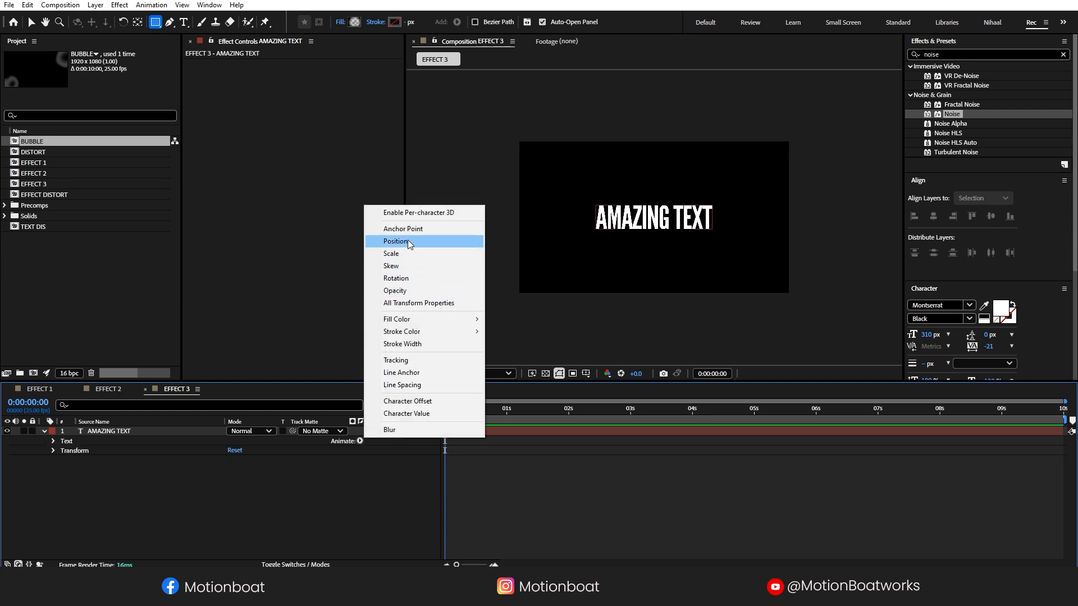
# Add 0% Opacity to the AMAZING TEXT animator and keyframe Range Offset from 0% to 100%.
pyautogui.click(395, 241)
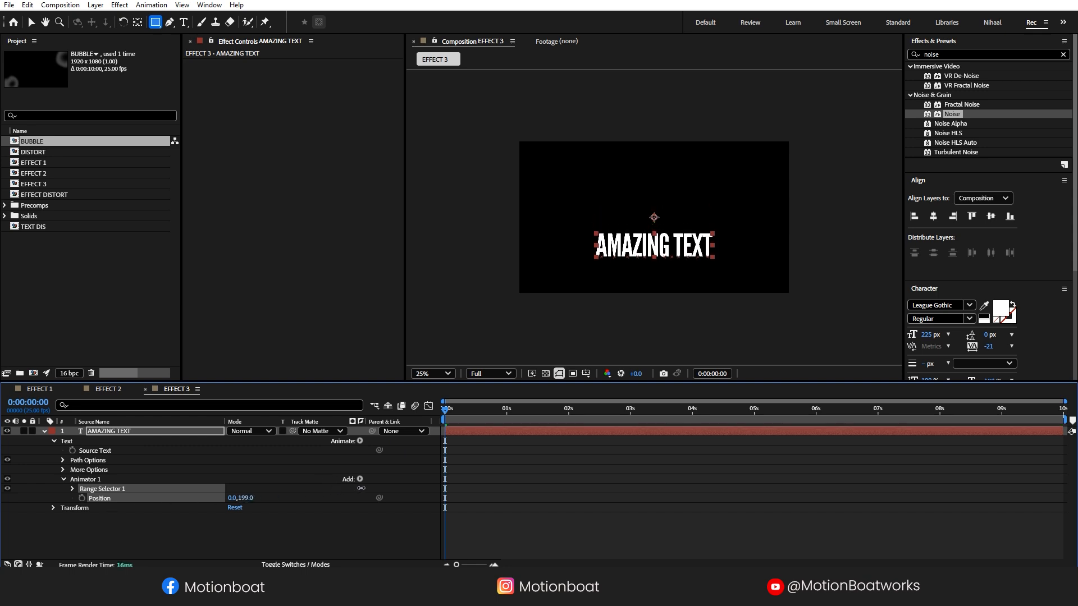
pyautogui.click(361, 479)
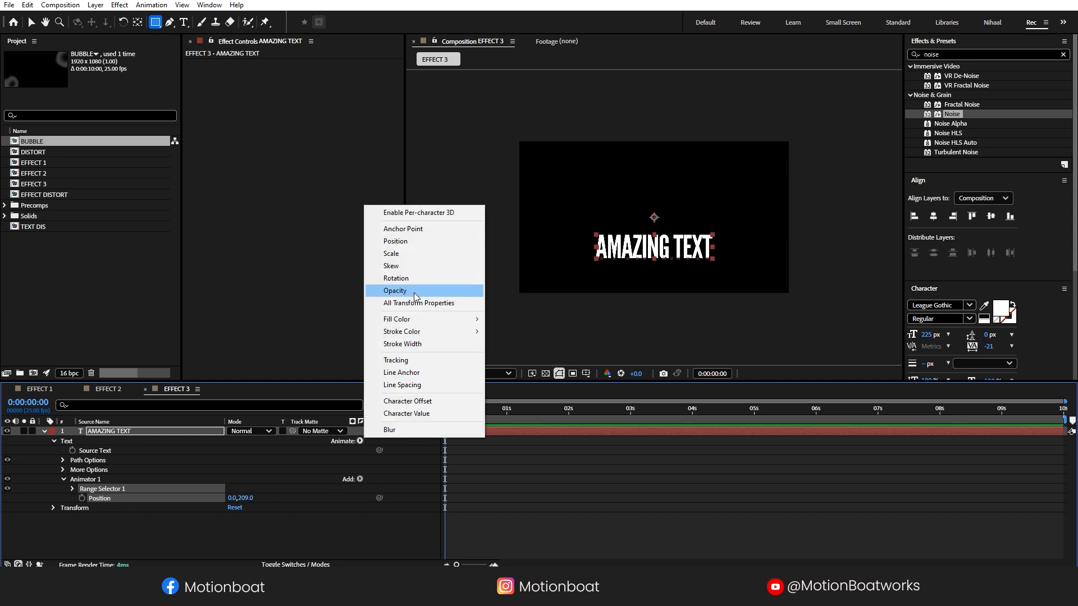
pyautogui.click(395, 290)
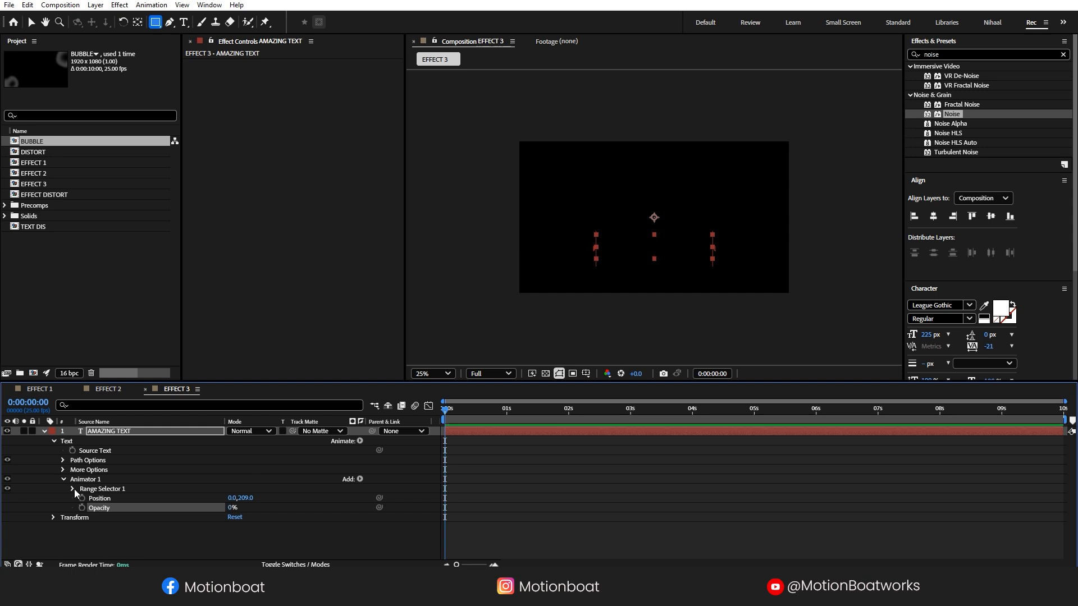
pyautogui.click(72, 489)
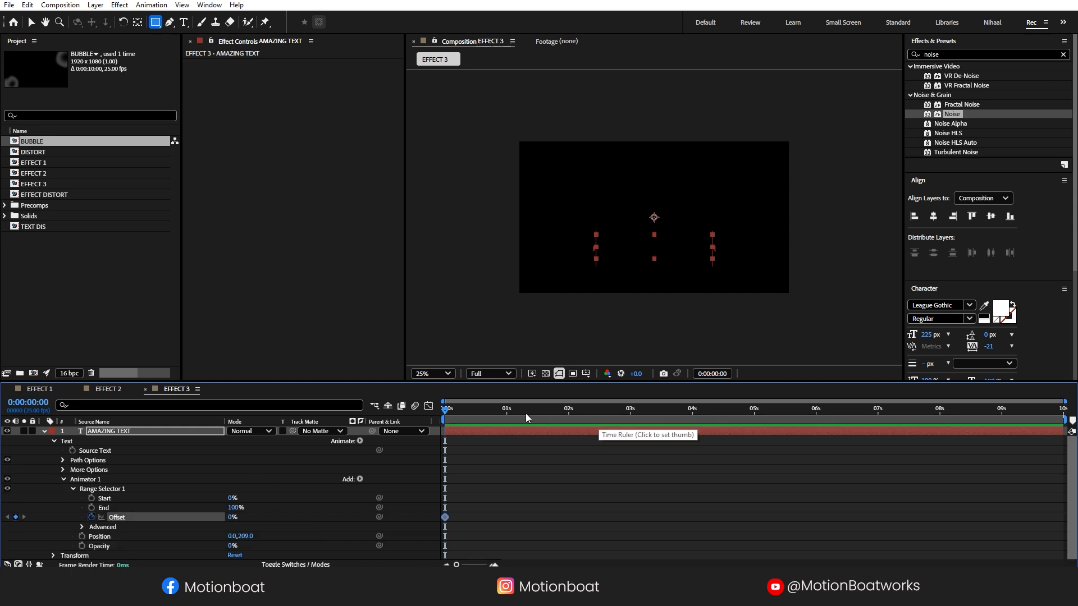
pyautogui.click(516, 408)
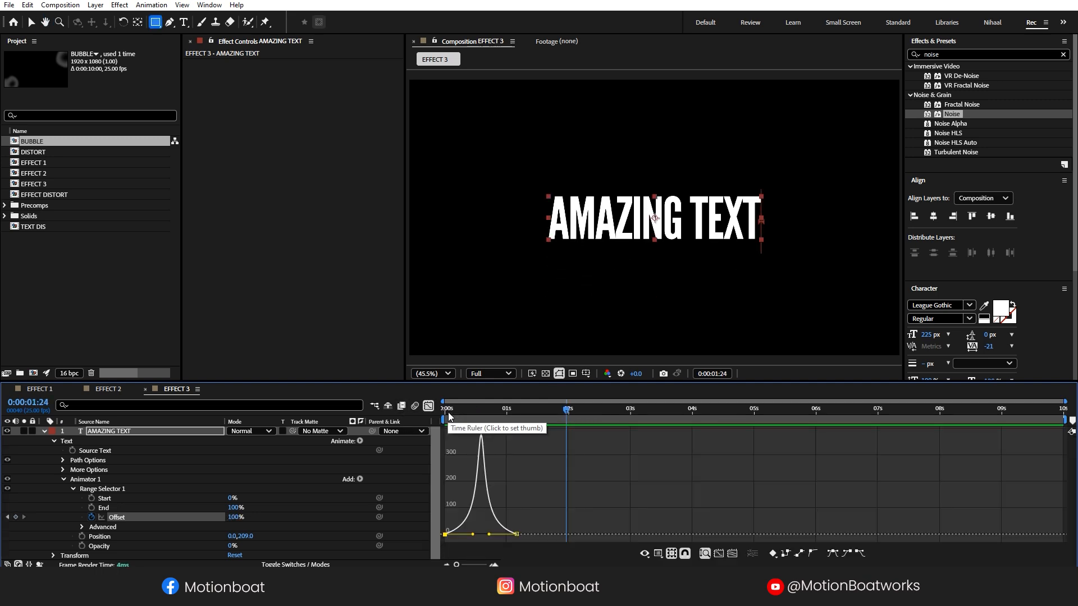
pyautogui.click(44, 431)
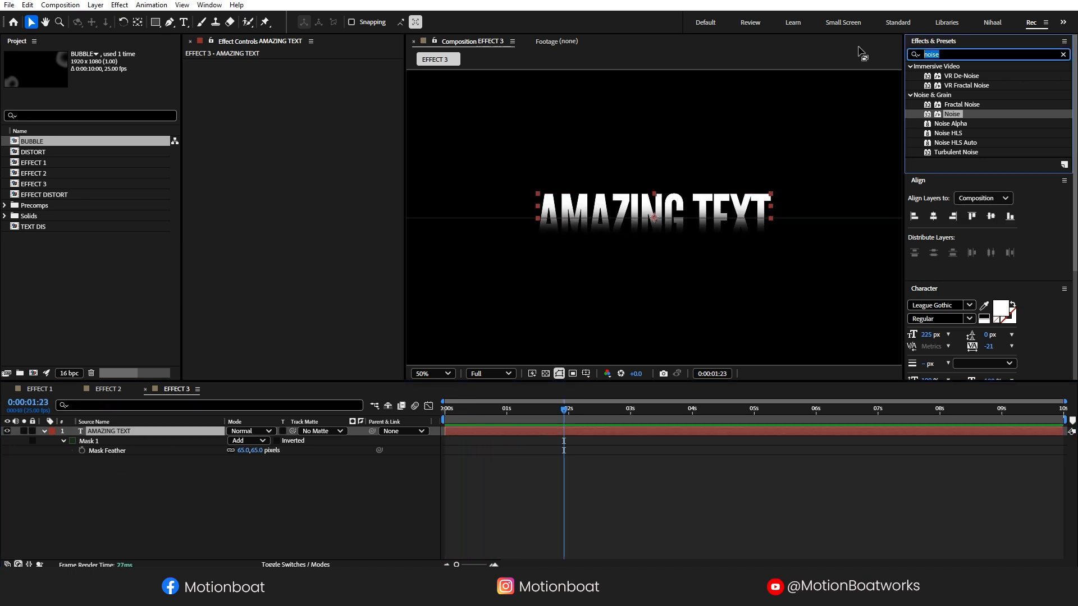
# Apply a Transform effect to AMAZING TEXT with Skew set to -12.
pyautogui.write('Trans')
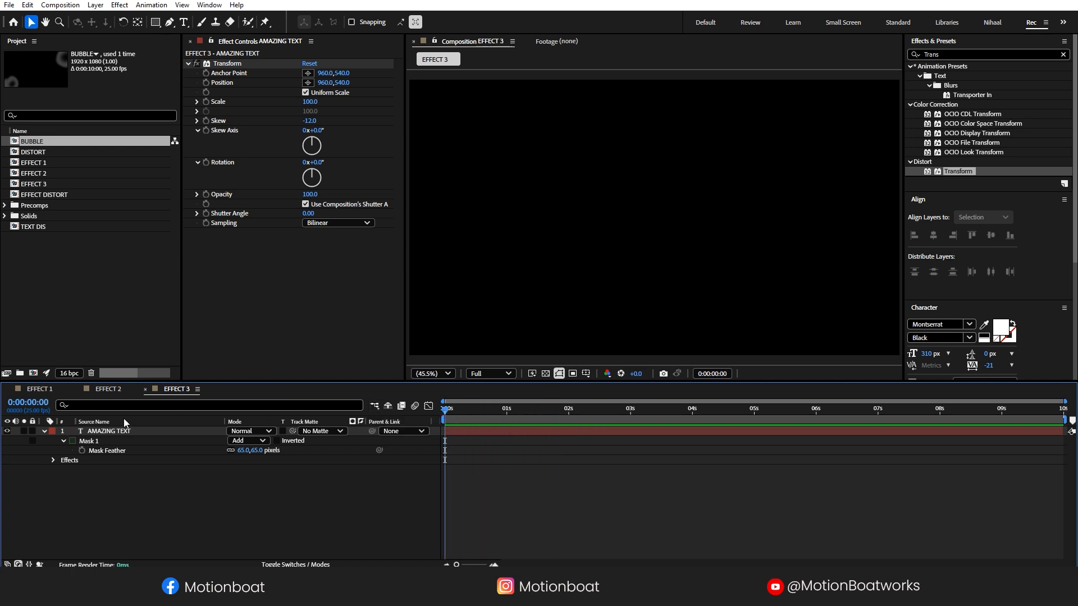
pyautogui.click(569, 408)
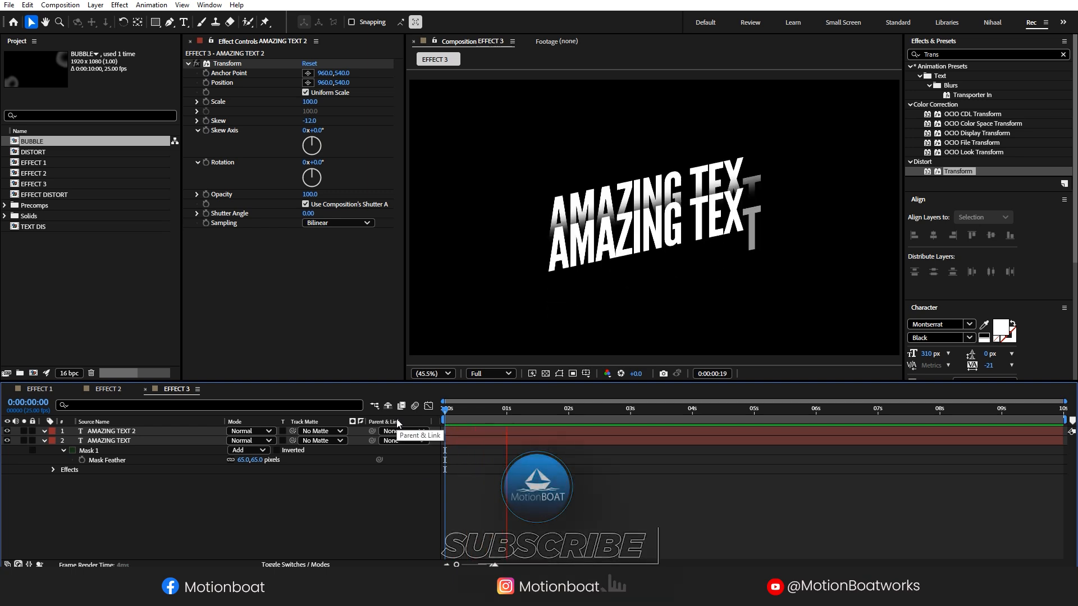
# Preview the reveal and duplicate AMAZING TEXT into three stacked lines.
pyautogui.click(590, 408)
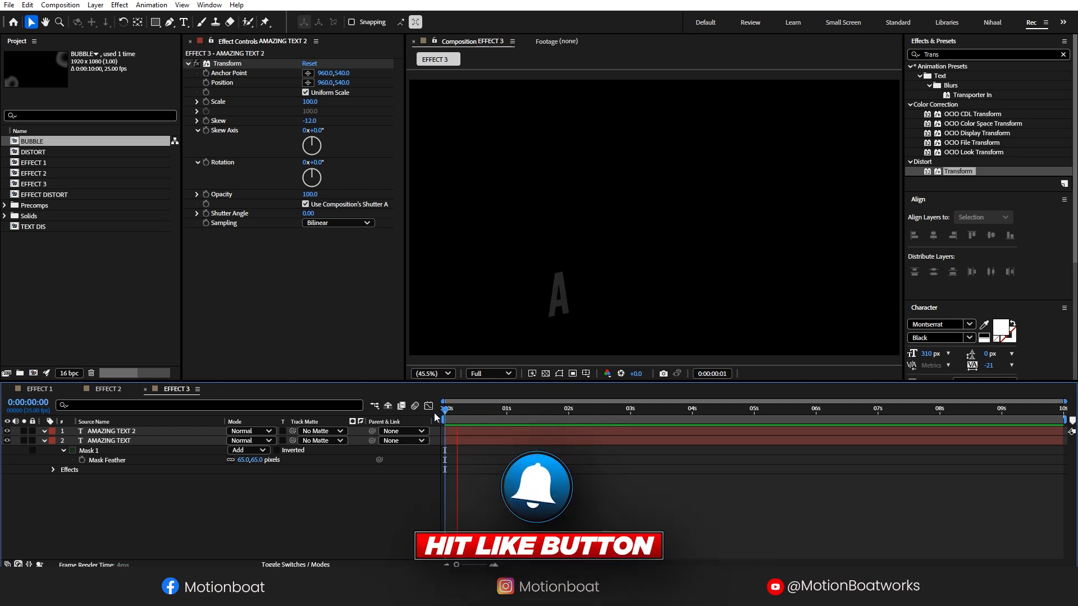
pyautogui.click(578, 408)
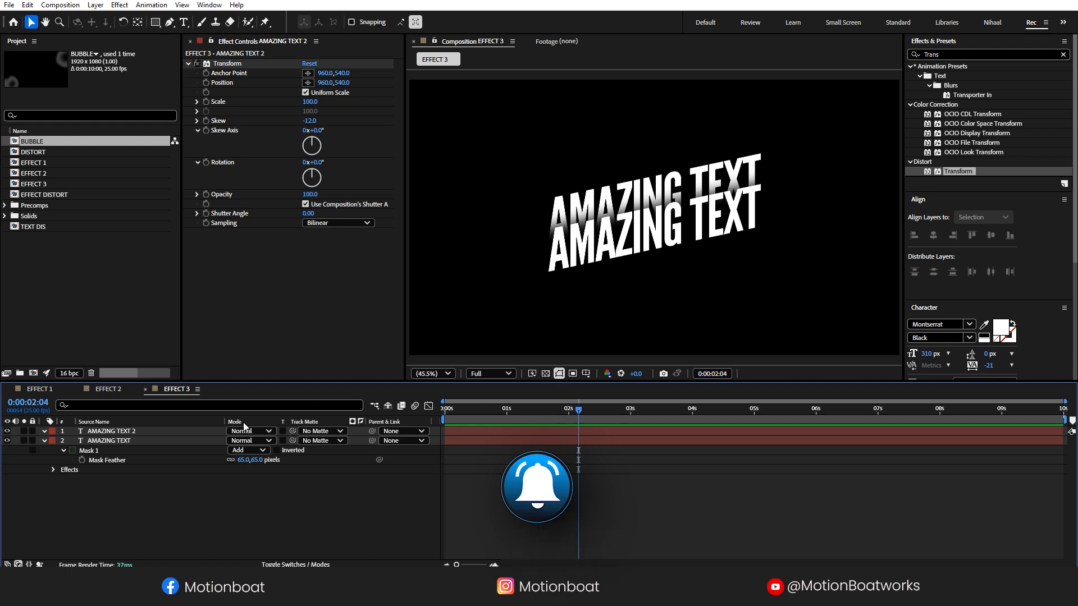
pyautogui.click(108, 441)
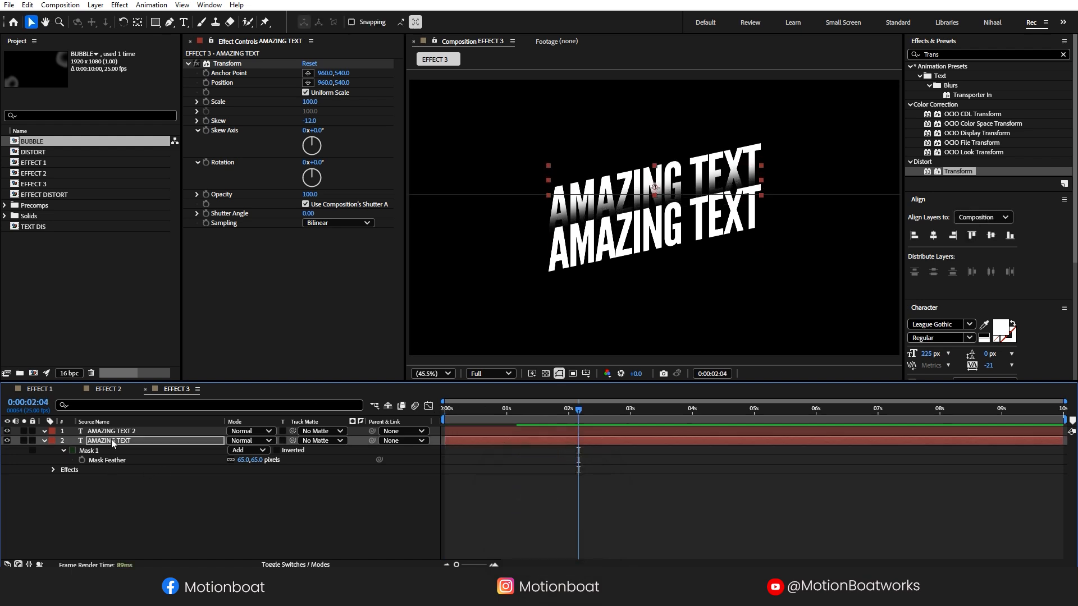
pyautogui.click(110, 440)
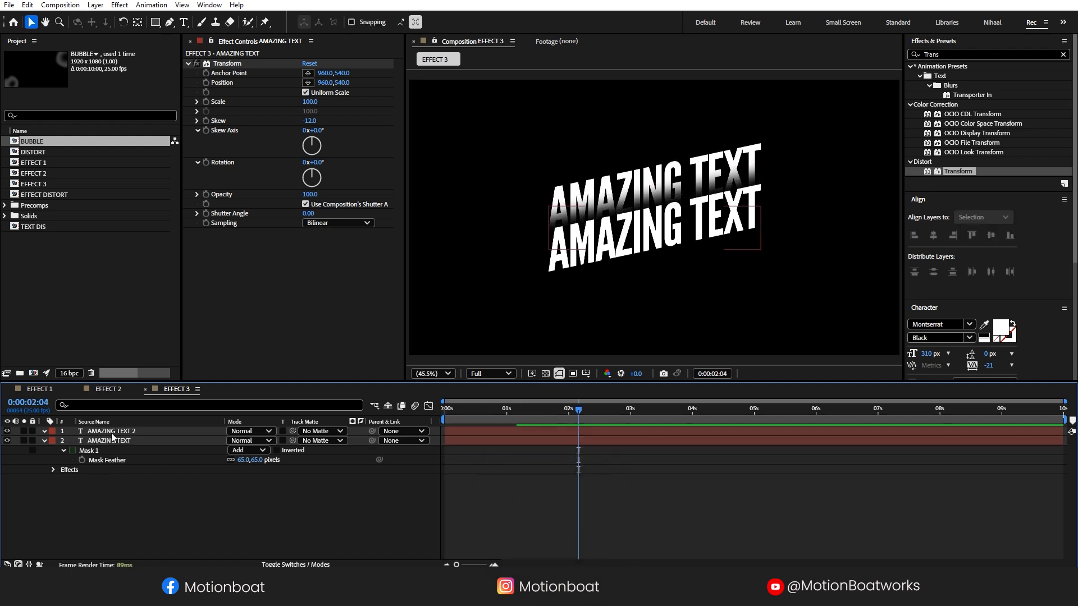
pyautogui.click(111, 431)
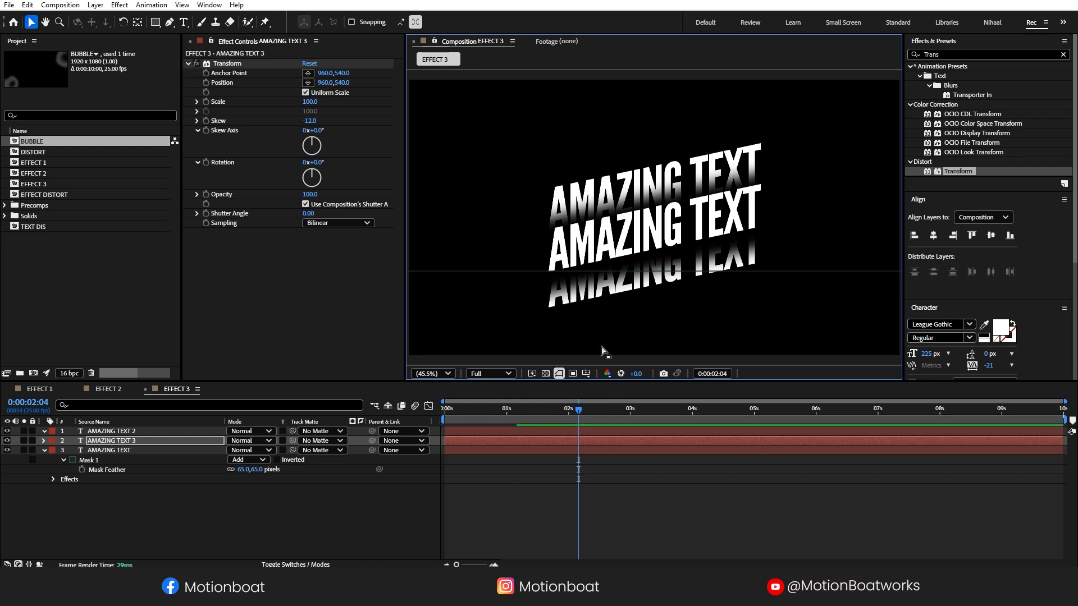
pyautogui.click(111, 430)
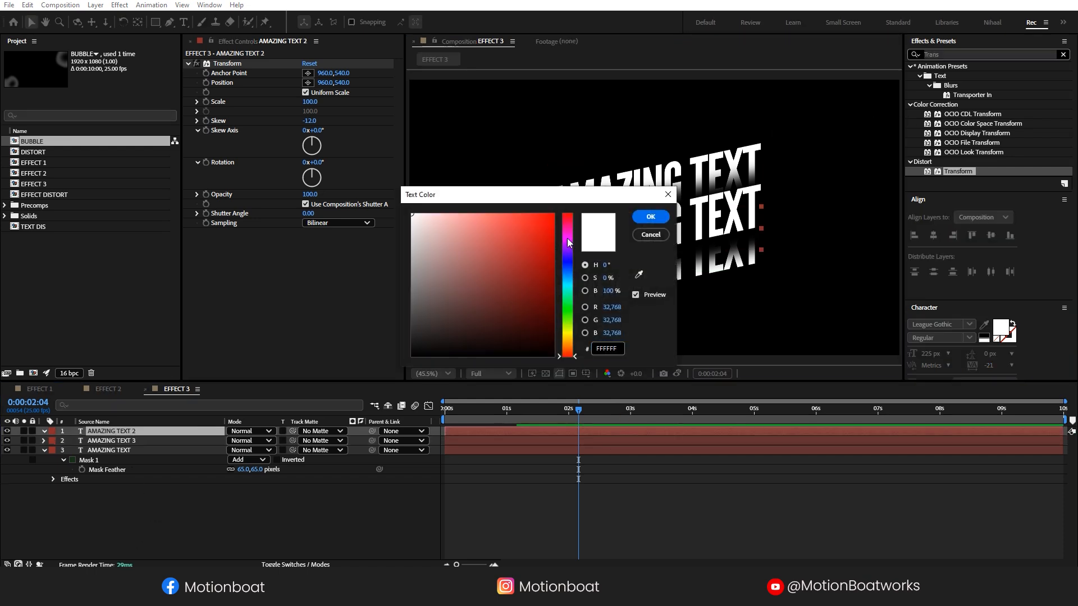
# Colour the middle AMAZING TEXT 2 line magenta (DA00E2).
pyautogui.click(566, 225)
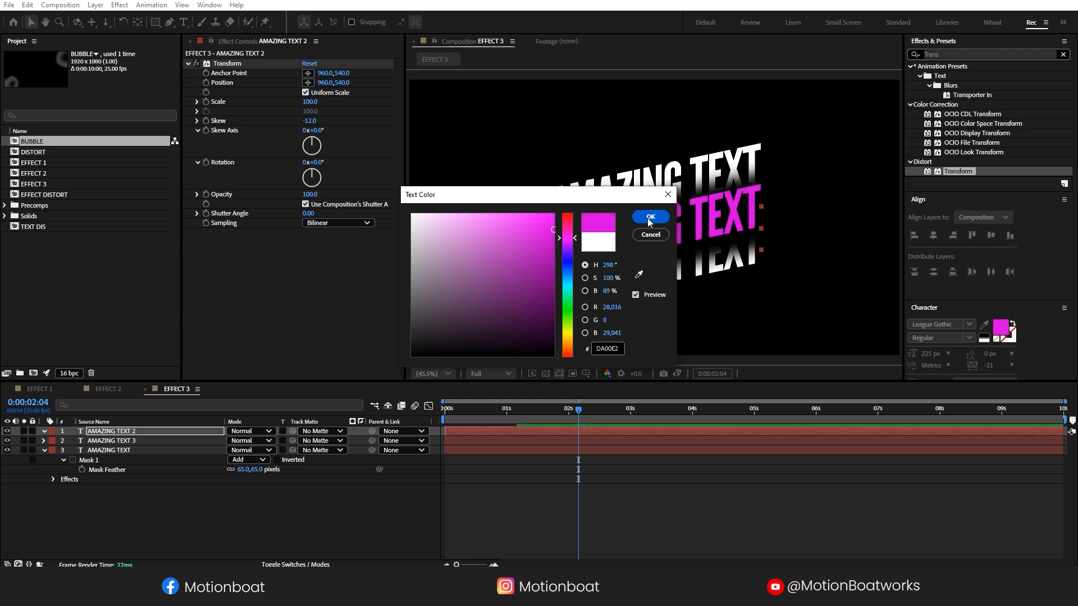
pyautogui.click(650, 217)
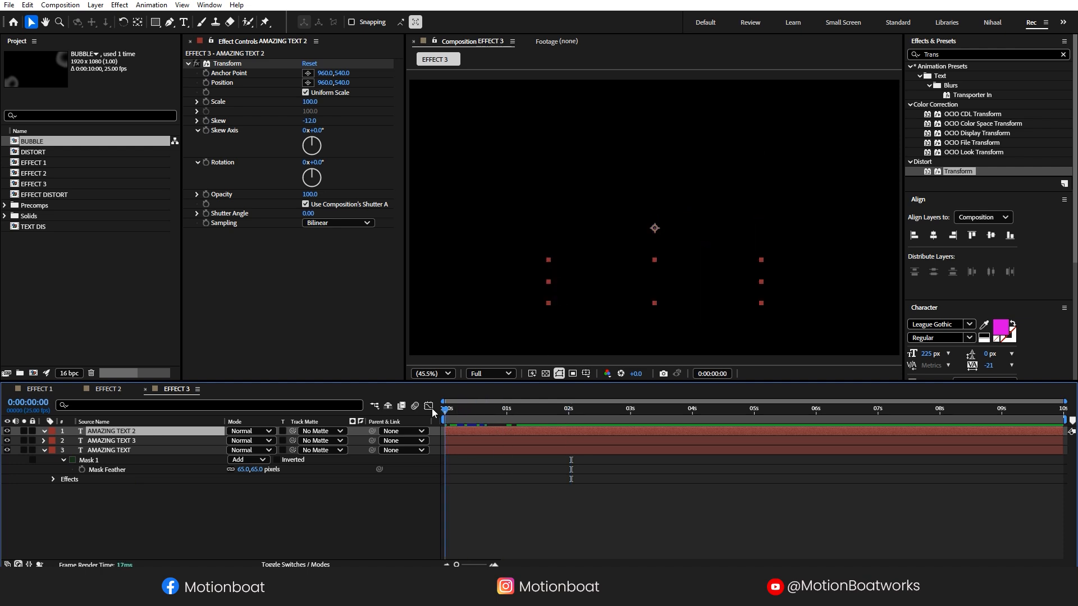
pyautogui.click(541, 408)
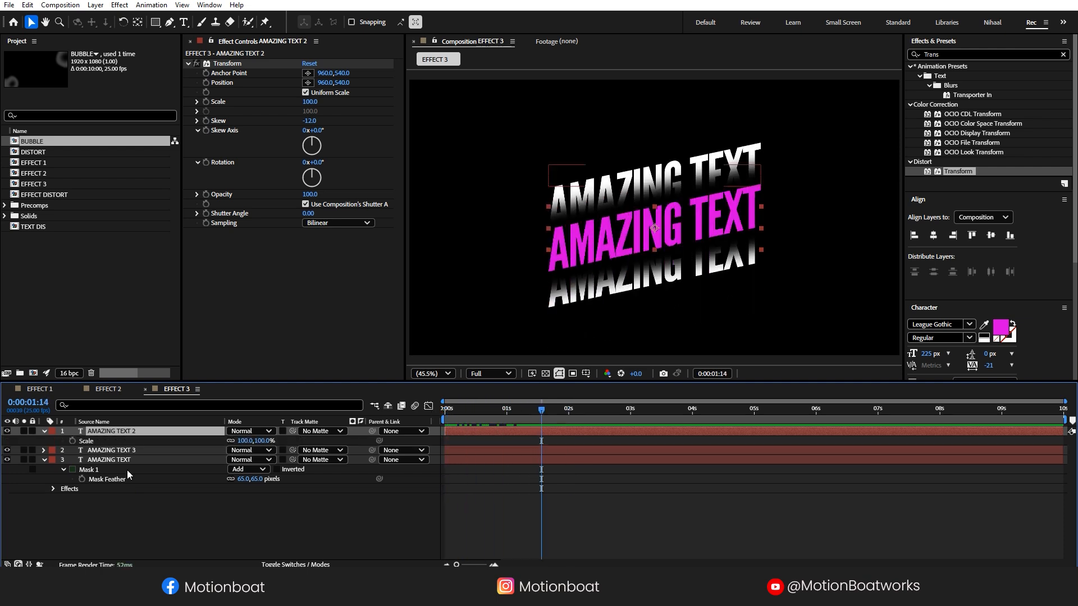
# Keyframe AMAZING TEXT 2's Scale from 100% to 125% at one second.
pyautogui.click(603, 410)
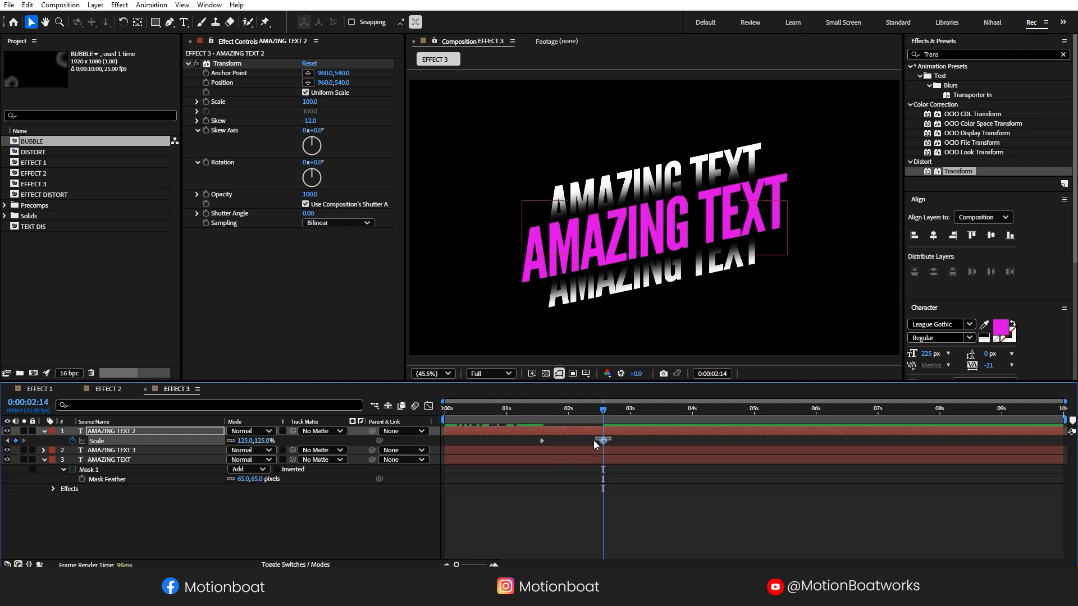
pyautogui.click(429, 406)
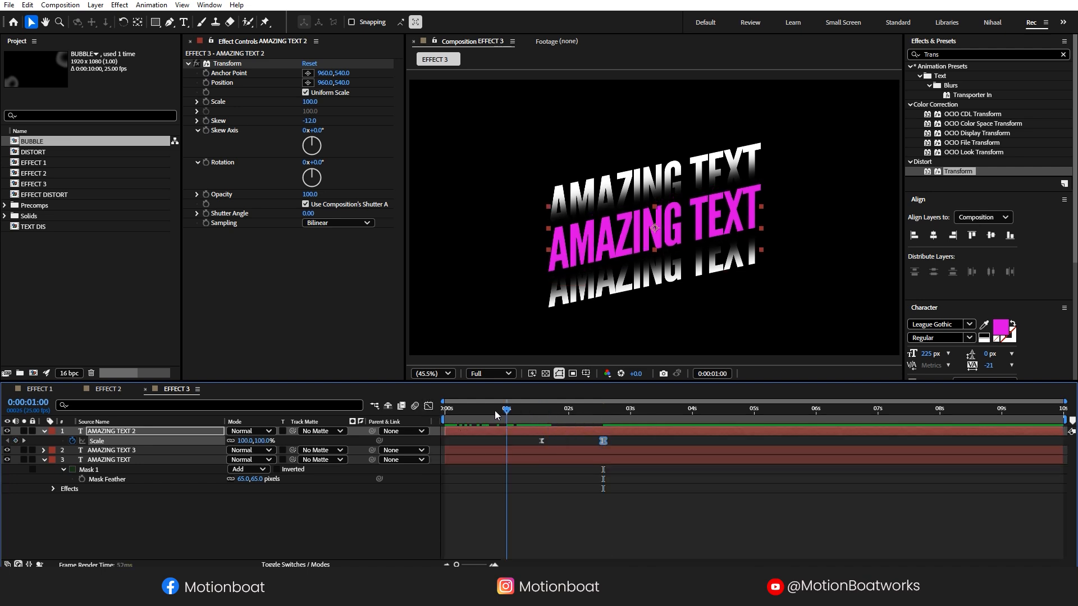
pyautogui.click(444, 409)
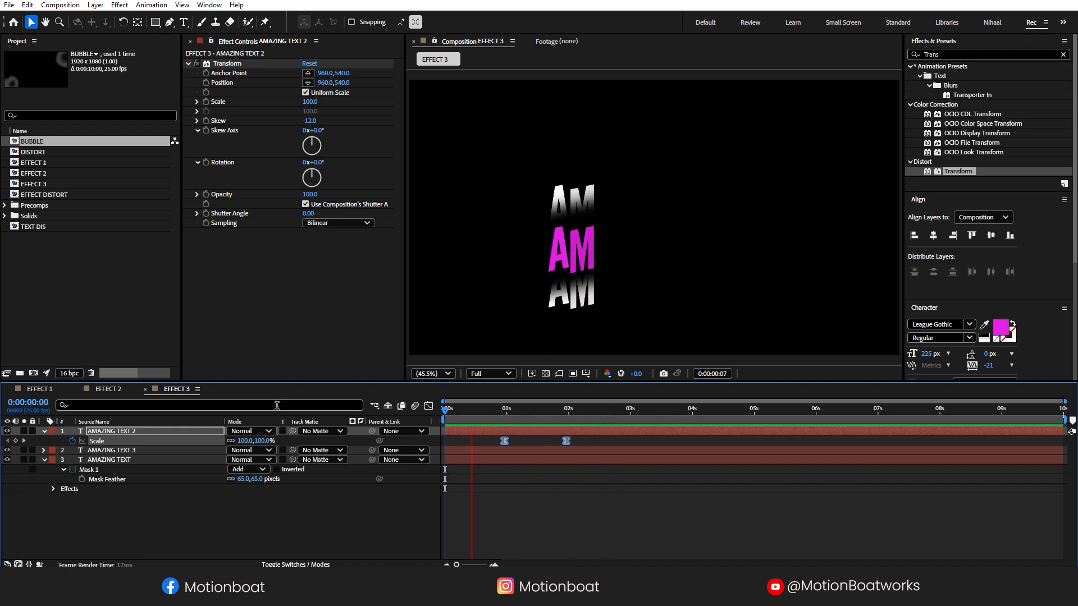
pyautogui.click(598, 409)
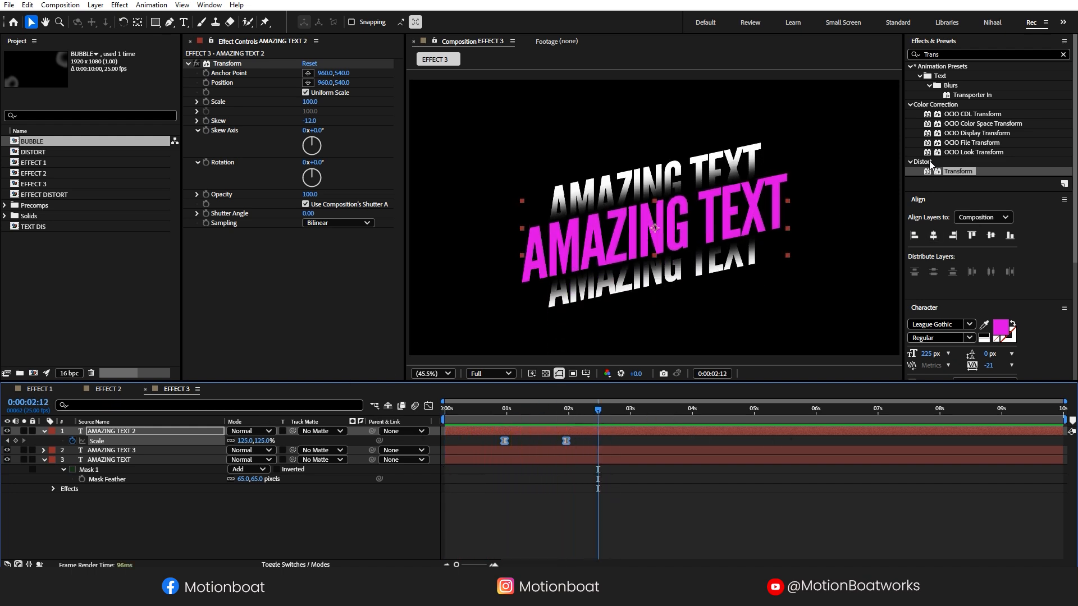
# Apply a Glow effect to AMAZING TEXT 2 with a Glow Radius of 250.
pyautogui.write('G')
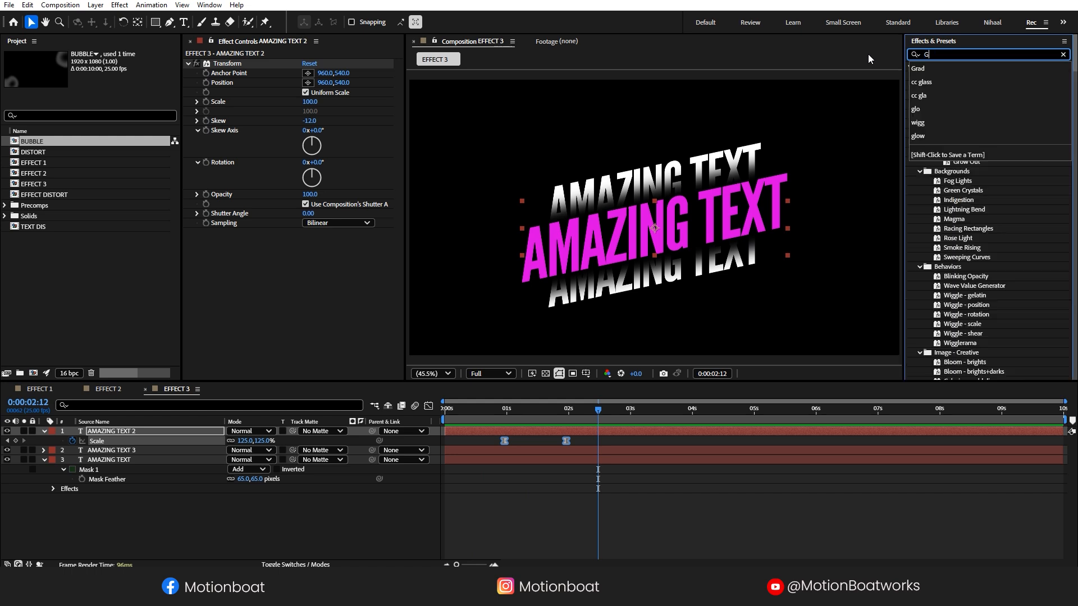
pyautogui.write('low')
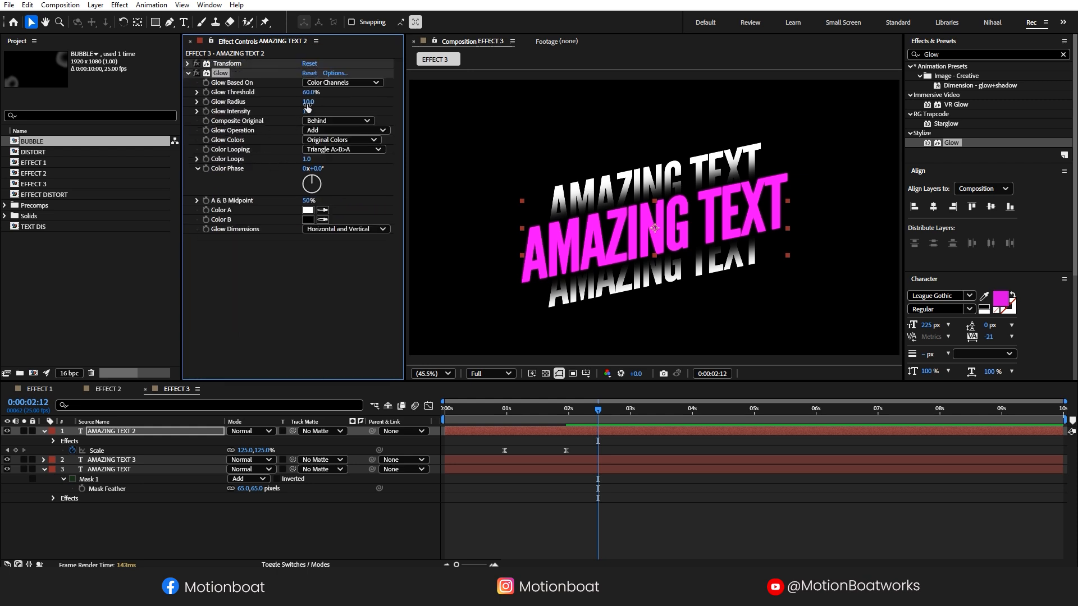
pyautogui.click(308, 102)
pyautogui.write('250')
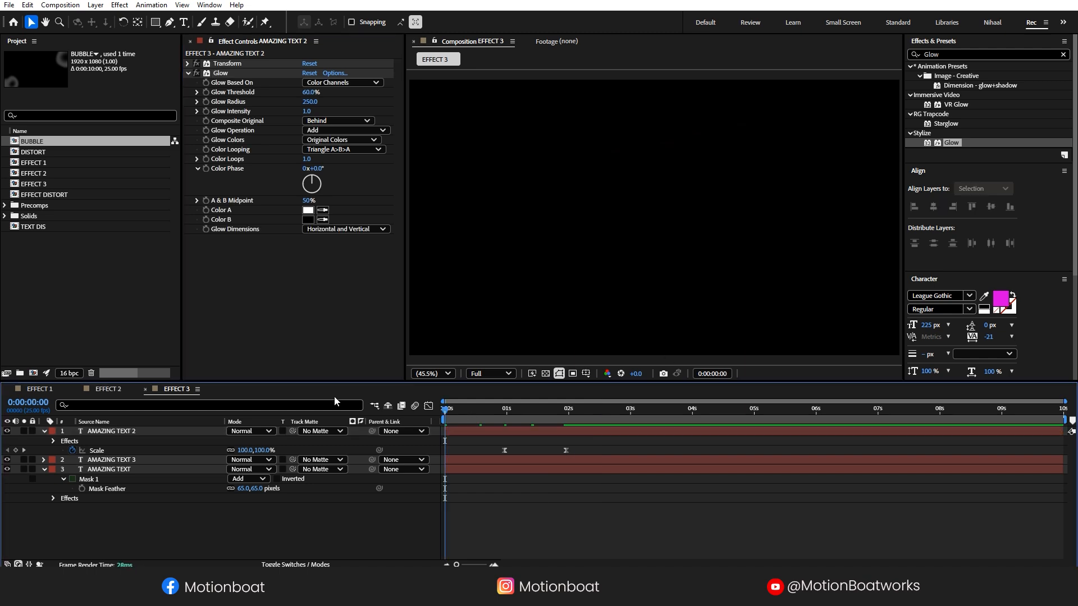
# Preview the animation and drag the Scale keyframes closer together so the scale-up starts earlier.
pyautogui.click(576, 409)
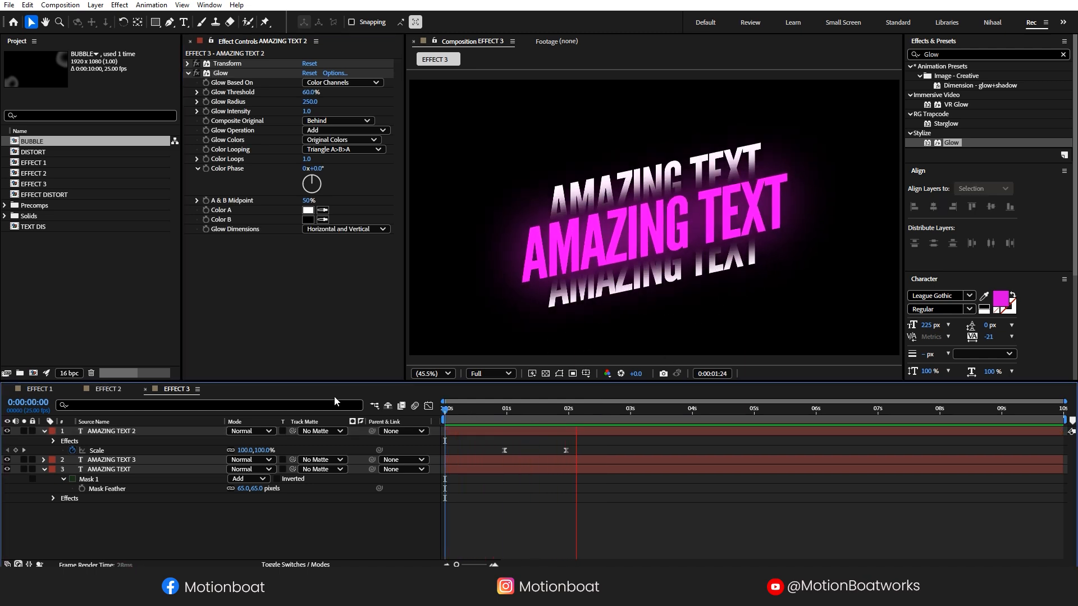
pyautogui.click(723, 424)
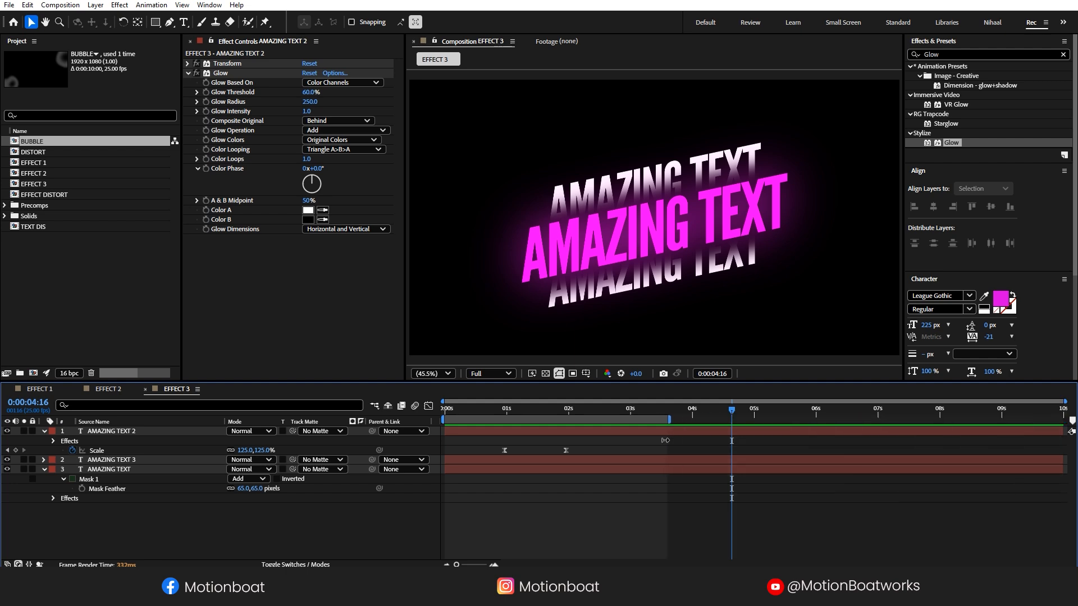
pyautogui.click(516, 409)
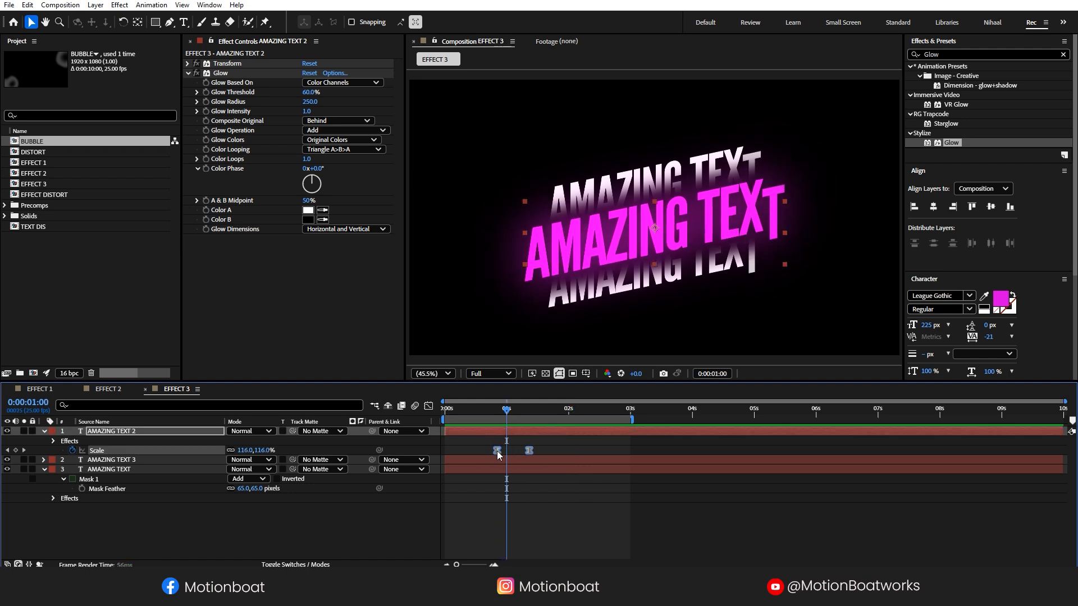
pyautogui.moveTo(499, 450); pyautogui.dragTo(507, 451)
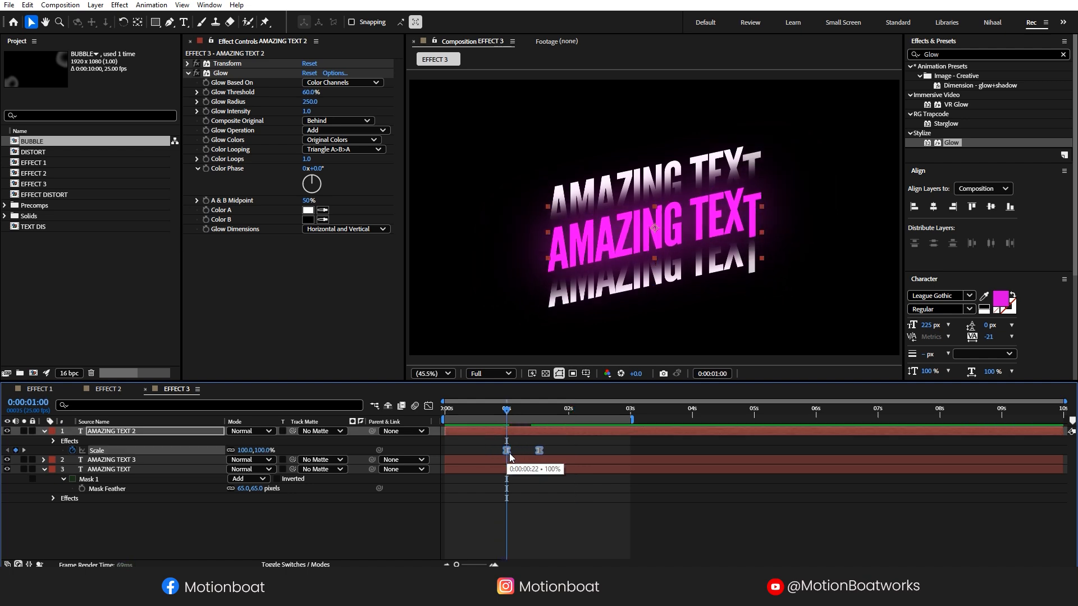